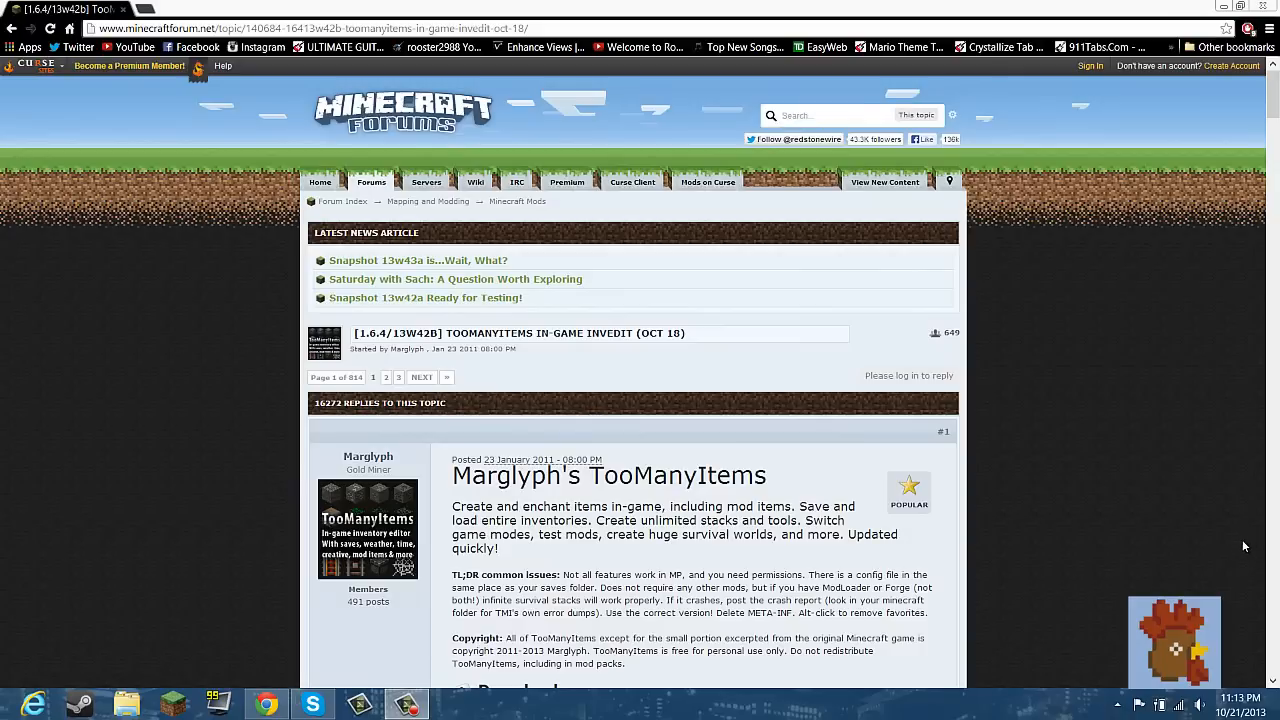
mouse_move(1220, 198)
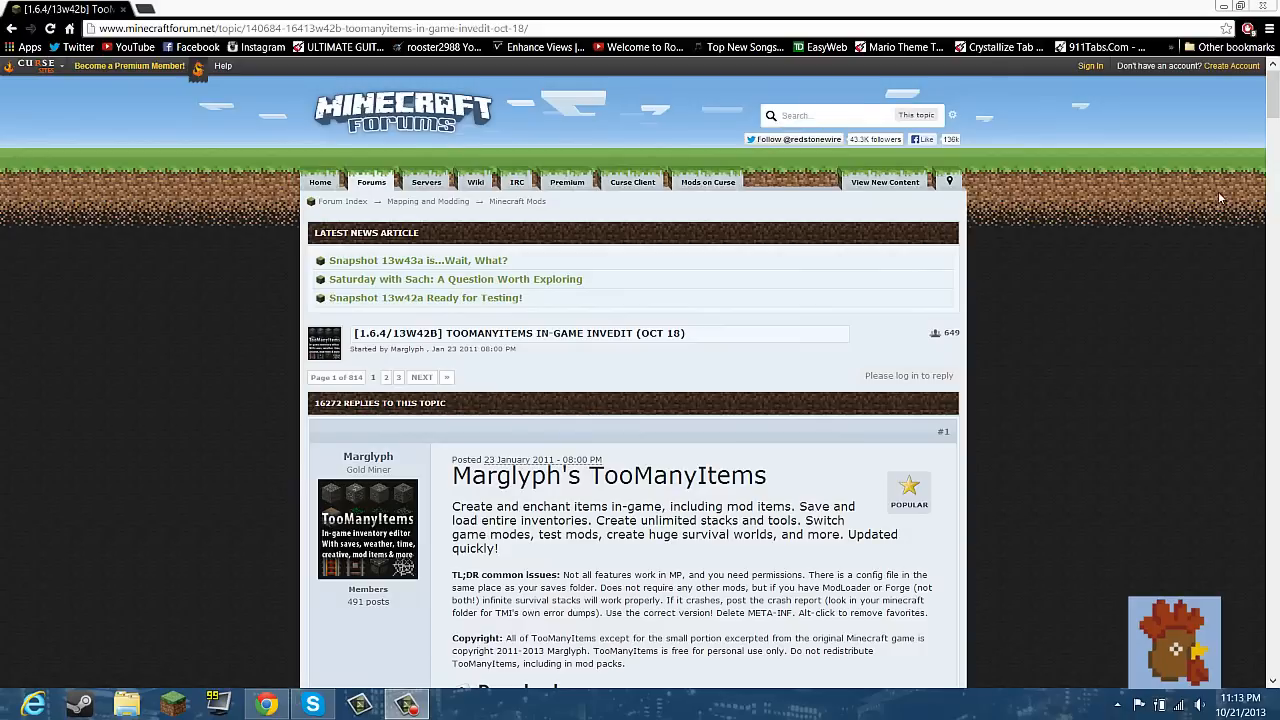
mouse_move(1100, 276)
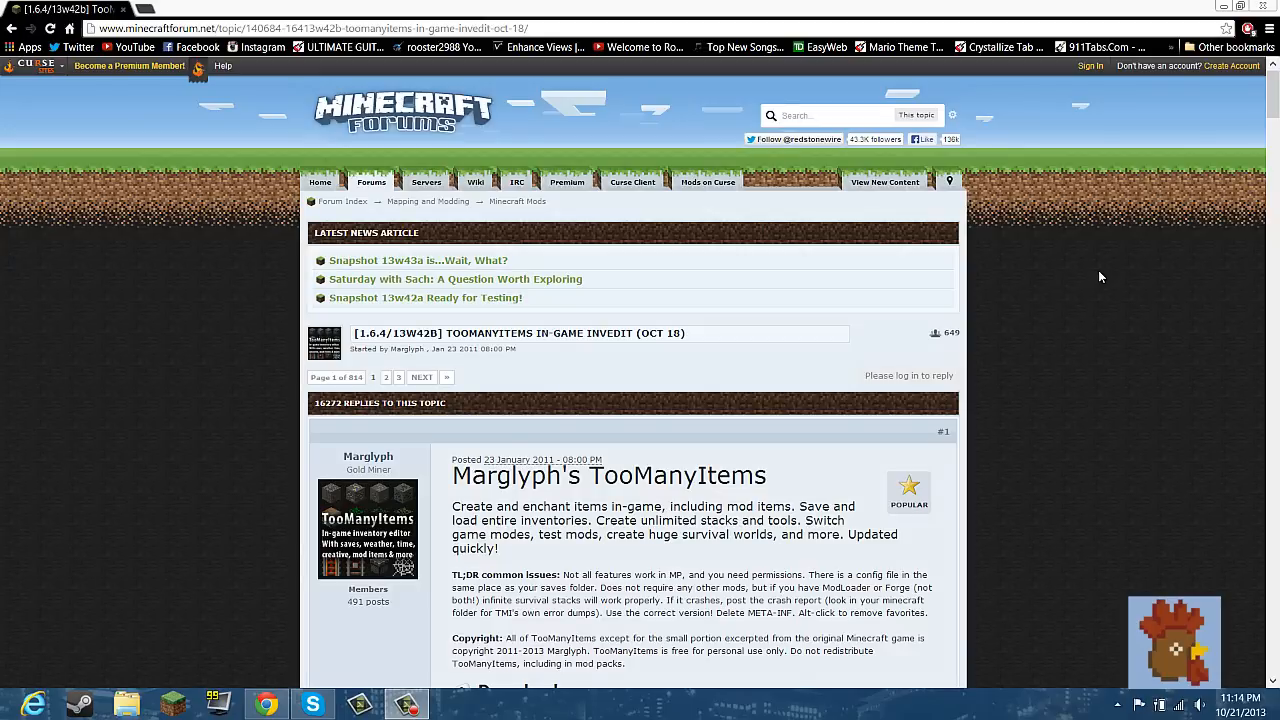
mouse_move(1060, 304)
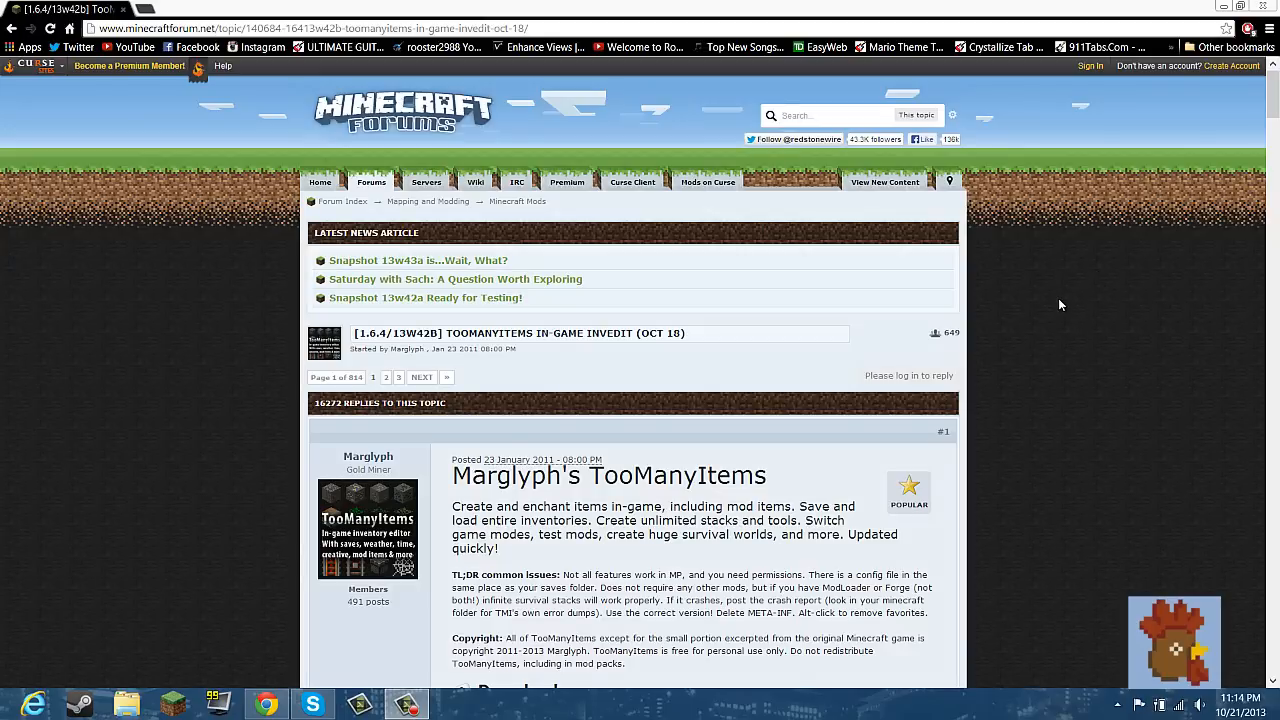
Scroll the TooManyItems forum post down to its Downloads section with the For 1.6.4 link.
scroll(down, 3)
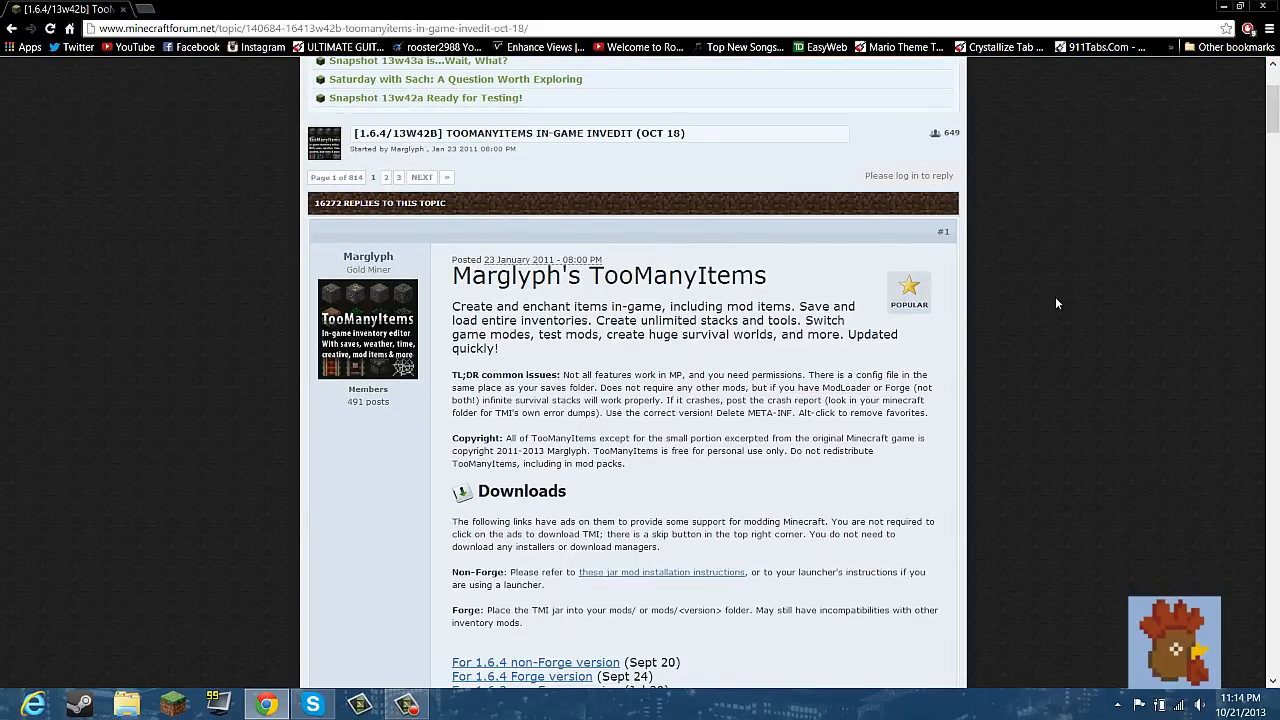
scroll(down, 3)
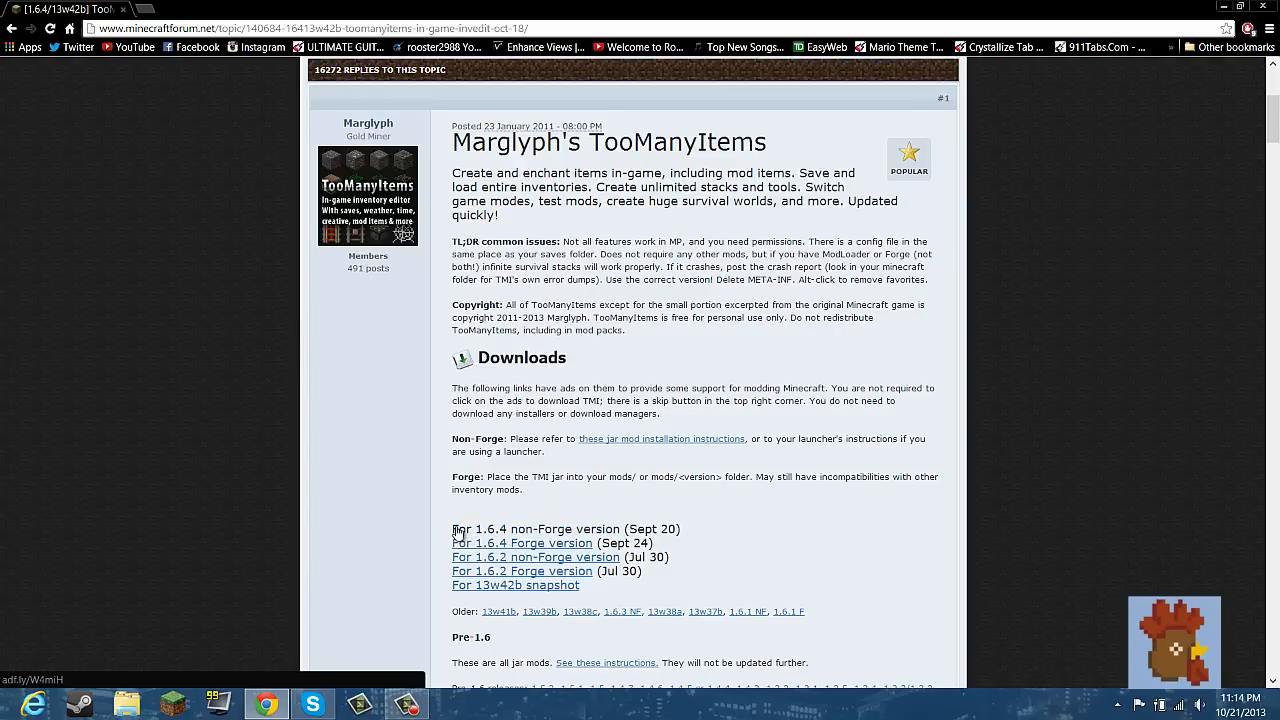
mouse_move(540, 536)
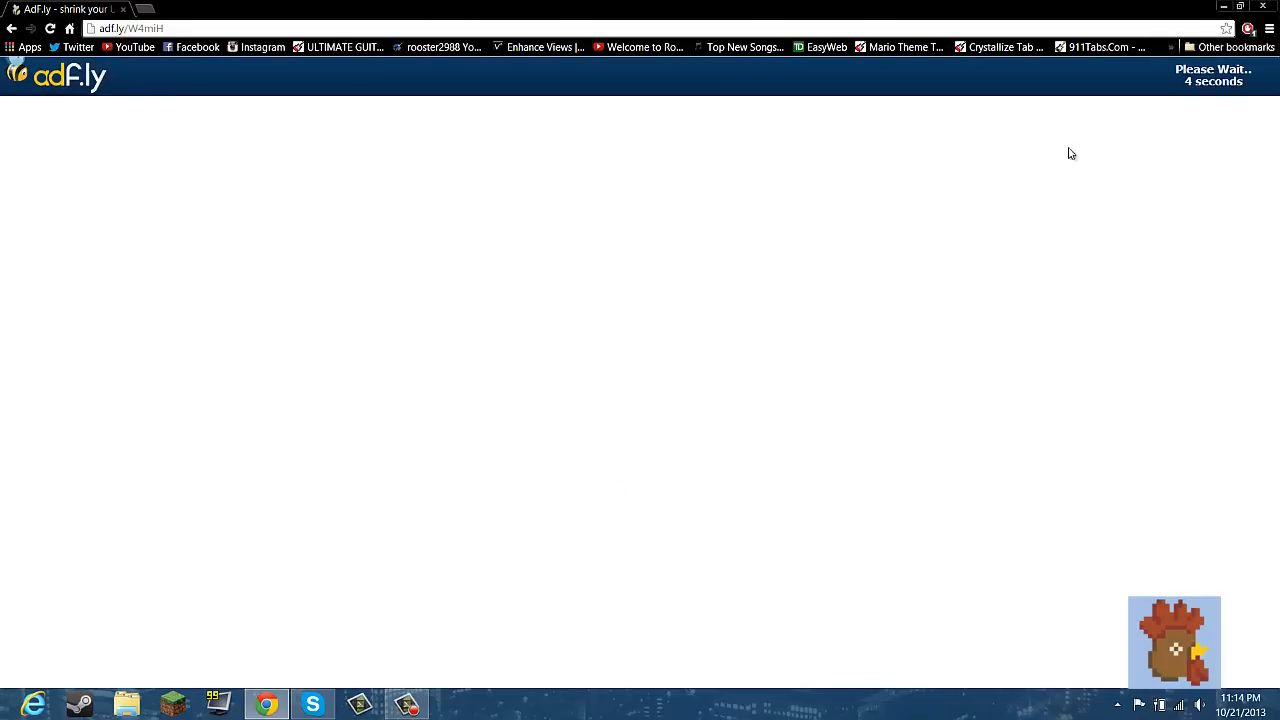
mouse_move(1034, 190)
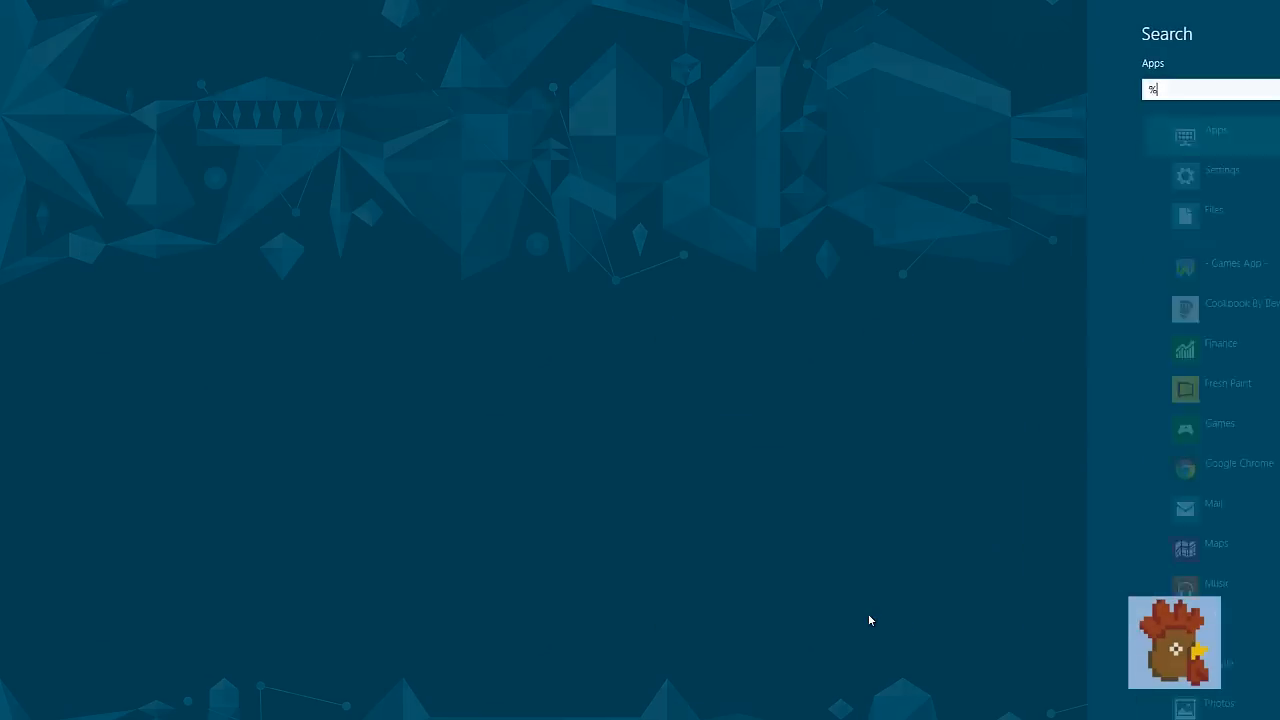
Search %appdata%, then go into .minecraft and its versions folder.
text(appdata)
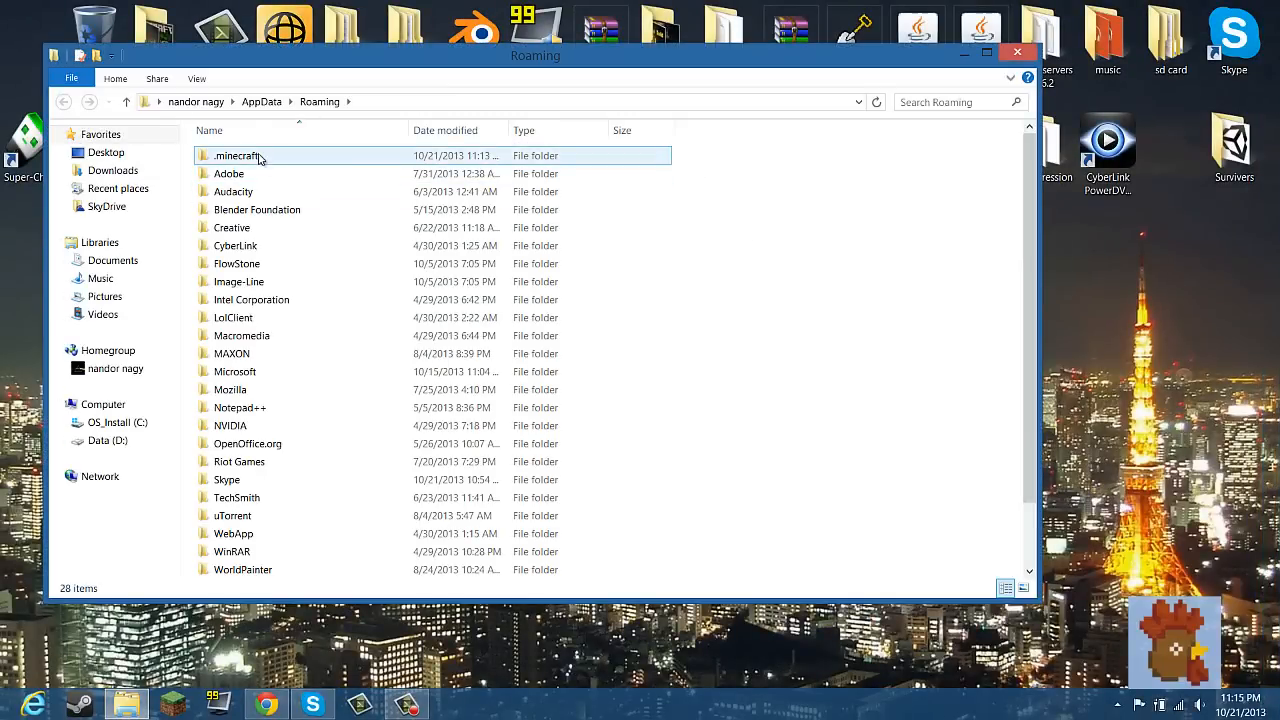
double_click(236, 156)
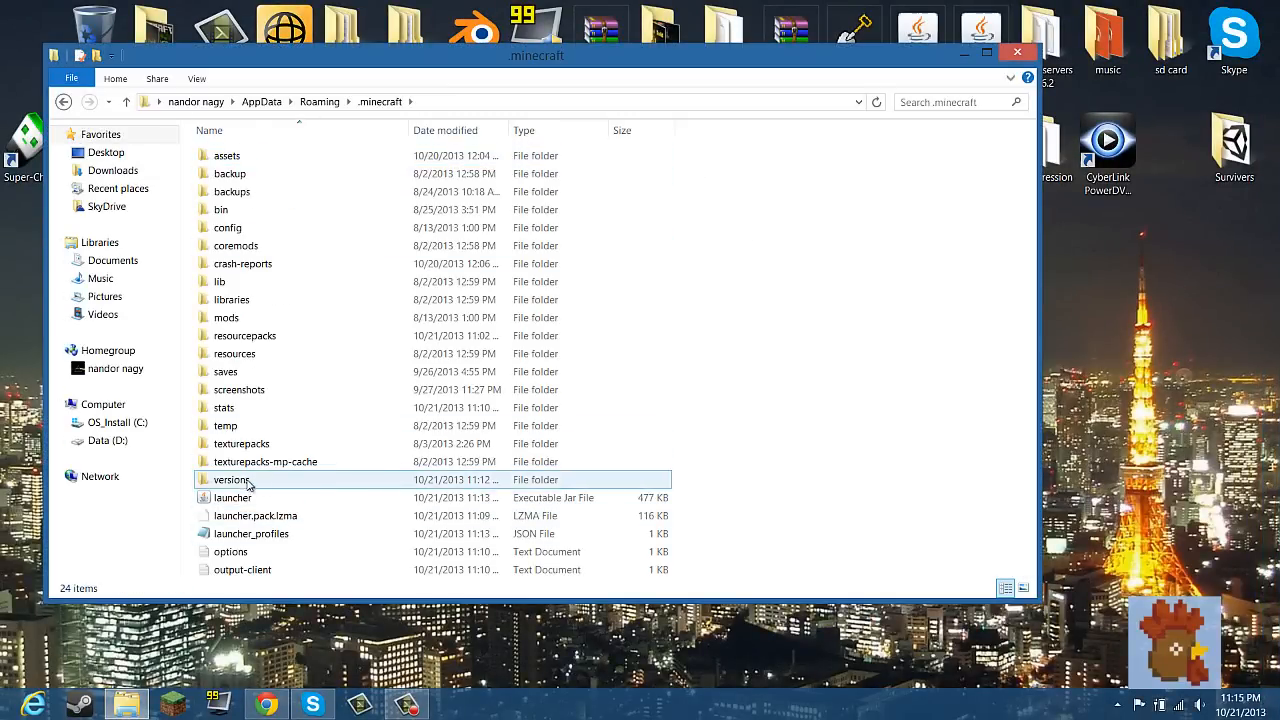
double_click(232, 480)
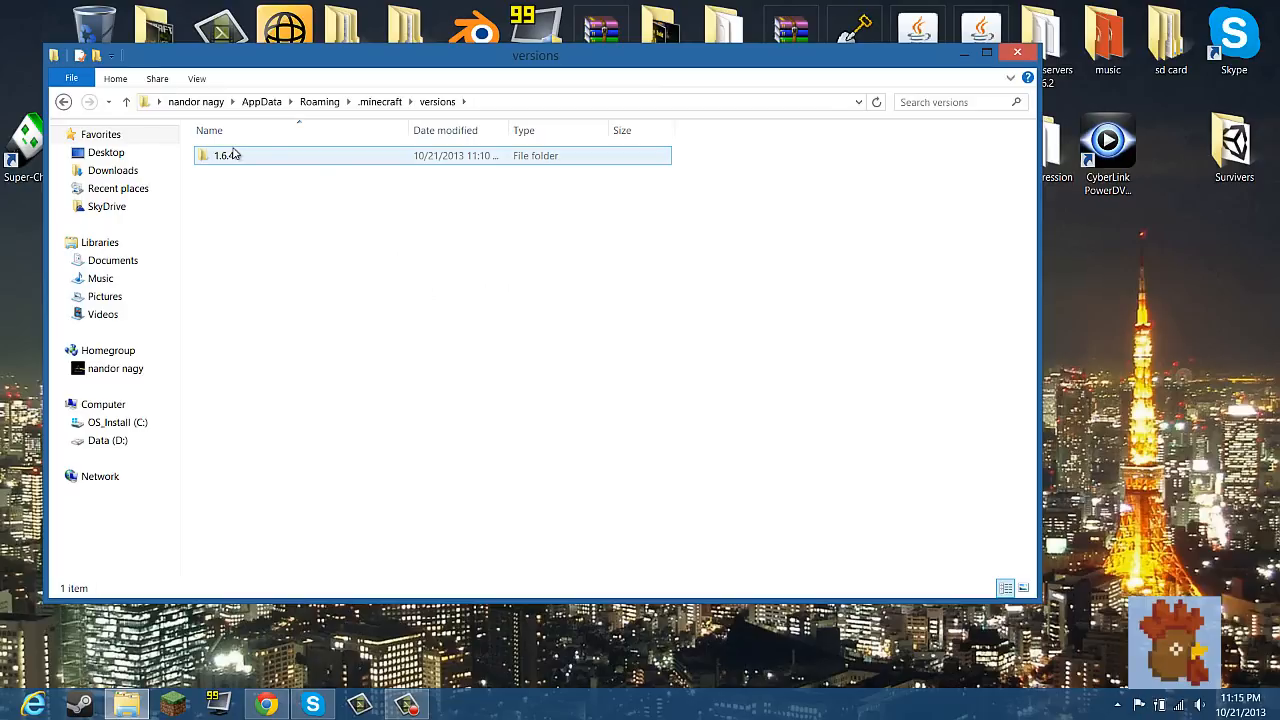
mouse_move(244, 168)
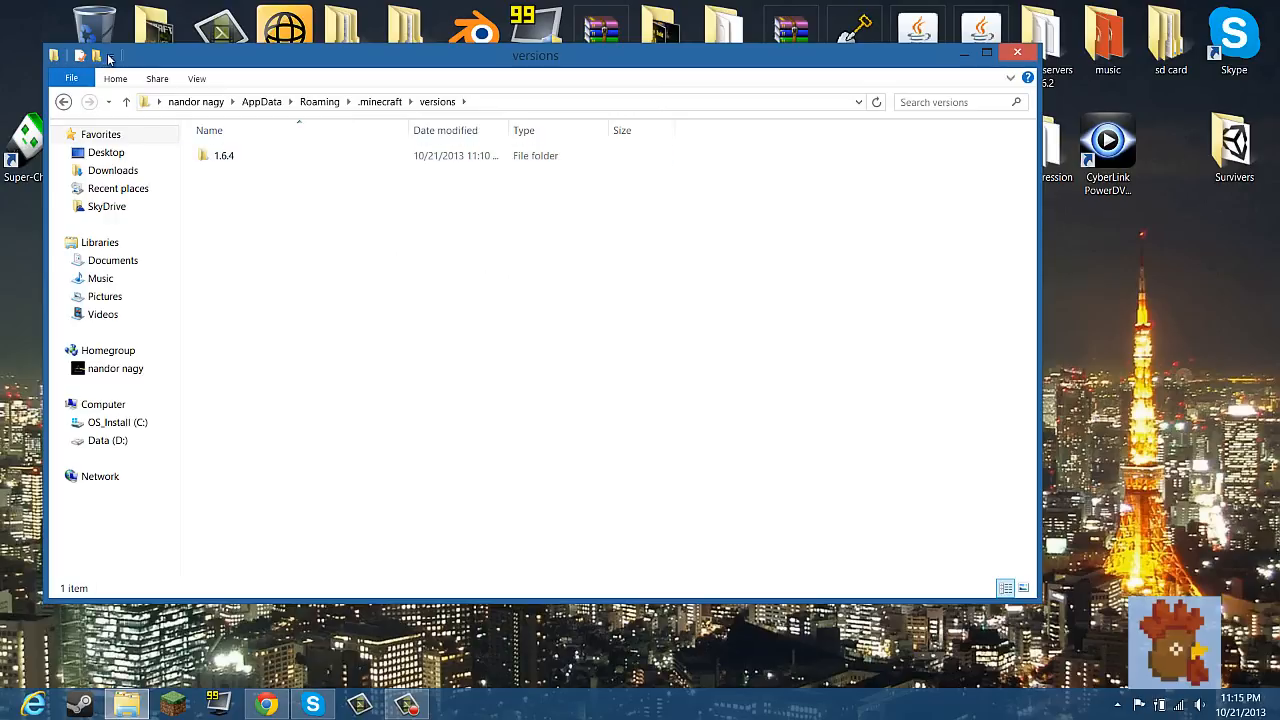
mouse_move(110, 56)
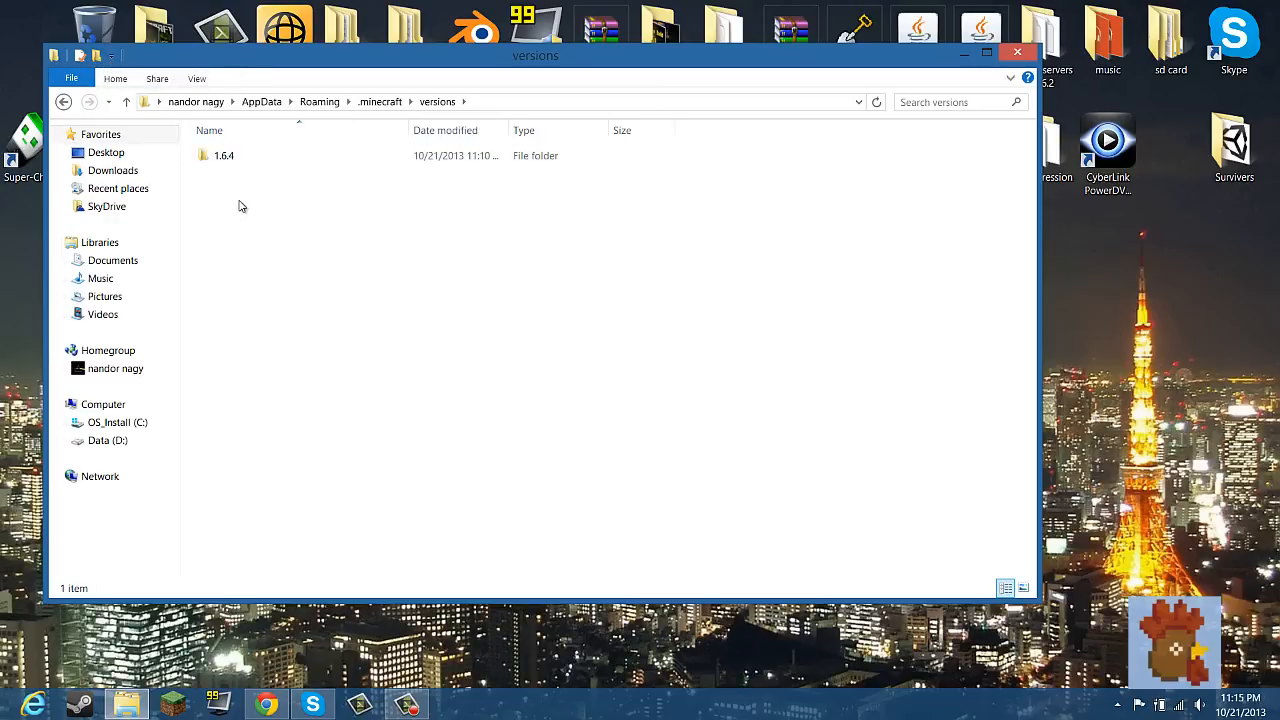
Create a new folder named '1.6.4 mods' beside 1.6.4 in versions.
click(224, 156)
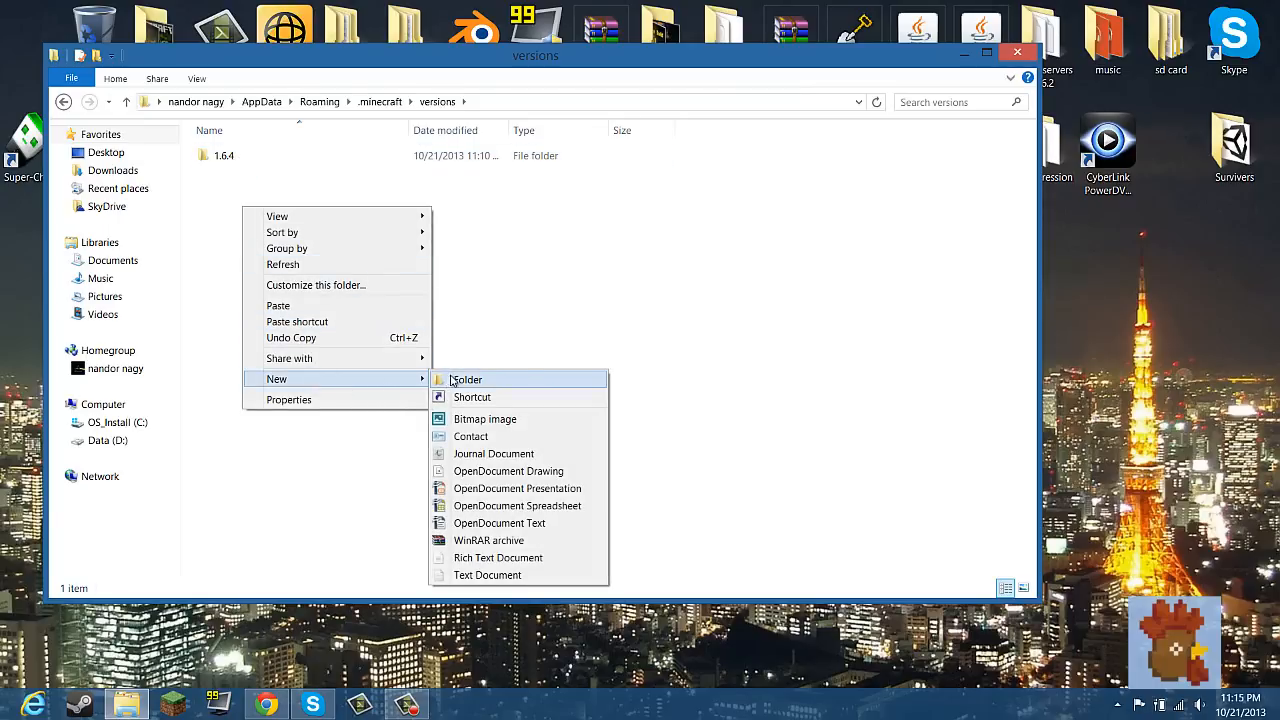
click(466, 380)
text(1.6.4 mods)
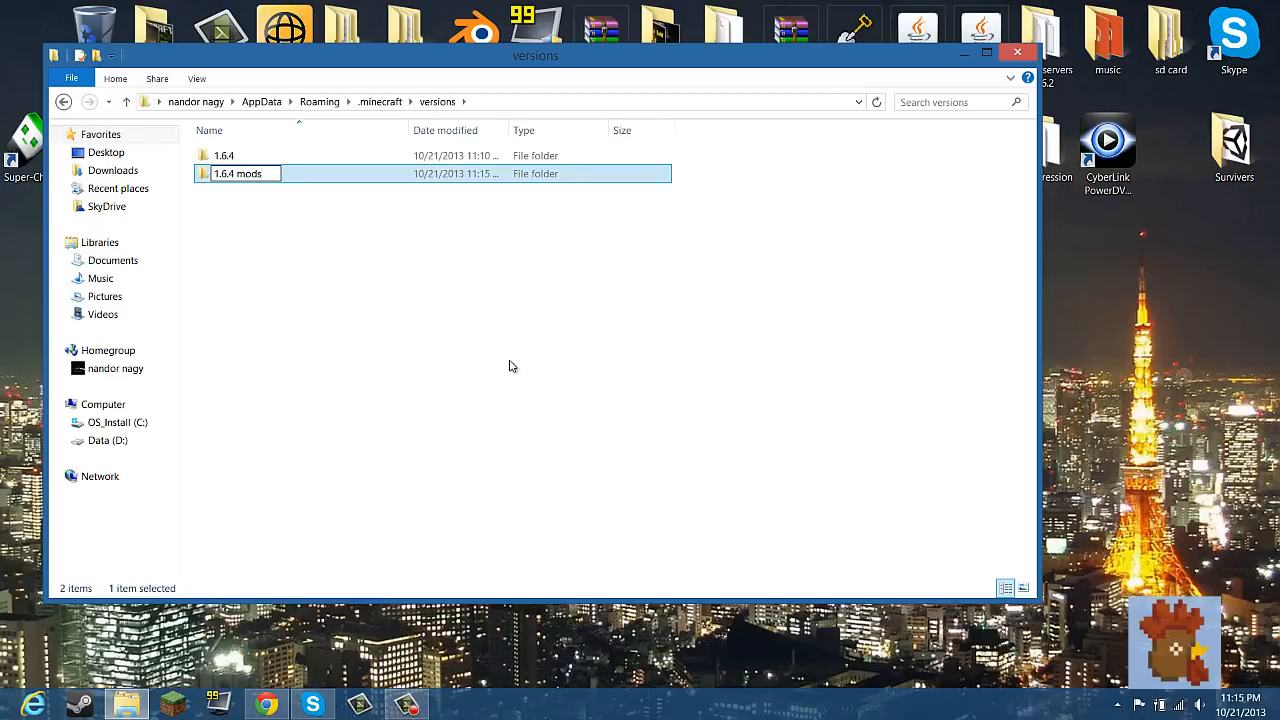
click(224, 156)
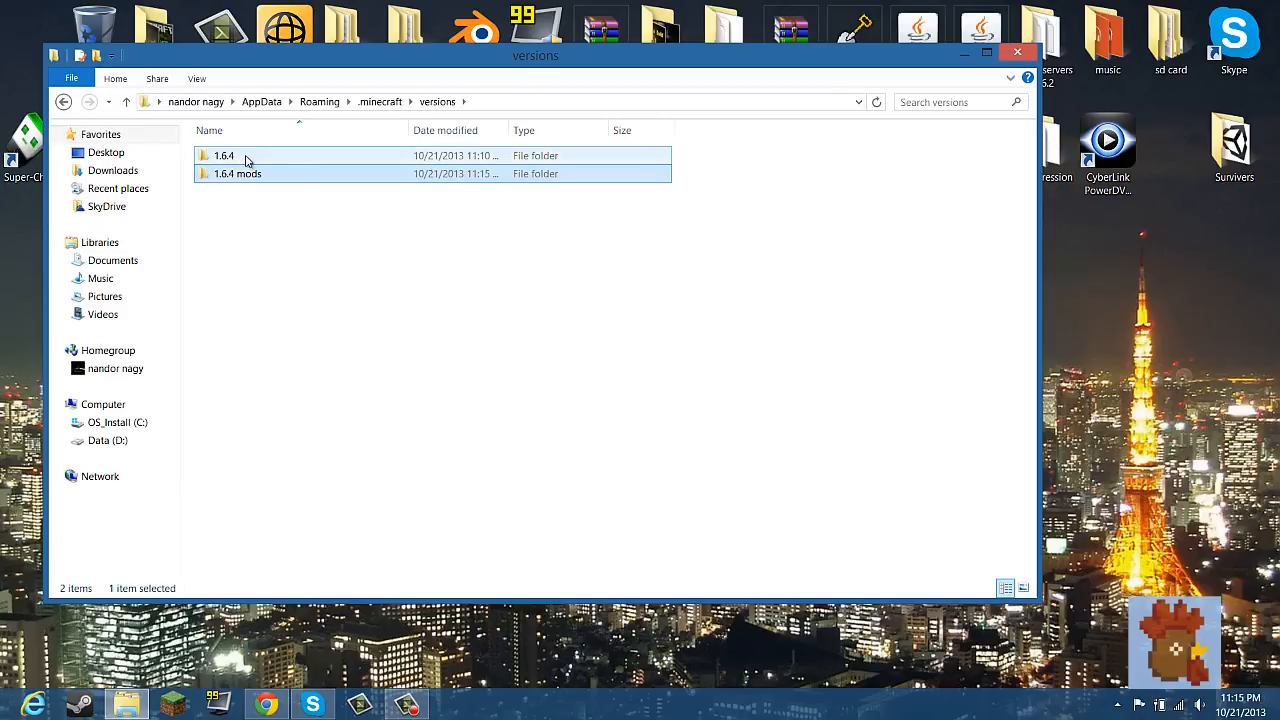
Copy the jar and JSON files from the 1.6.4 folder.
double_click(224, 156)
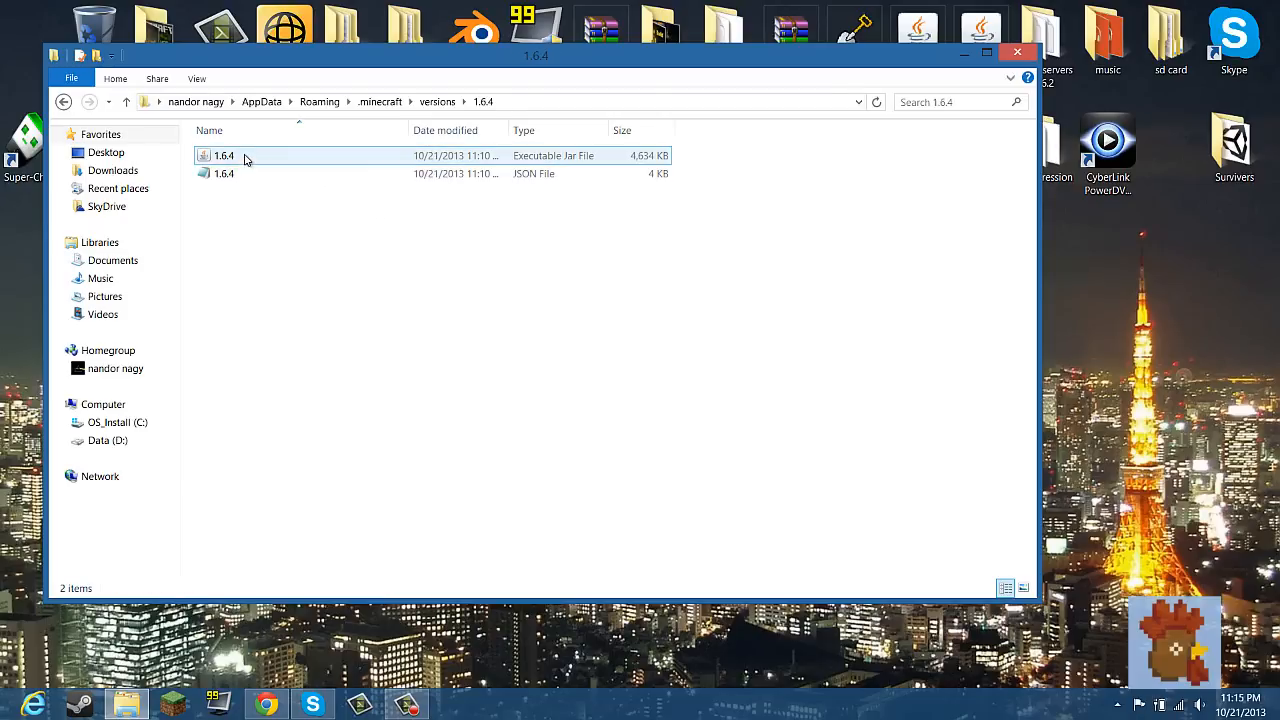
right_click(224, 172)
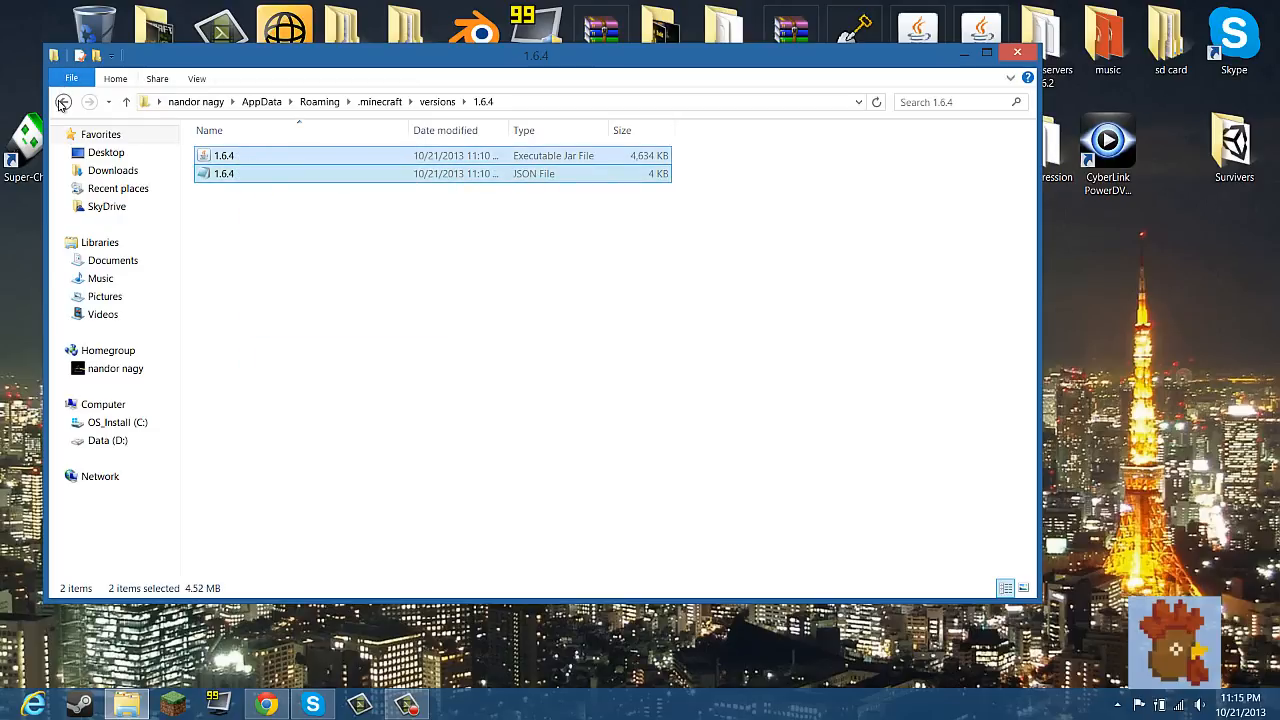
click(64, 100)
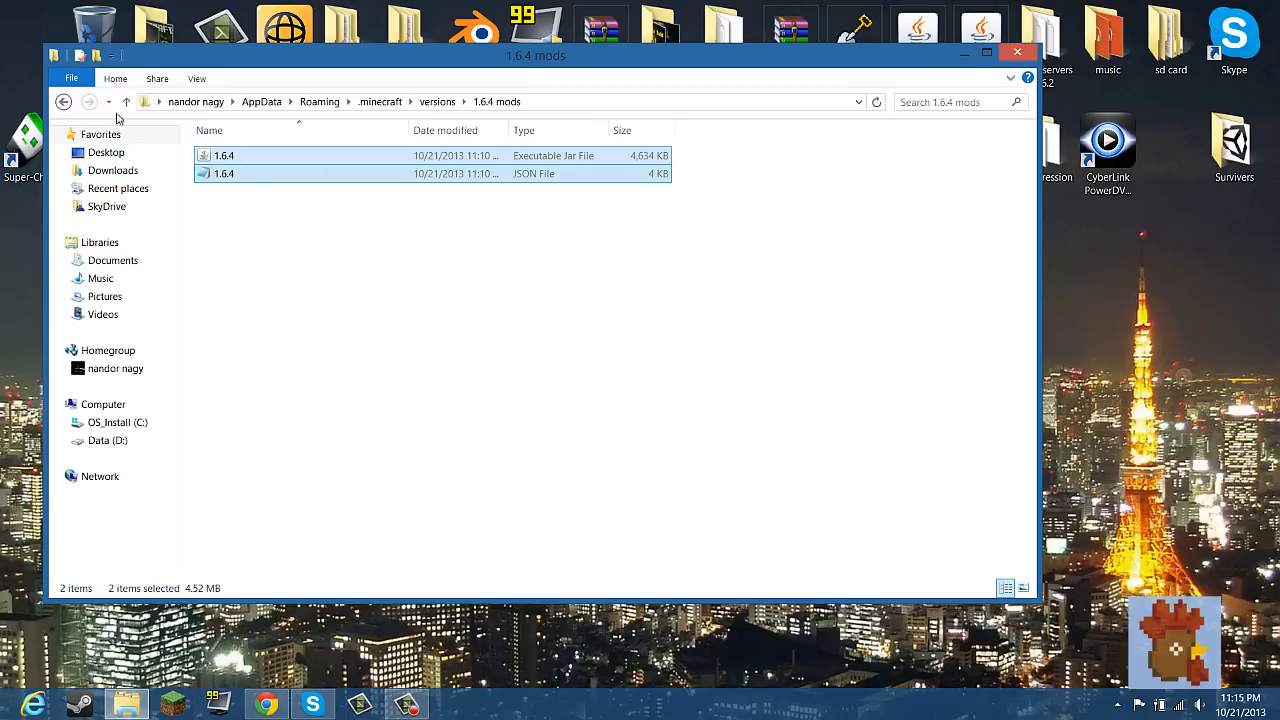
mouse_move(224, 172)
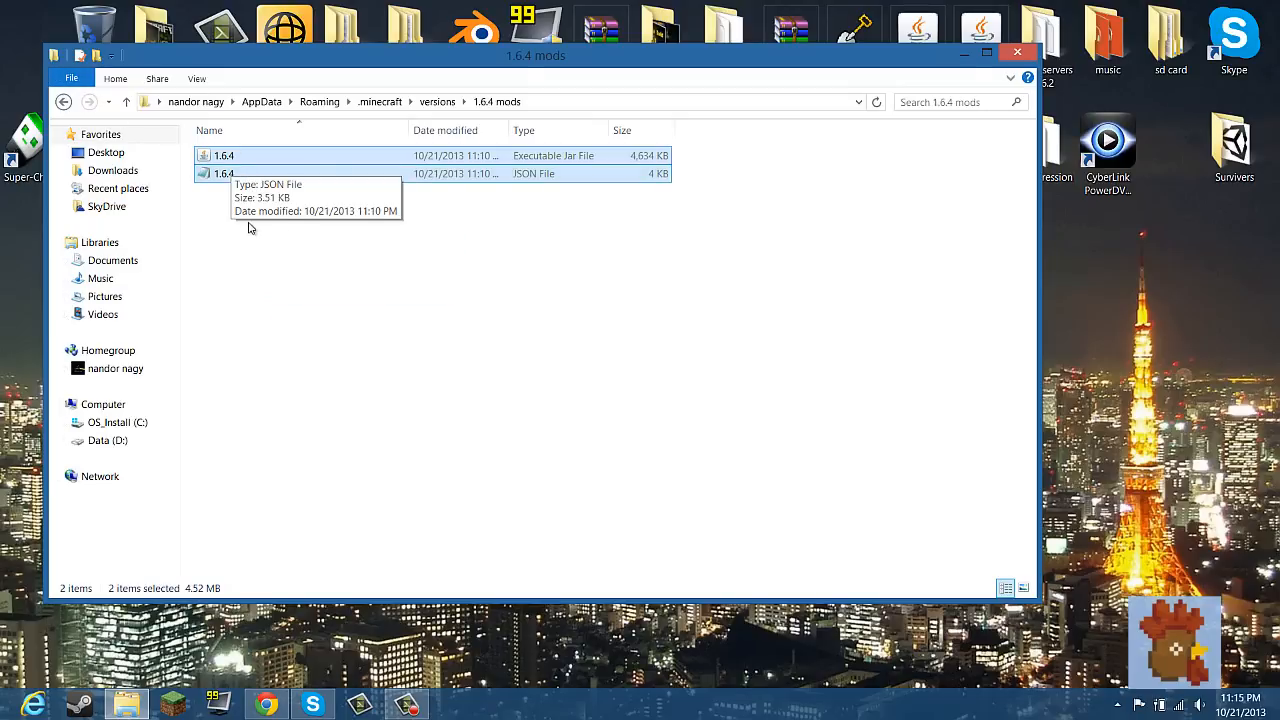
mouse_move(244, 172)
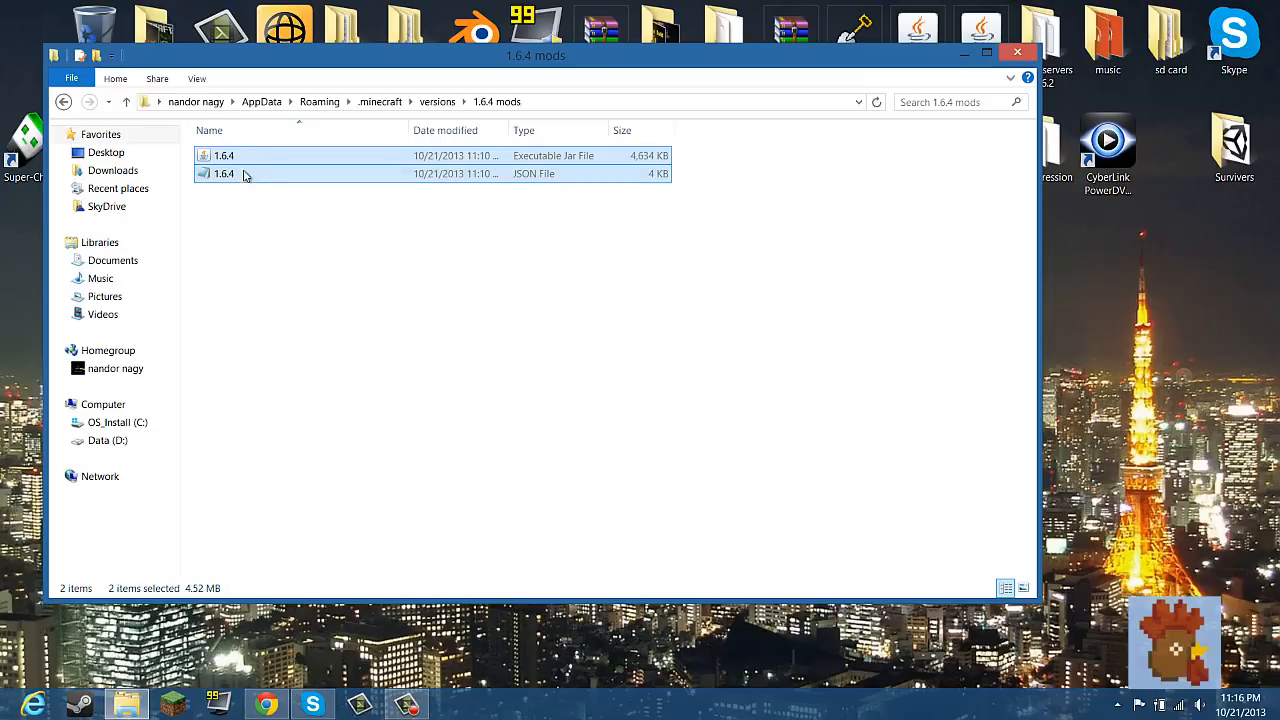
Rename the copied JSON file in 1.6.4 mods and return to versions.
right_click(244, 174)
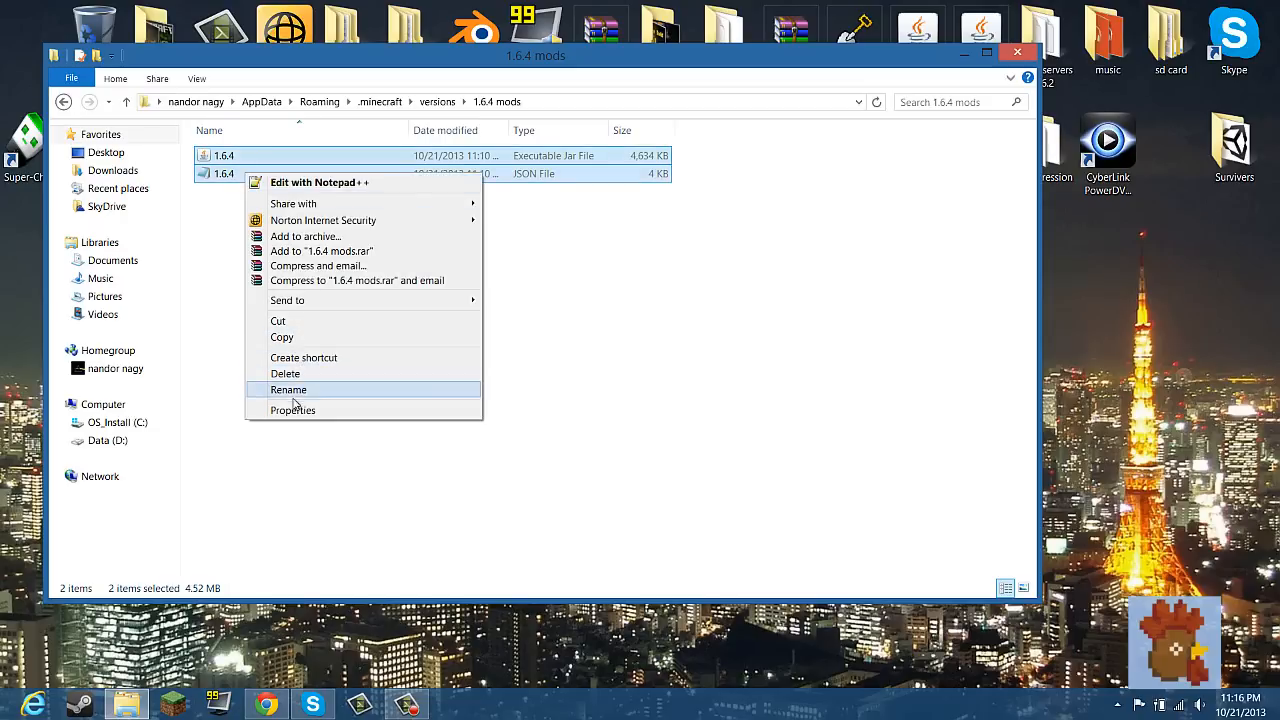
click(288, 388)
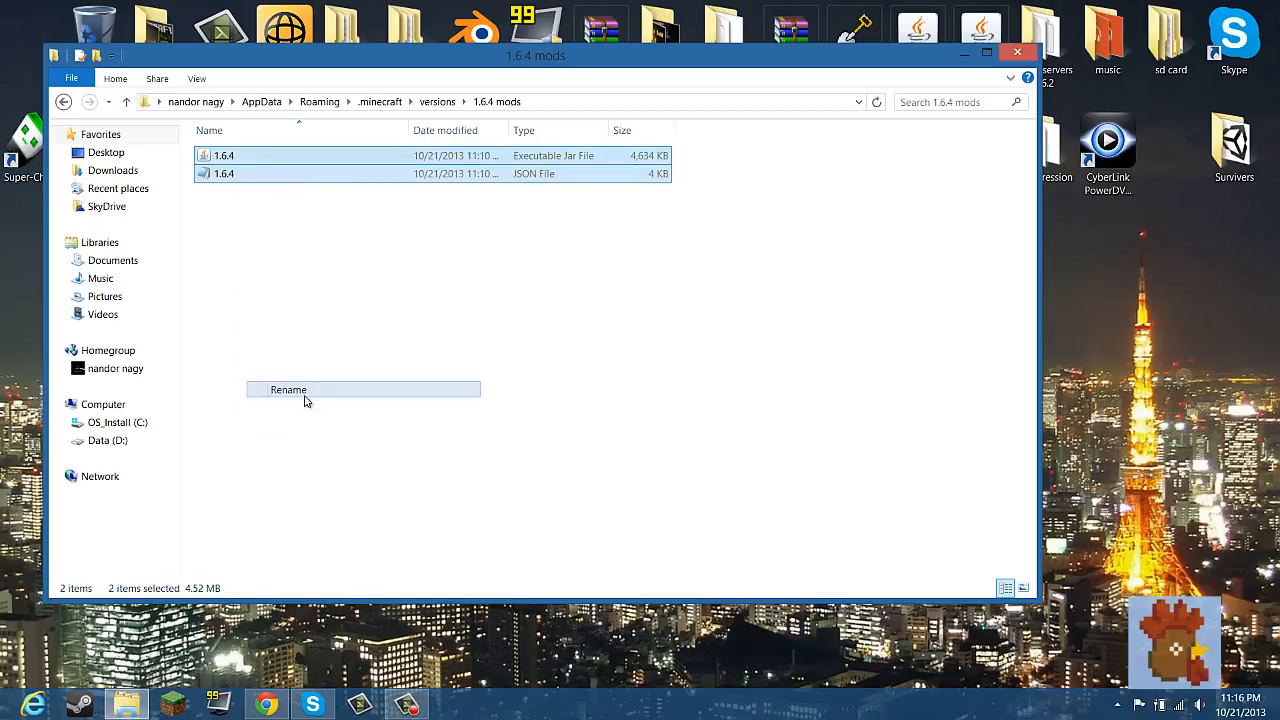
click(288, 388)
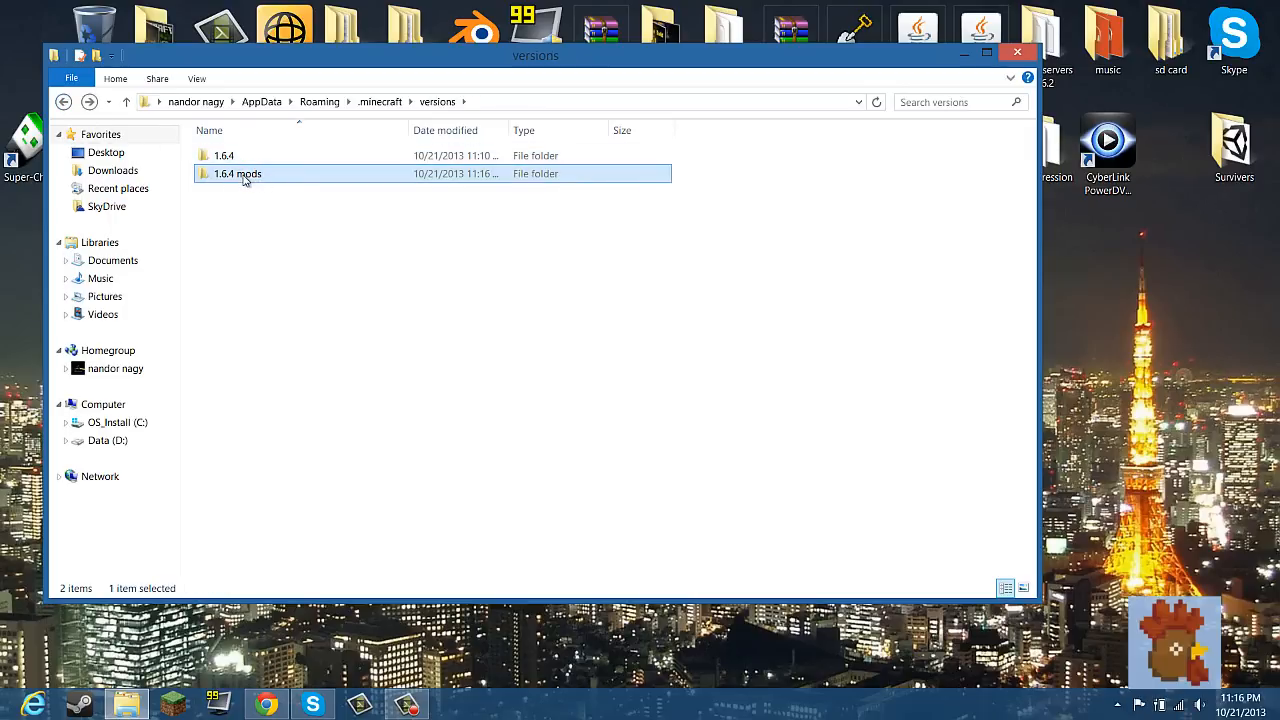
Edit the 1.6.4 mods JSON in Notepad so its id reads '1.6.4 mods', then close it.
double_click(236, 172)
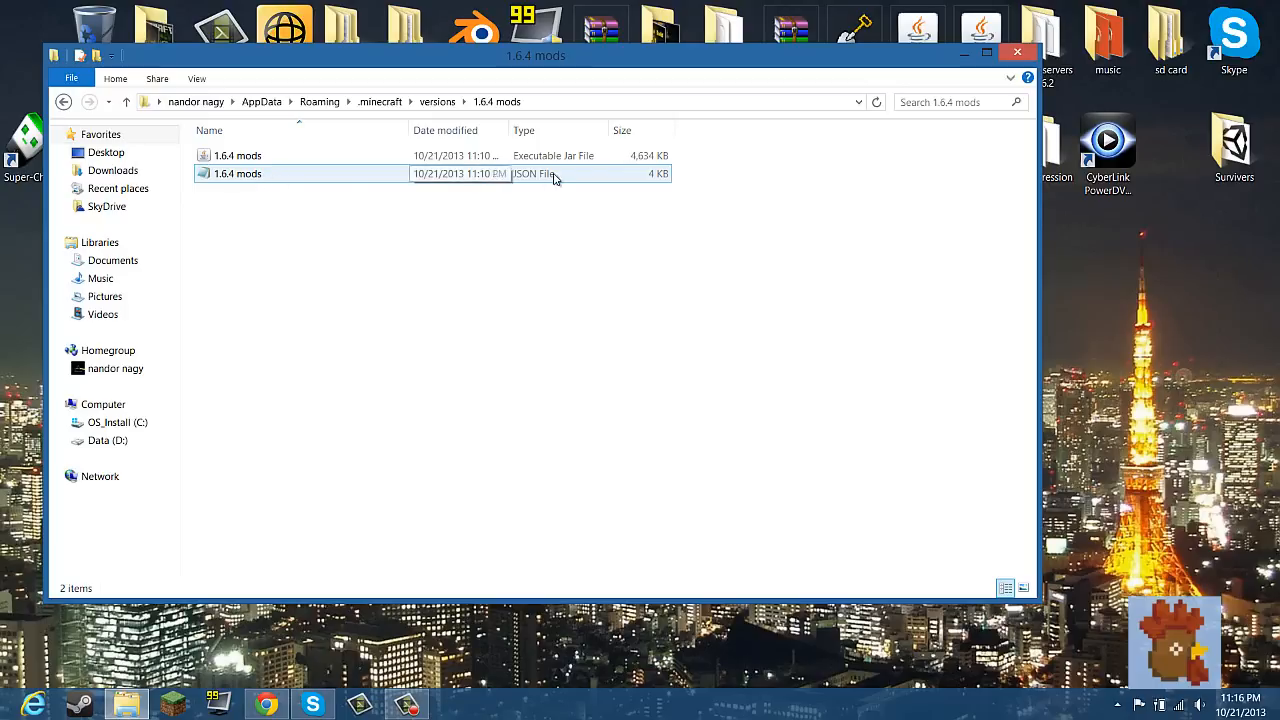
double_click(236, 172)
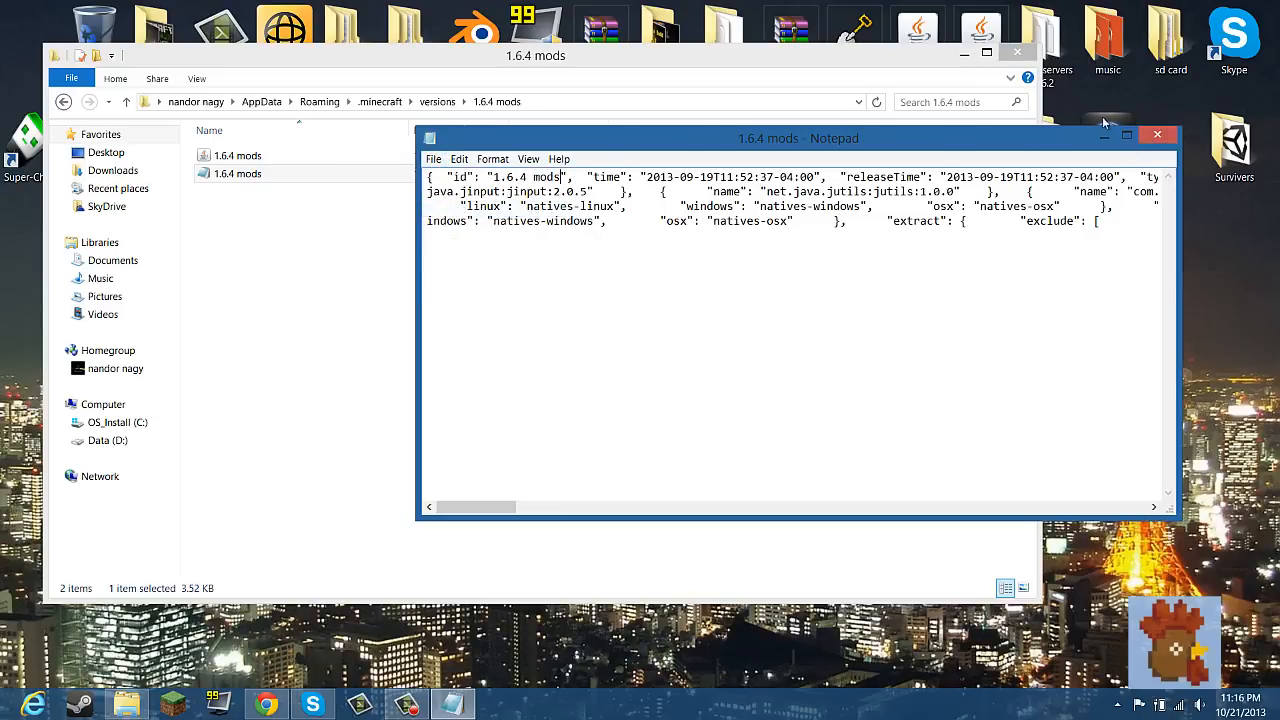
click(1156, 136)
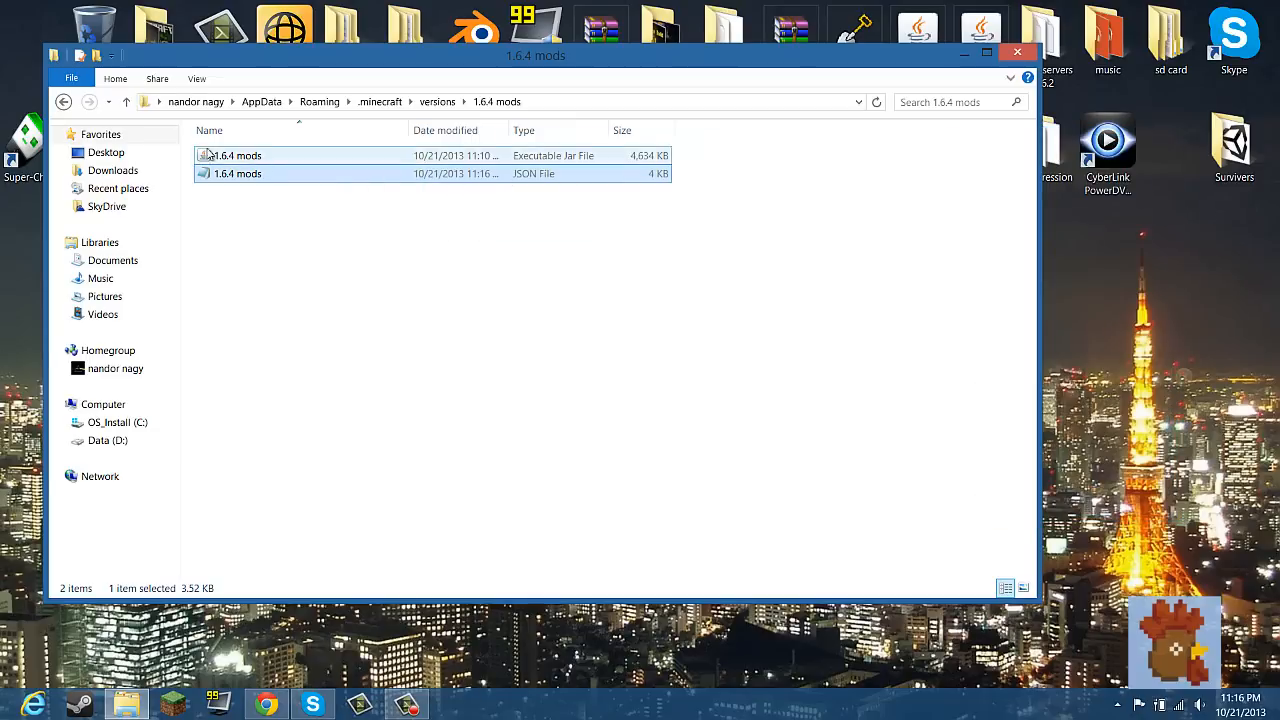
mouse_move(248, 160)
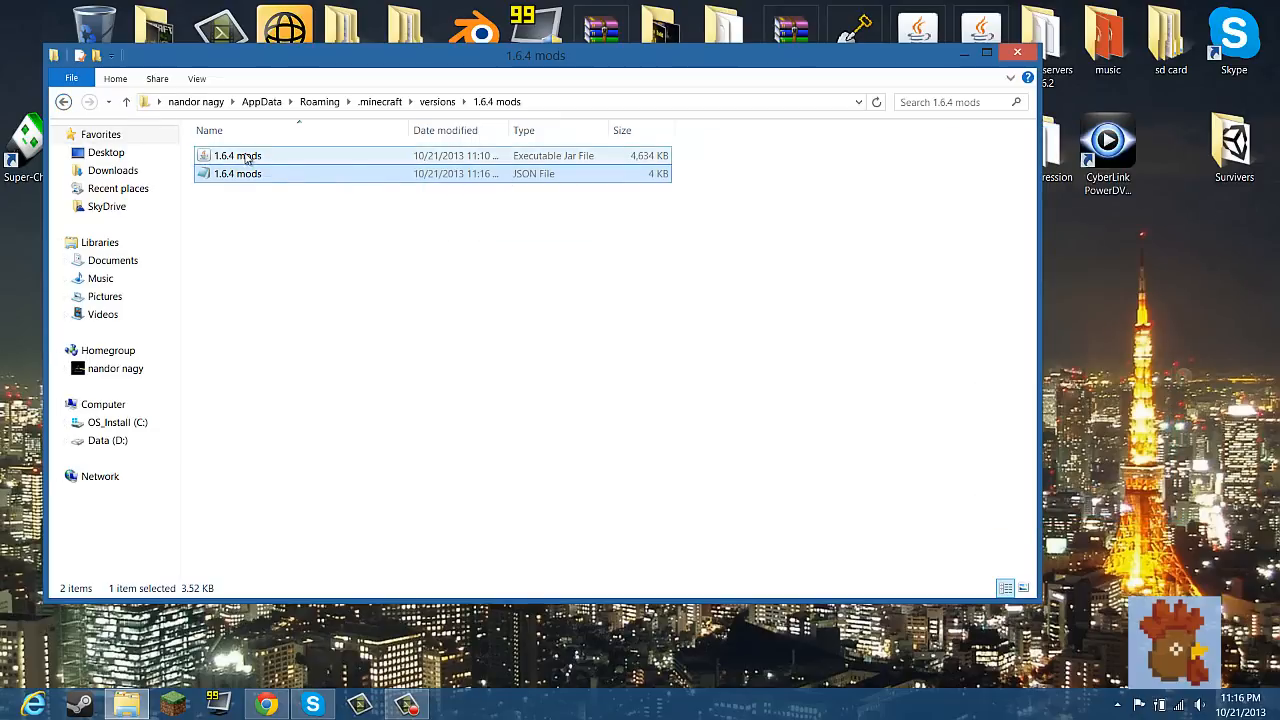
Select the 1.6.4 mods jar and bring up its actions to open it in WinRAR.
click(238, 156)
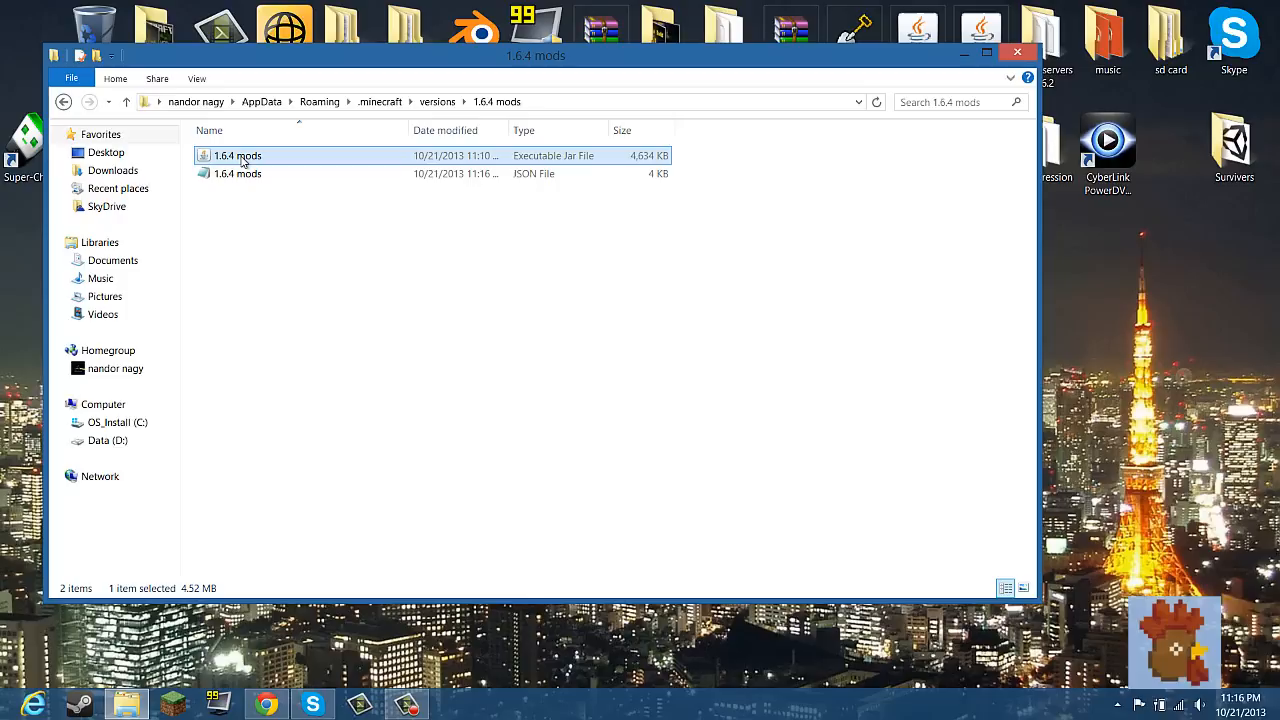
right_click(236, 156)
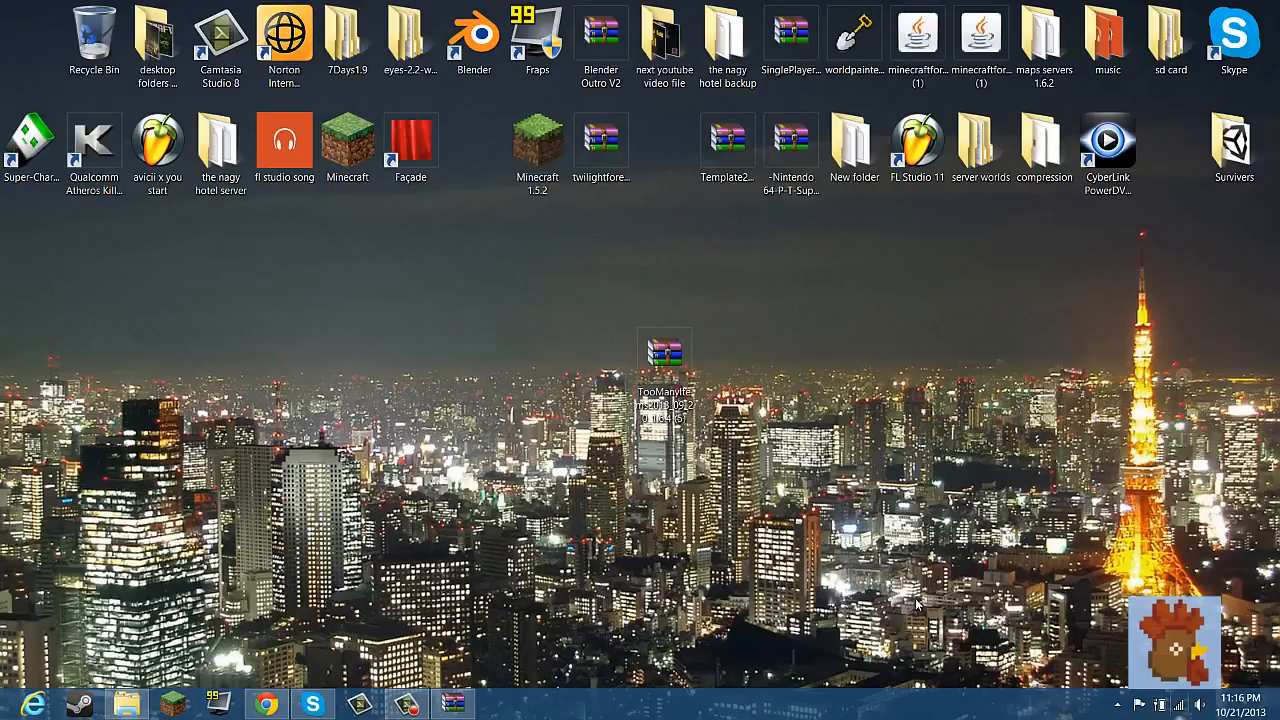
Add every file from the Too Many Items archive into the 1.6.4 mods jar.
double_click(664, 352)
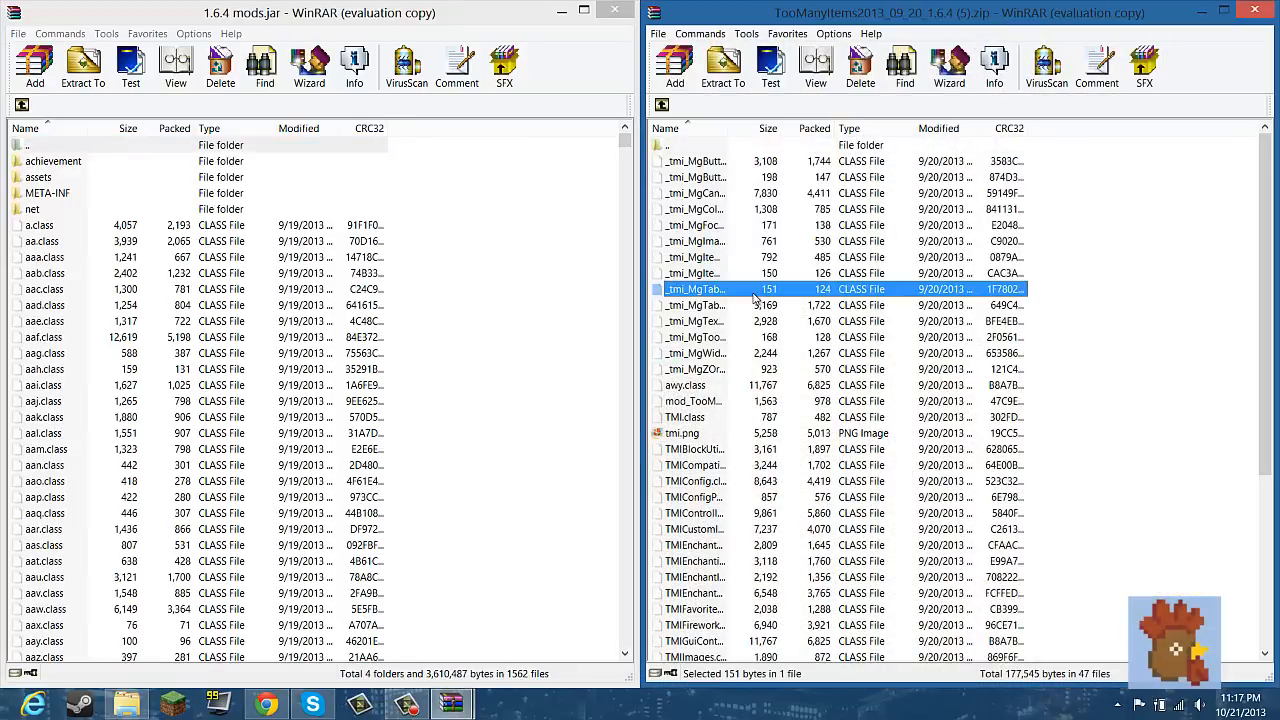
key(ctrl+a)
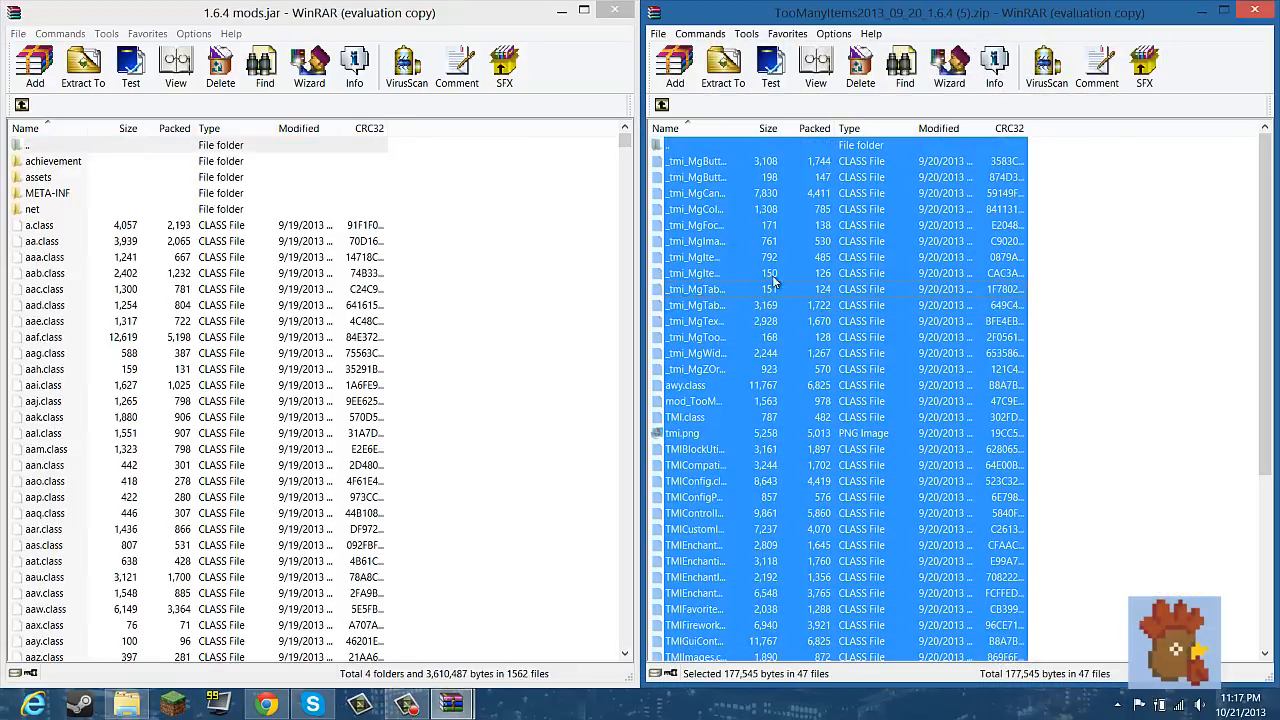
click(722, 64)
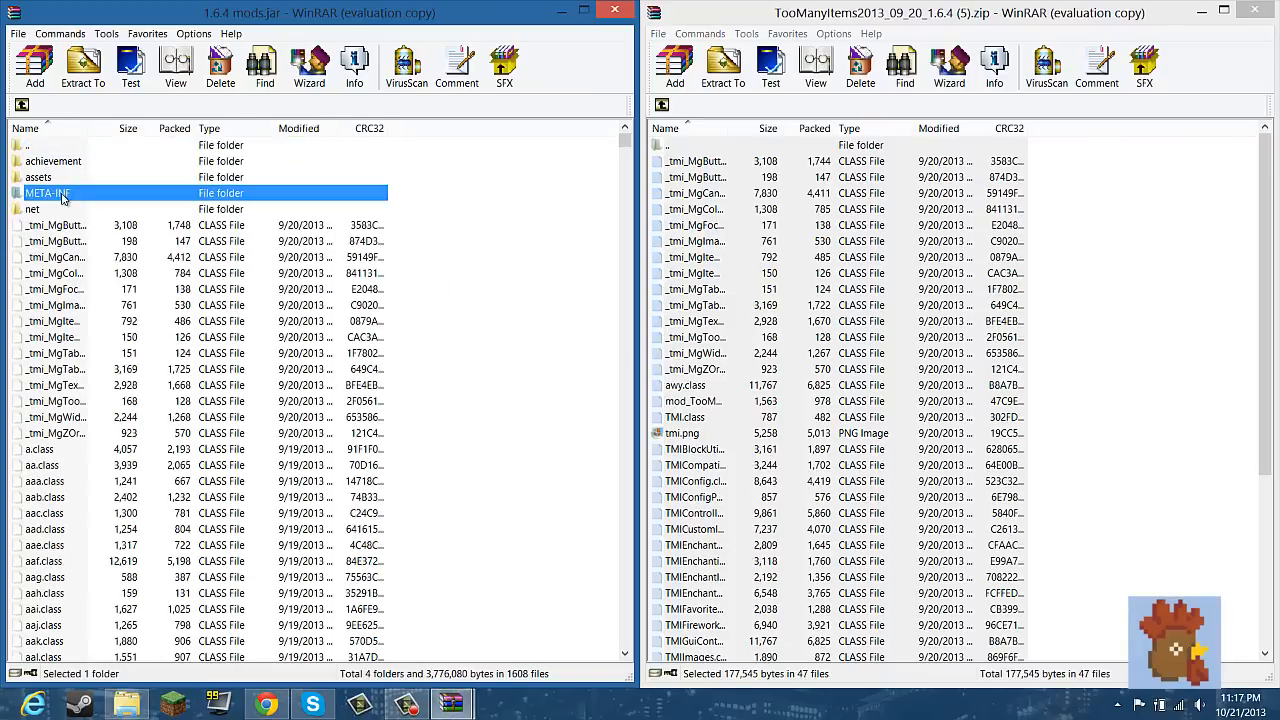
Delete the META-INF folder from the jar and close the jar archive.
right_click(48, 192)
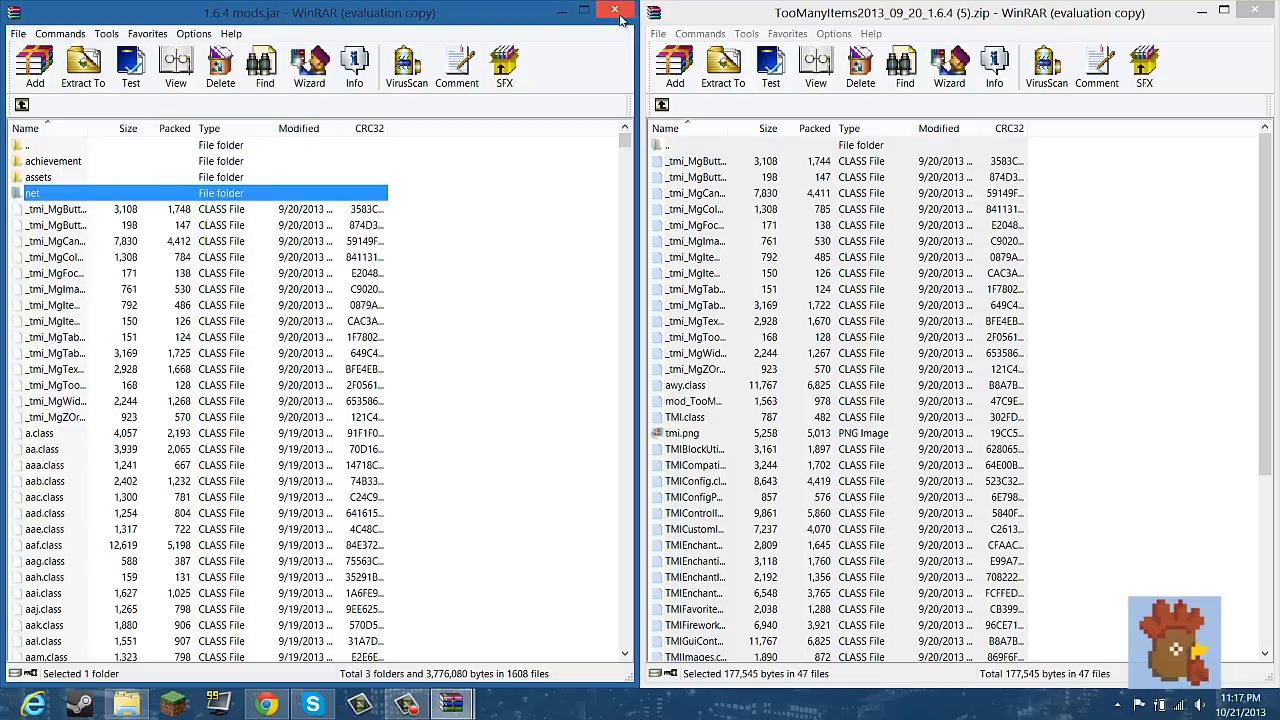
click(616, 10)
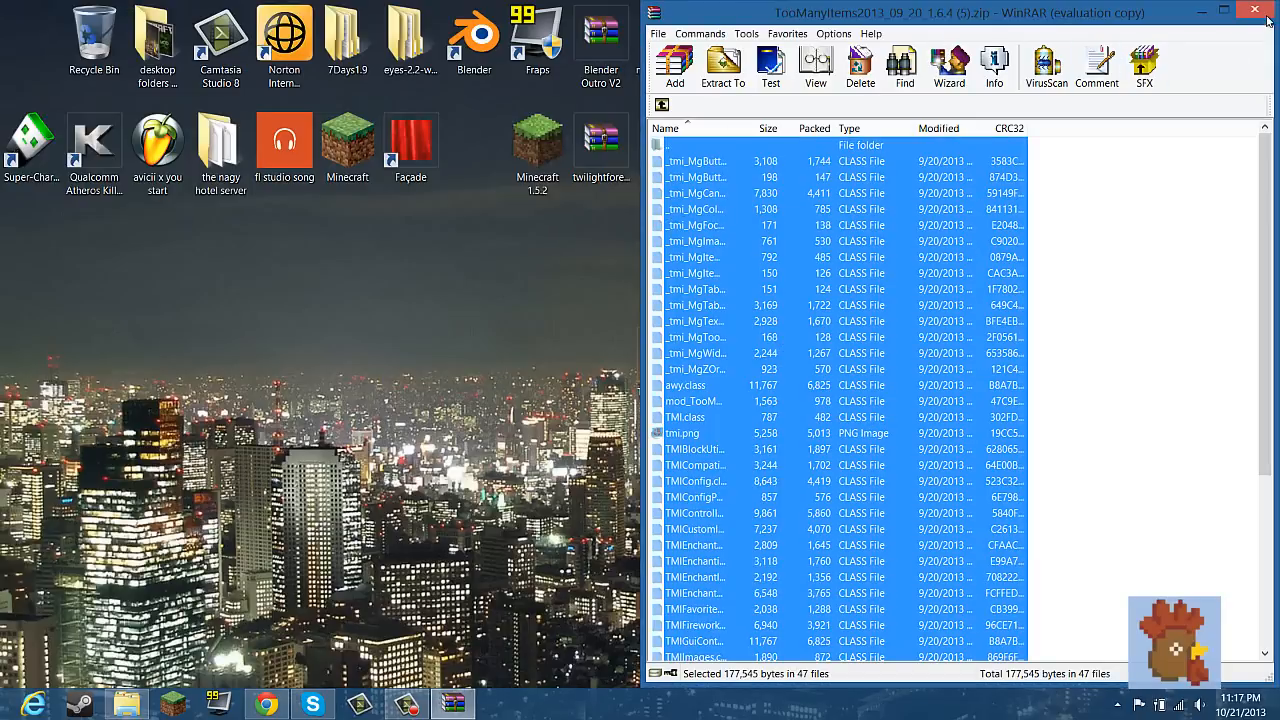
Delete the original 1.6.4 folder so only 1.6.4 mods remains, then close Explorer.
click(1256, 10)
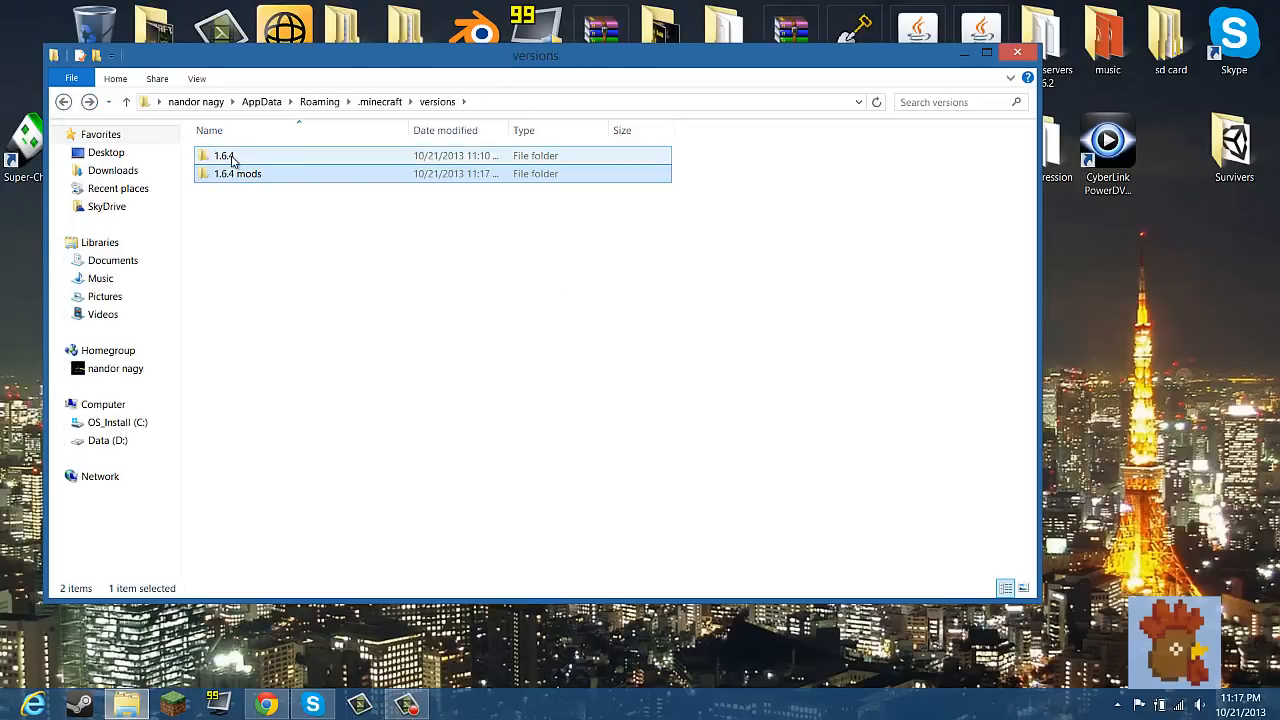
right_click(222, 156)
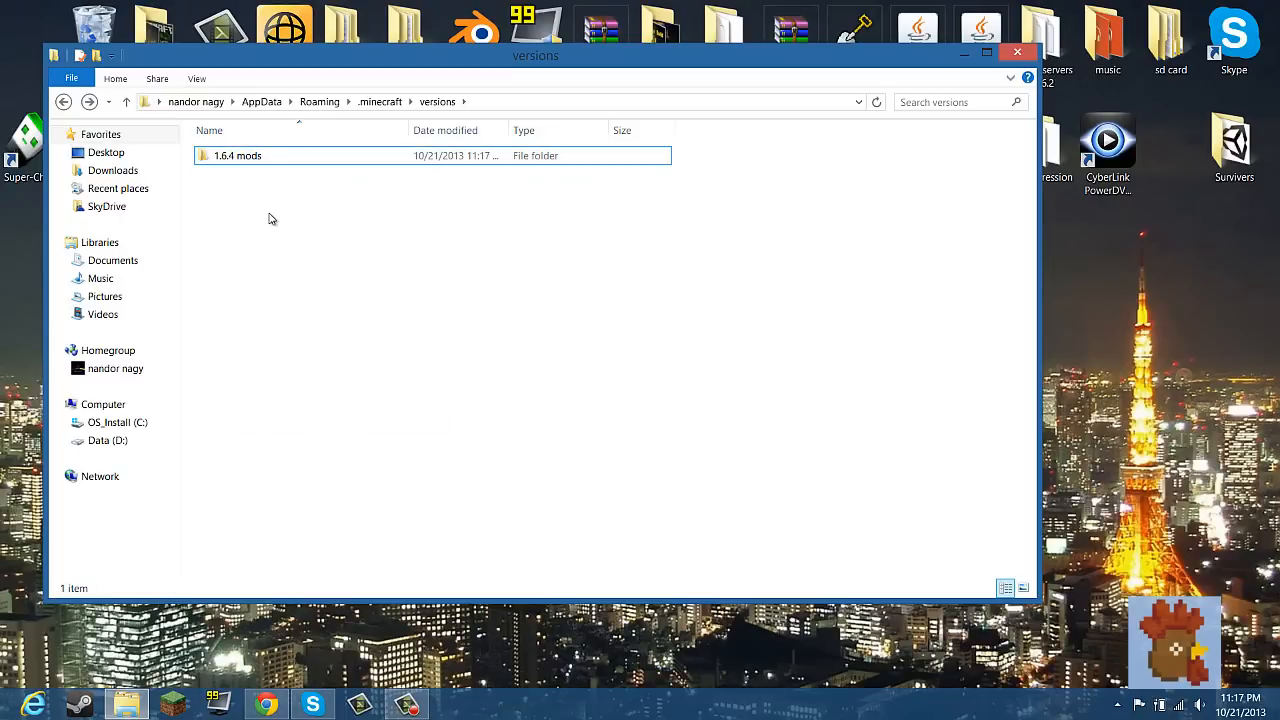
click(238, 156)
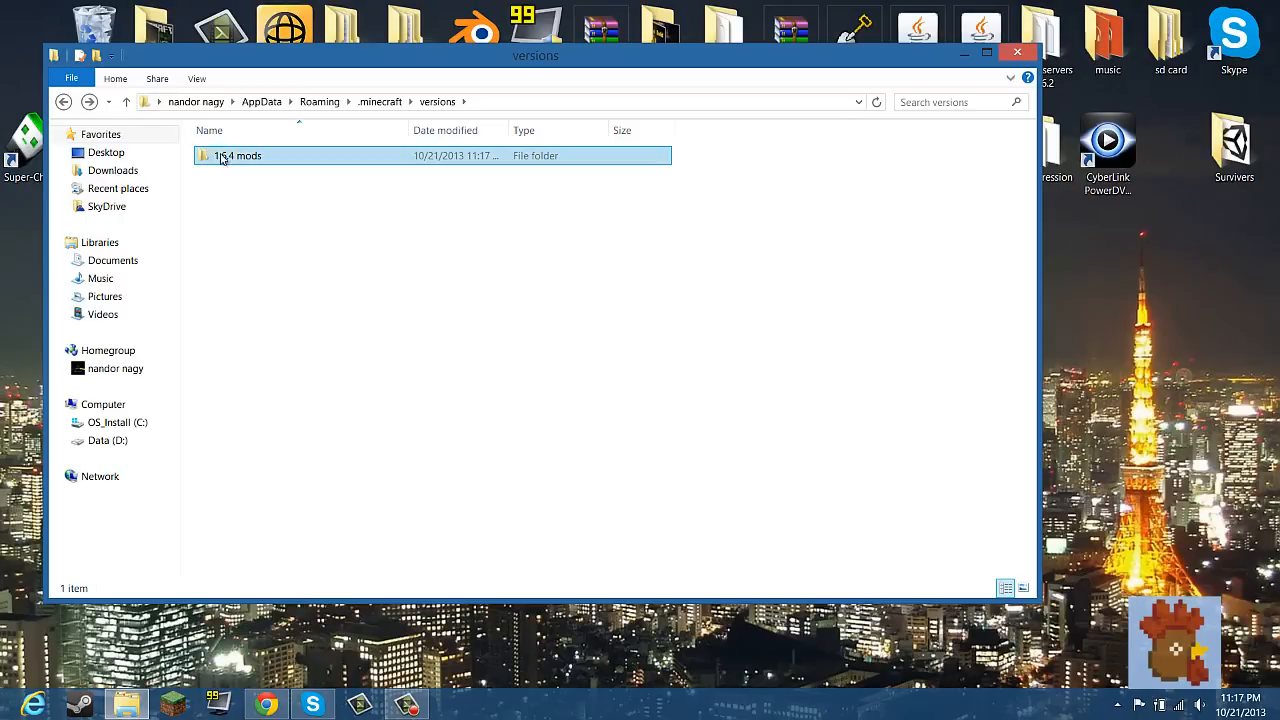
mouse_move(228, 160)
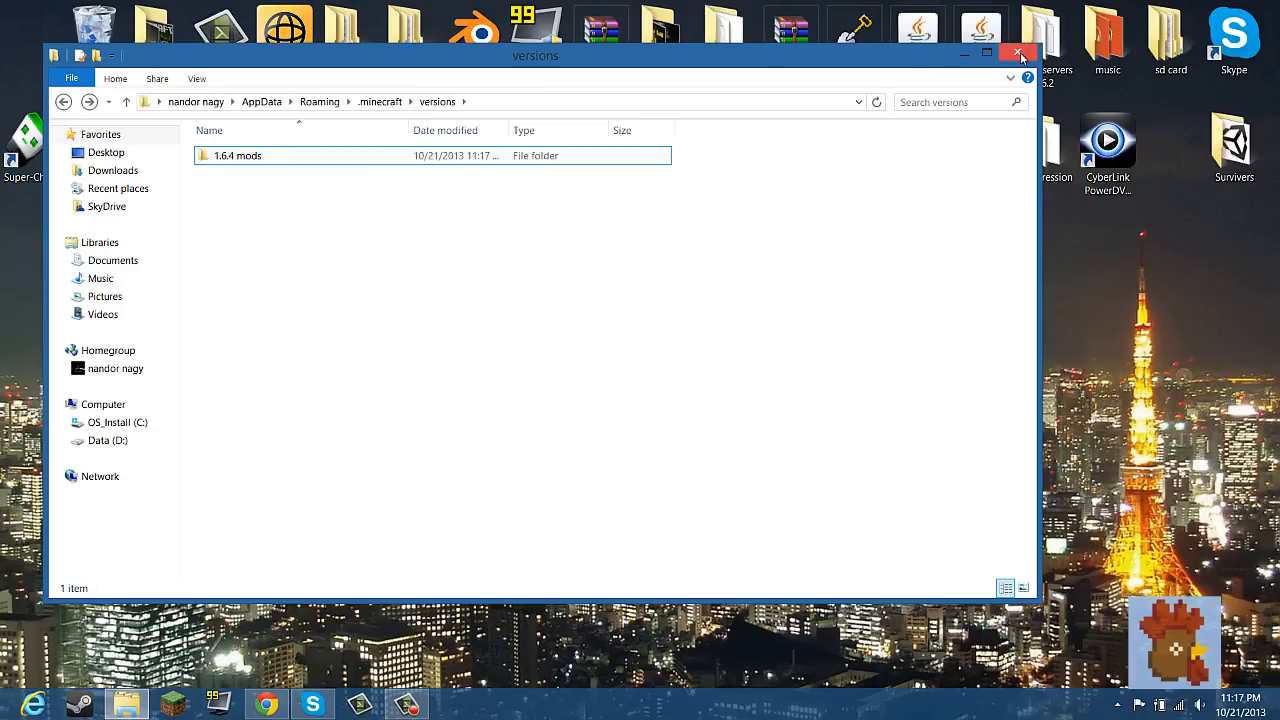
click(1020, 52)
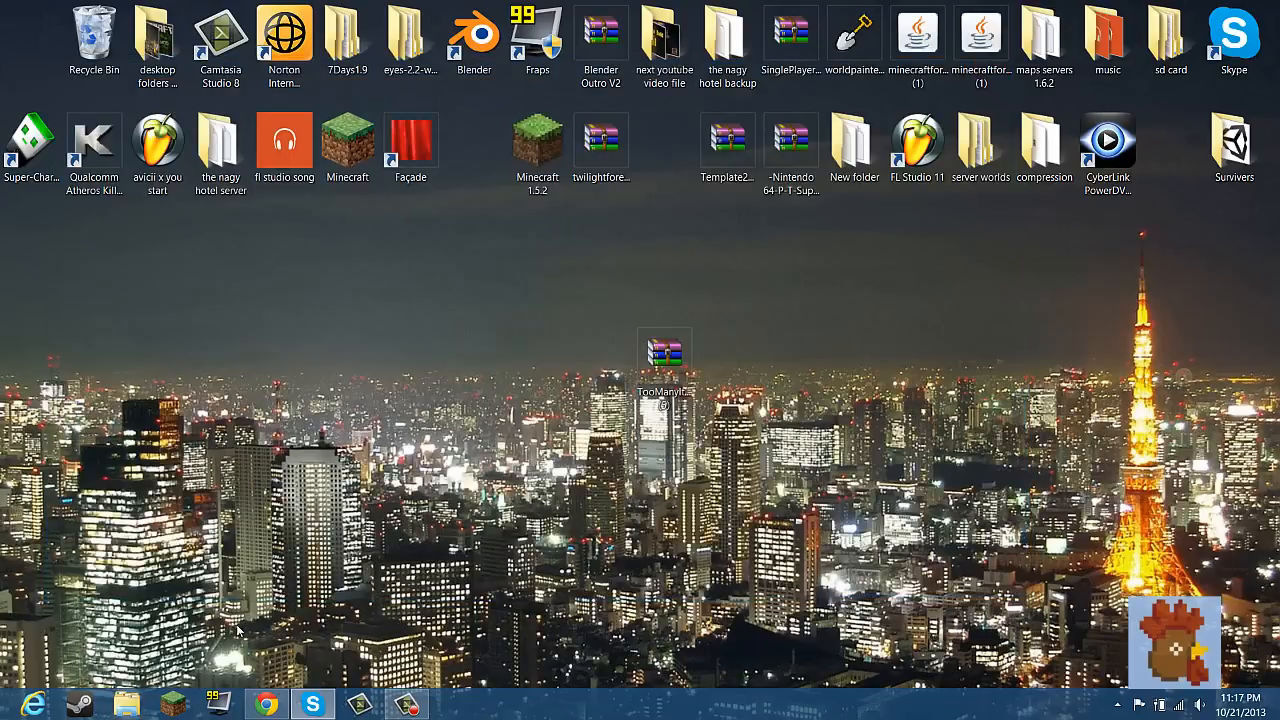
Launch Minecraft from the desktop shortcut and play the 1.6.4 mods profile.
double_click(664, 356)
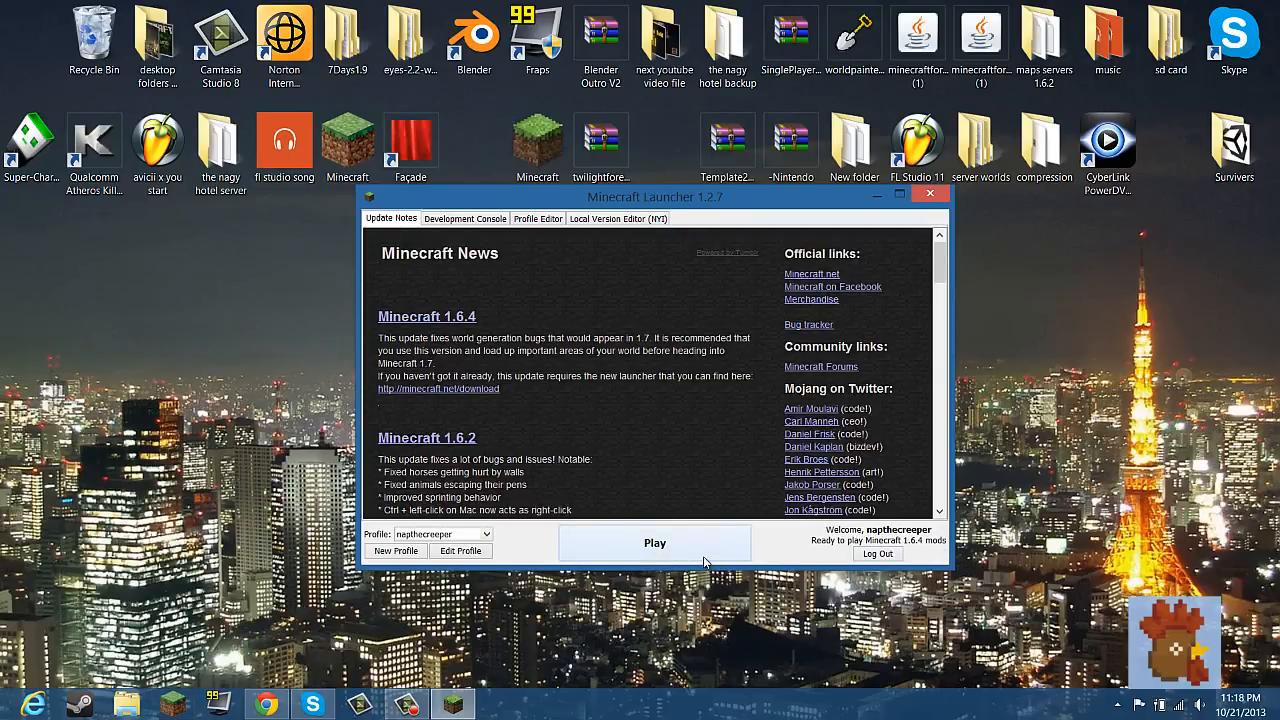
click(928, 192)
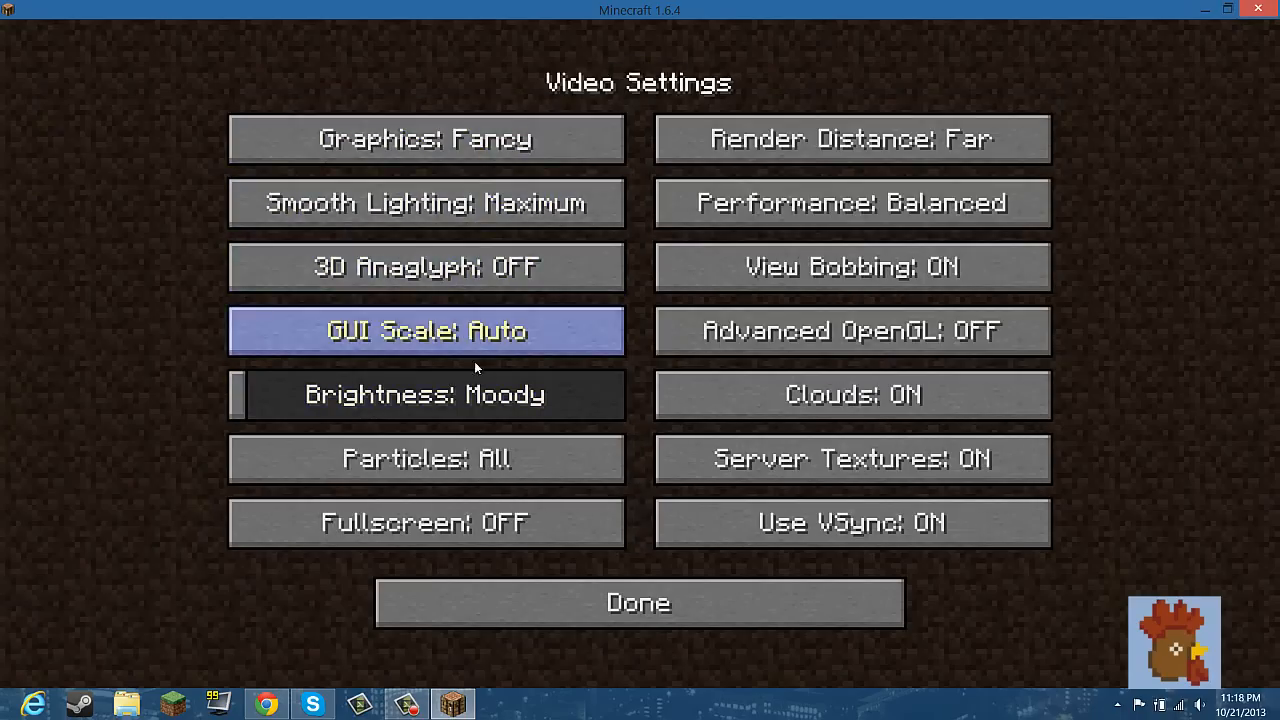
Cycle the GUI Scale in Video Settings and return to the main menu.
click(428, 332)
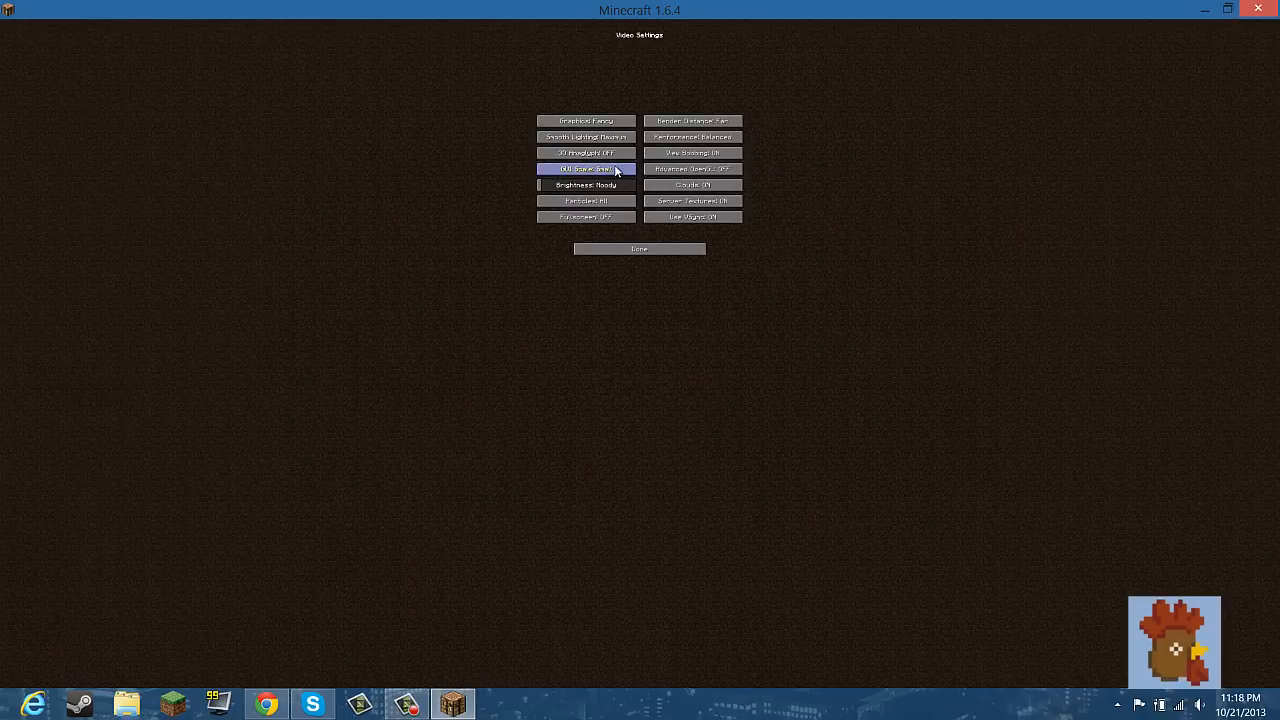
click(640, 248)
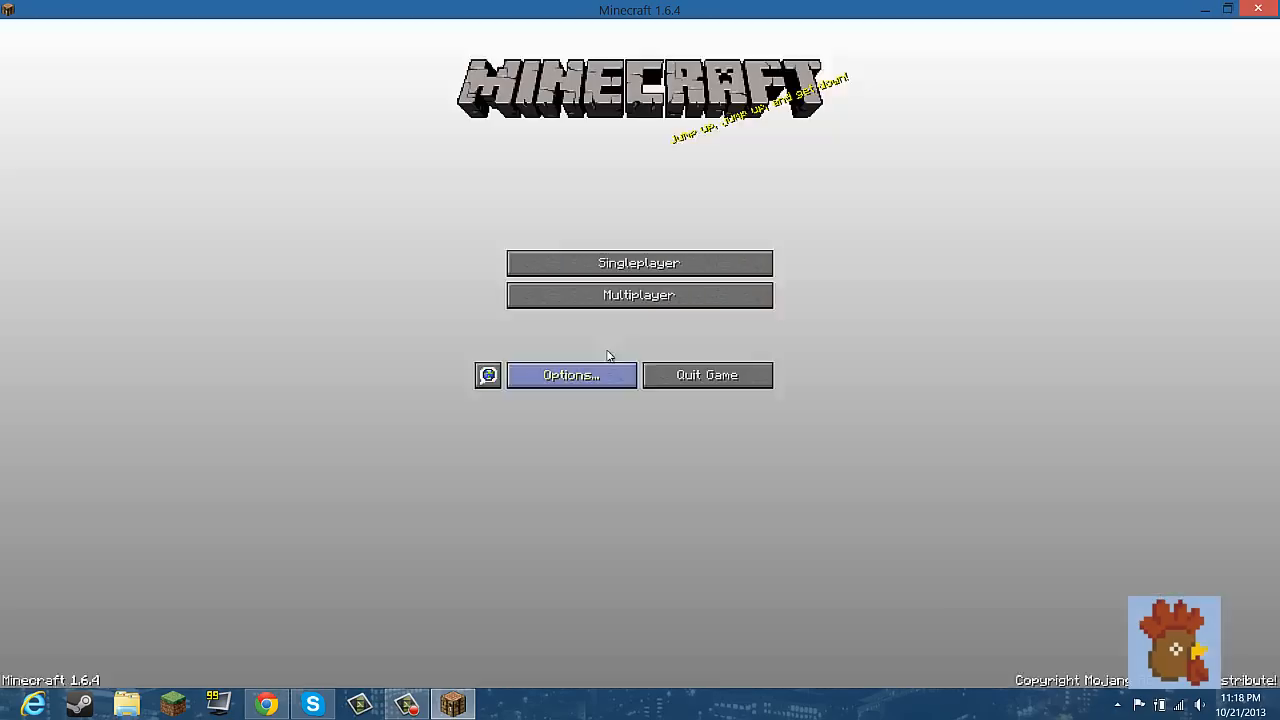
click(640, 264)
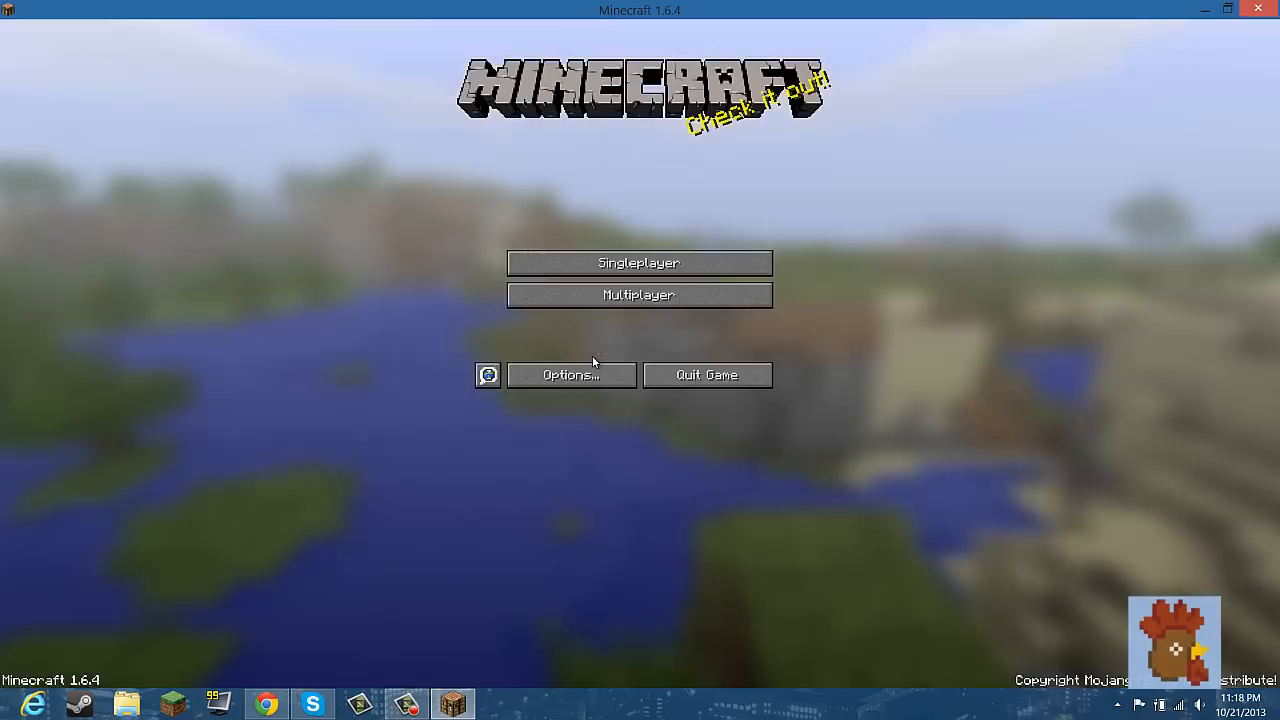
Enter a singleplayer world and open the inventory showing the TooManyItems panel.
click(640, 262)
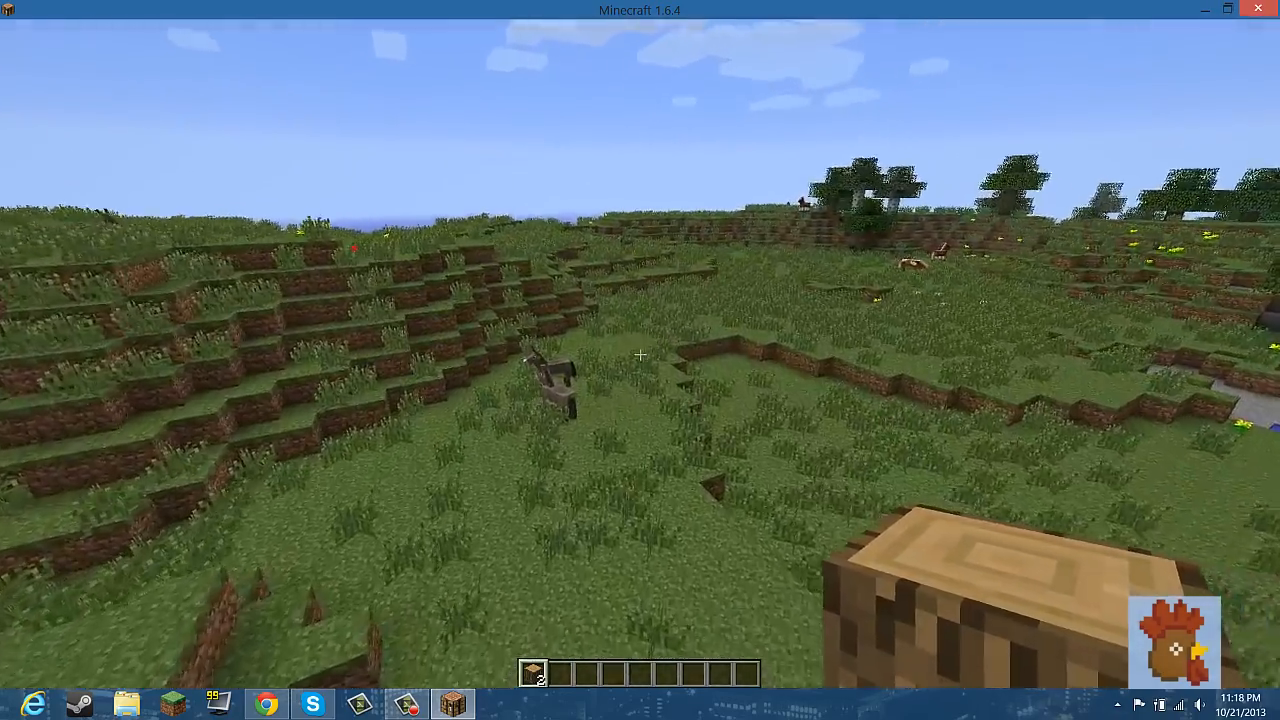
mouse_move(640, 360)
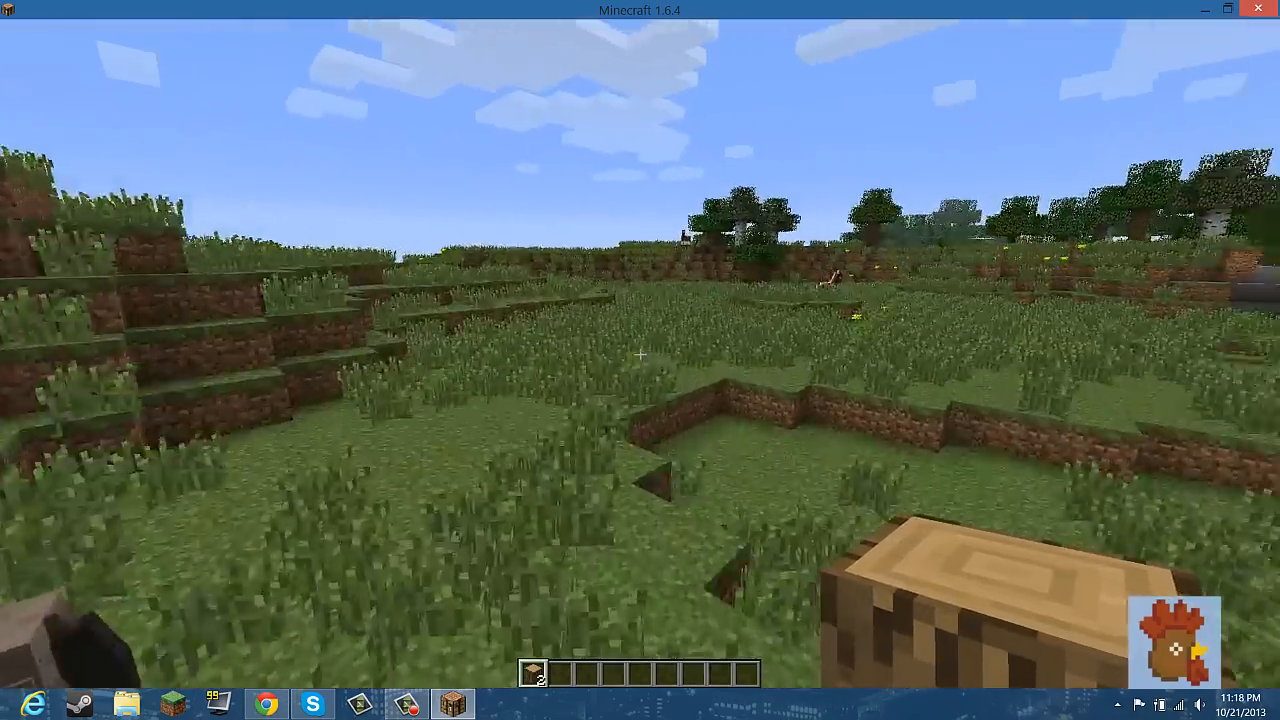
mouse_move(640, 360)
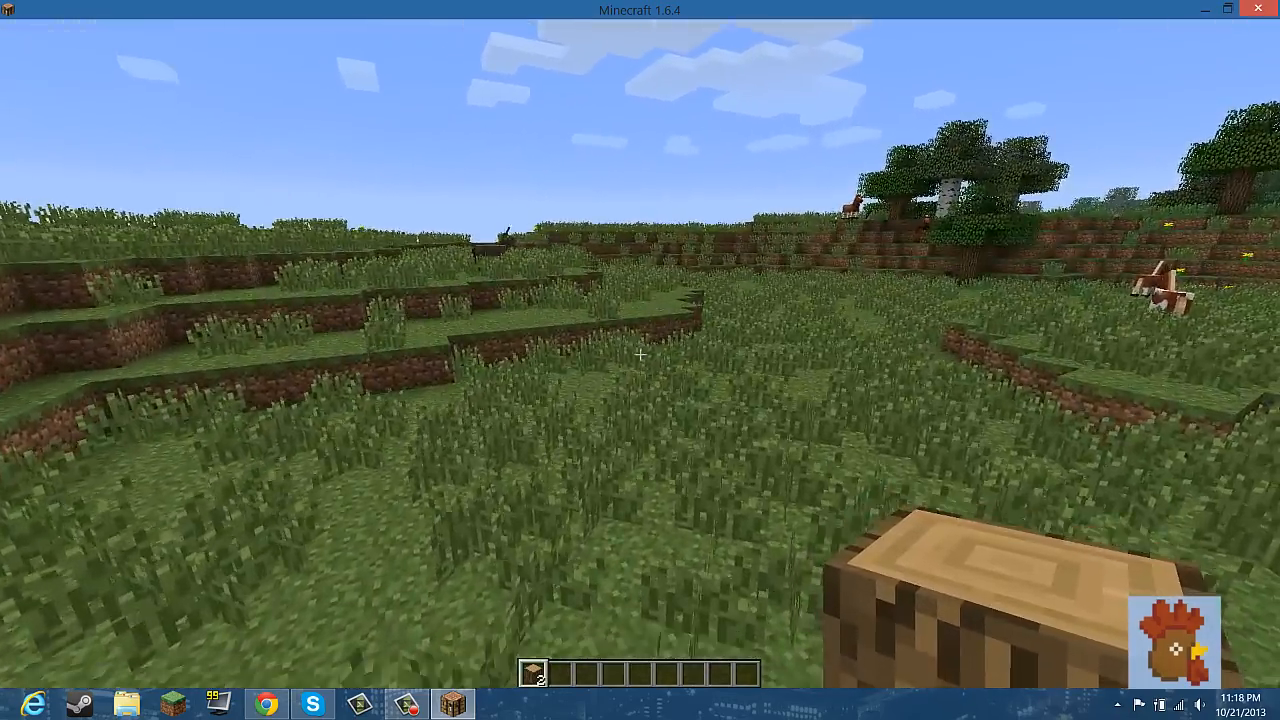
key(e)
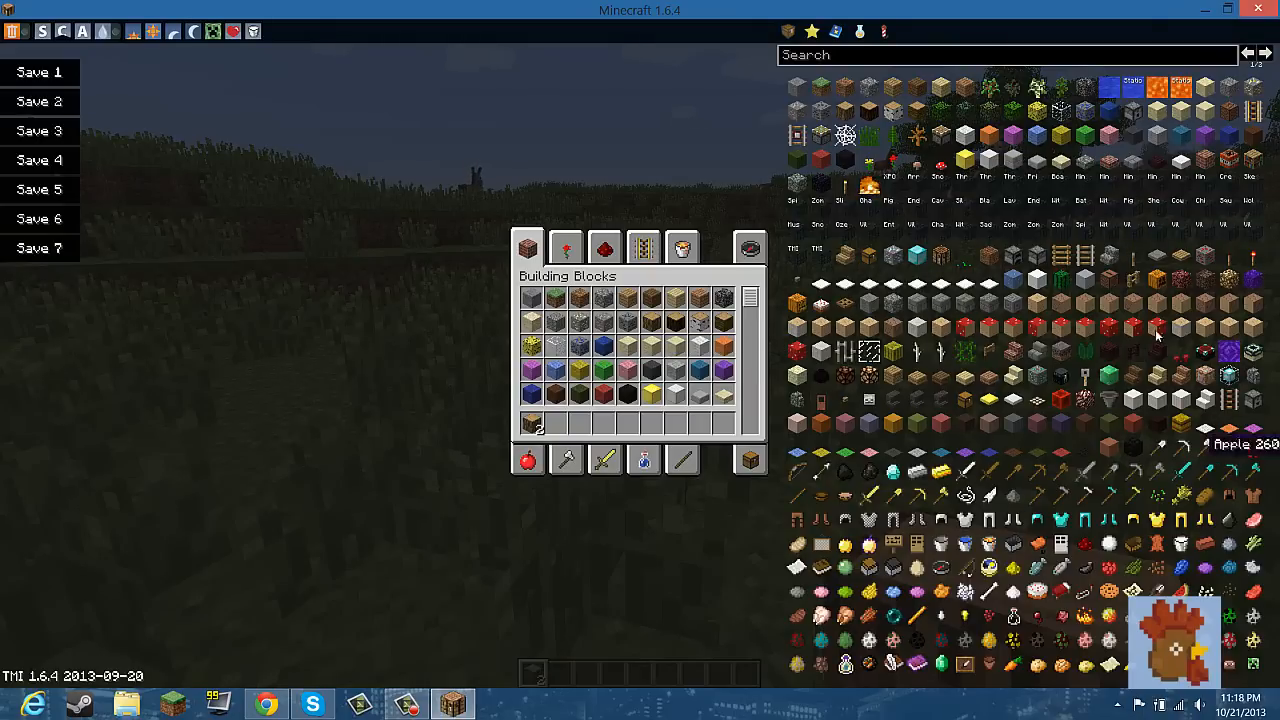
mouse_move(532, 422)
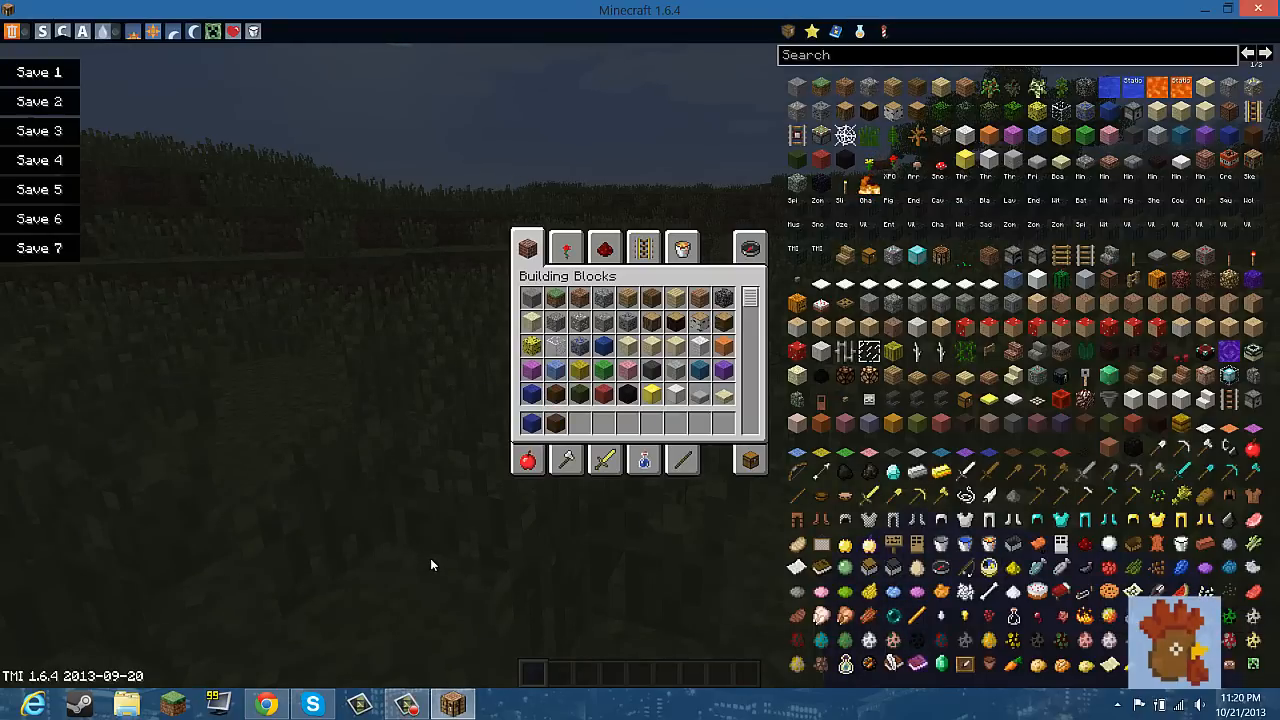
mouse_move(564, 458)
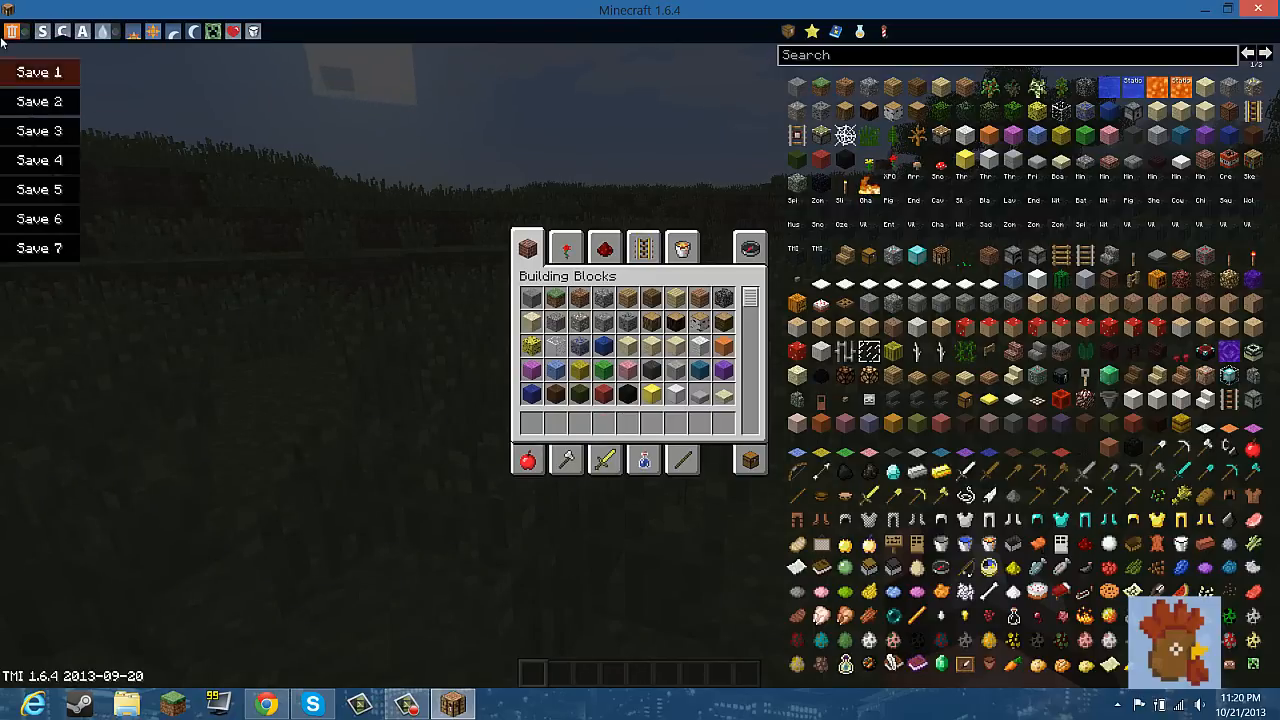
Cycle the game mode through Survival, Creative and Adventure and toggle rain and snow off.
click(44, 32)
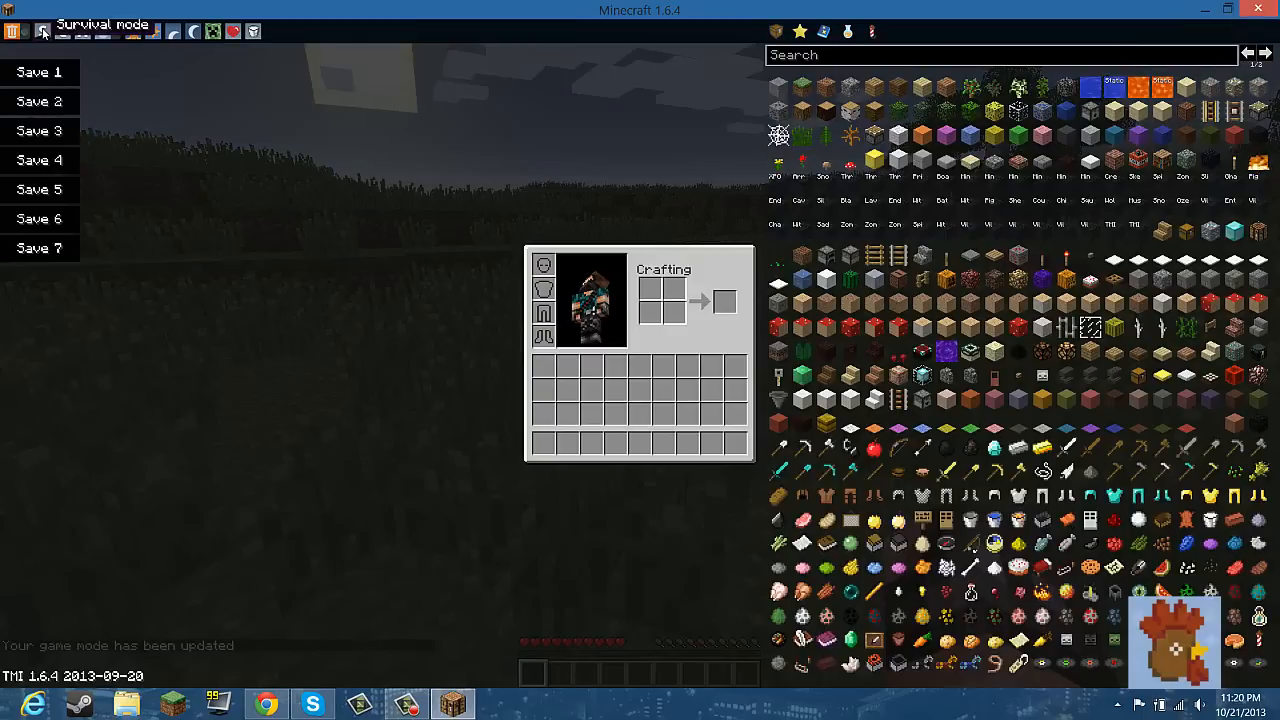
click(62, 32)
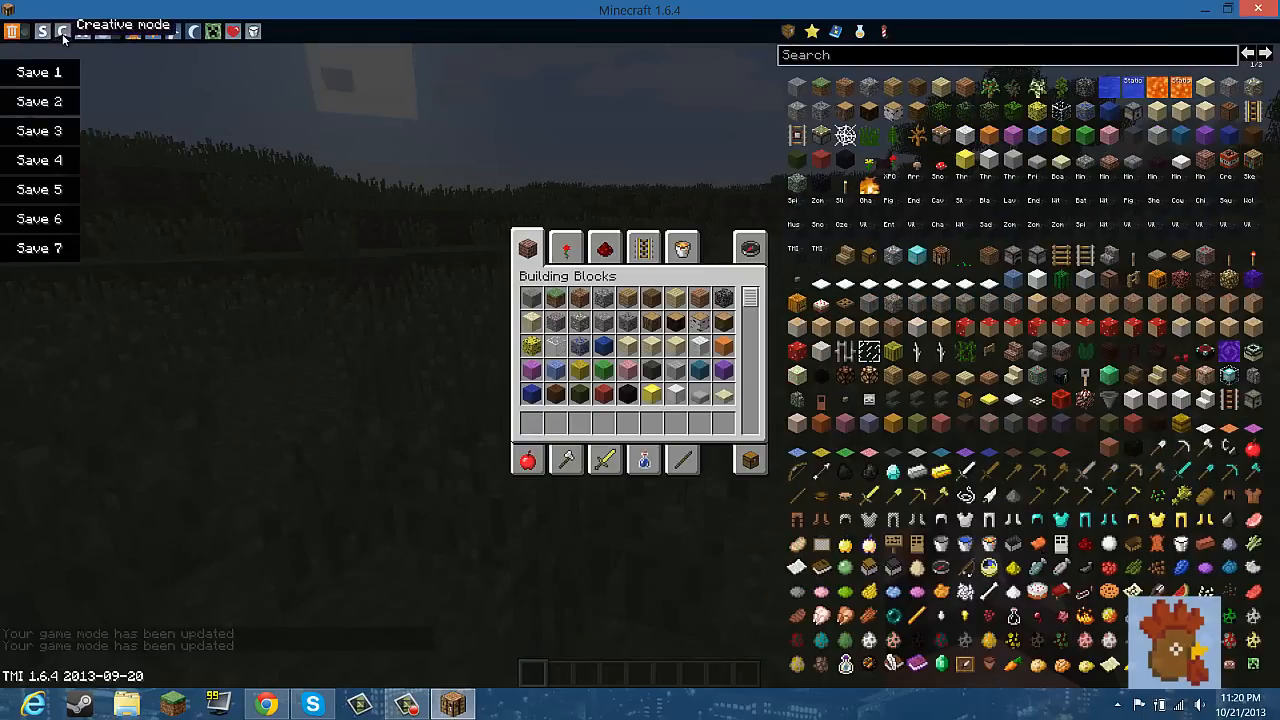
click(82, 32)
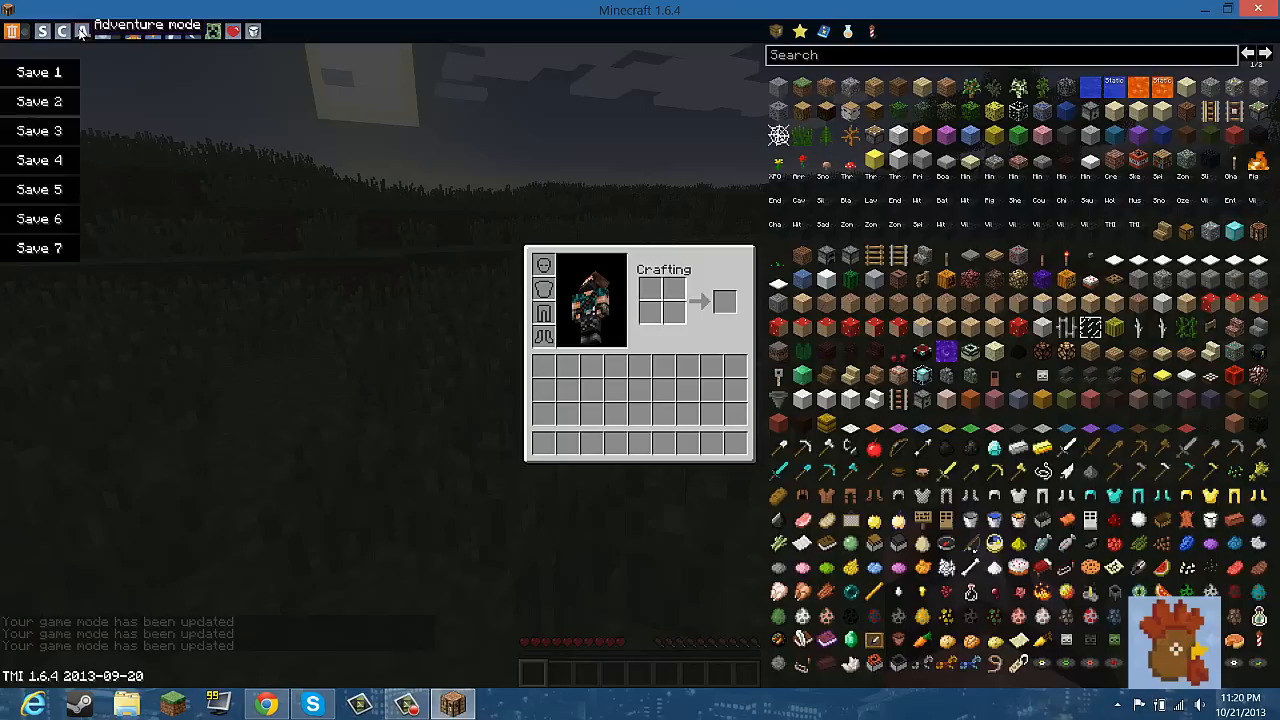
click(104, 32)
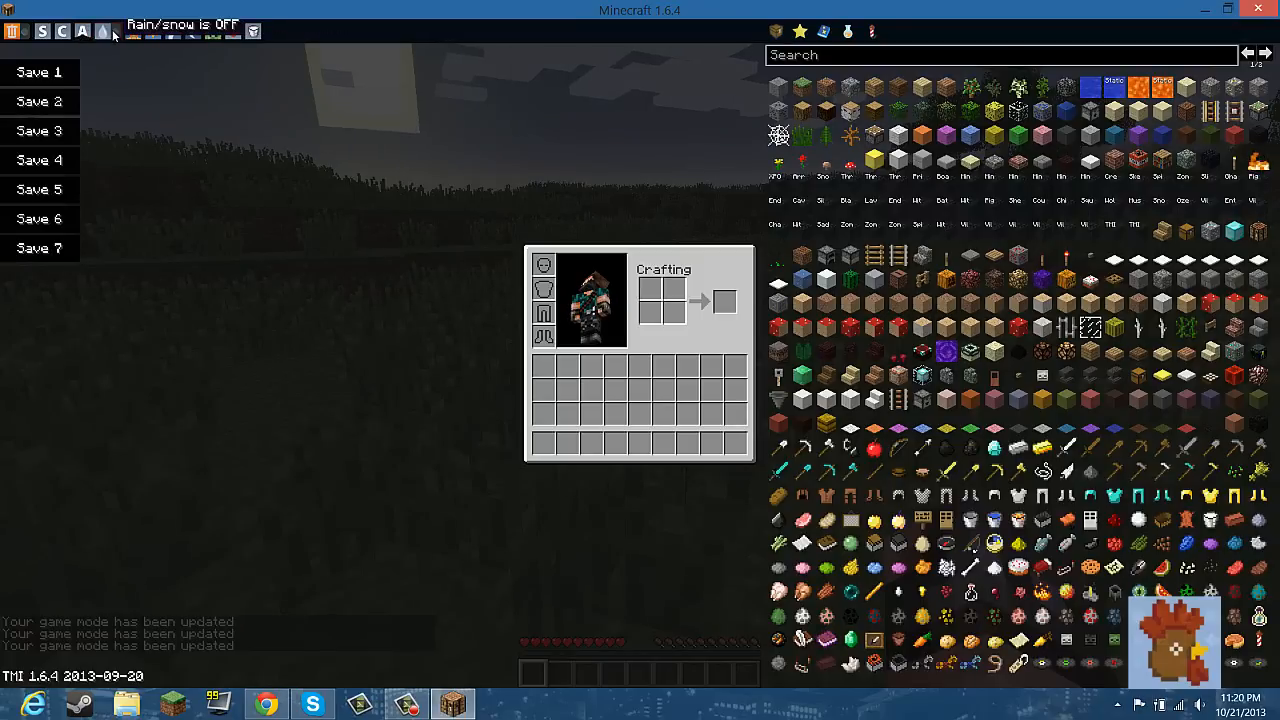
click(104, 32)
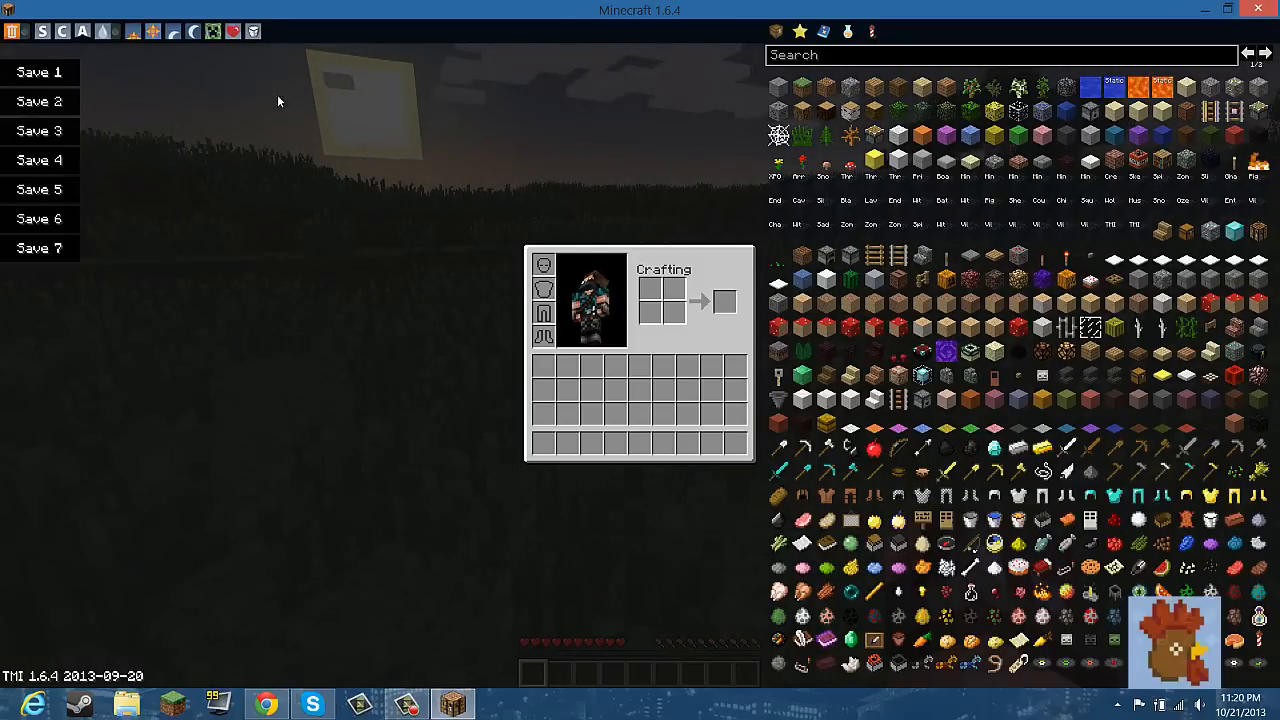
mouse_move(136, 32)
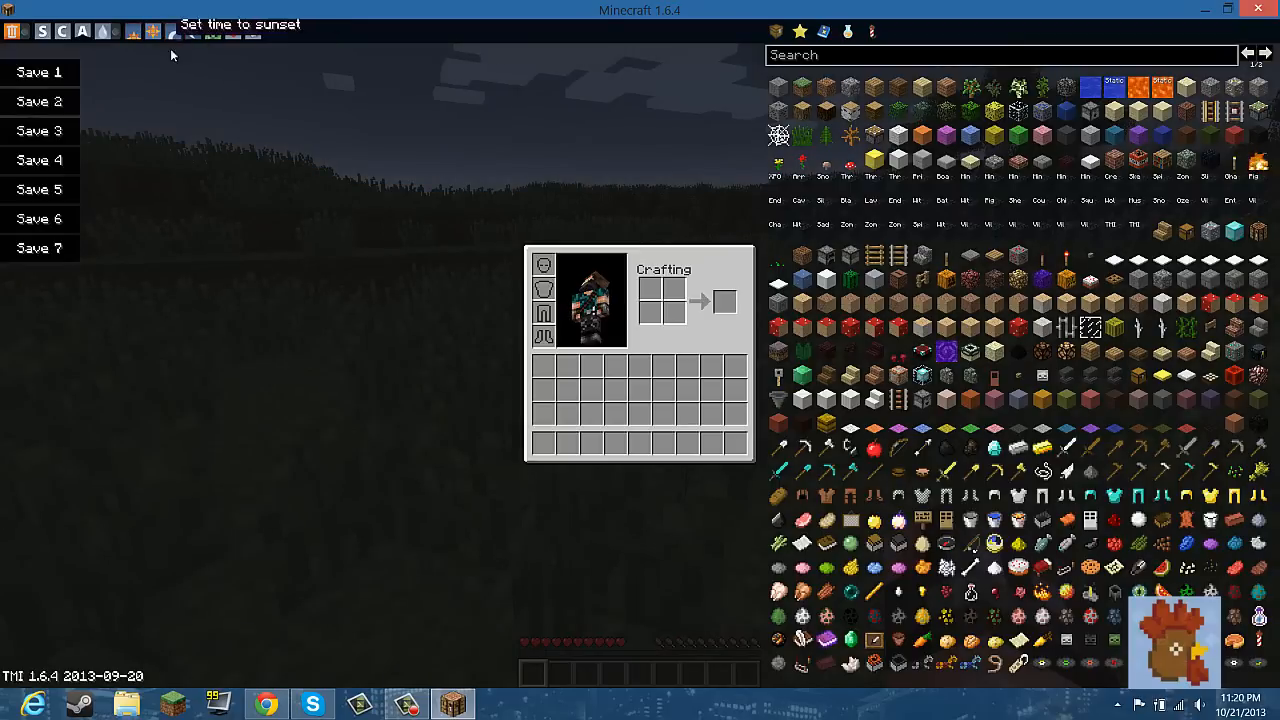
Set the time to sunset then midnight, and lower the difficulty through Easy to Peaceful.
click(152, 32)
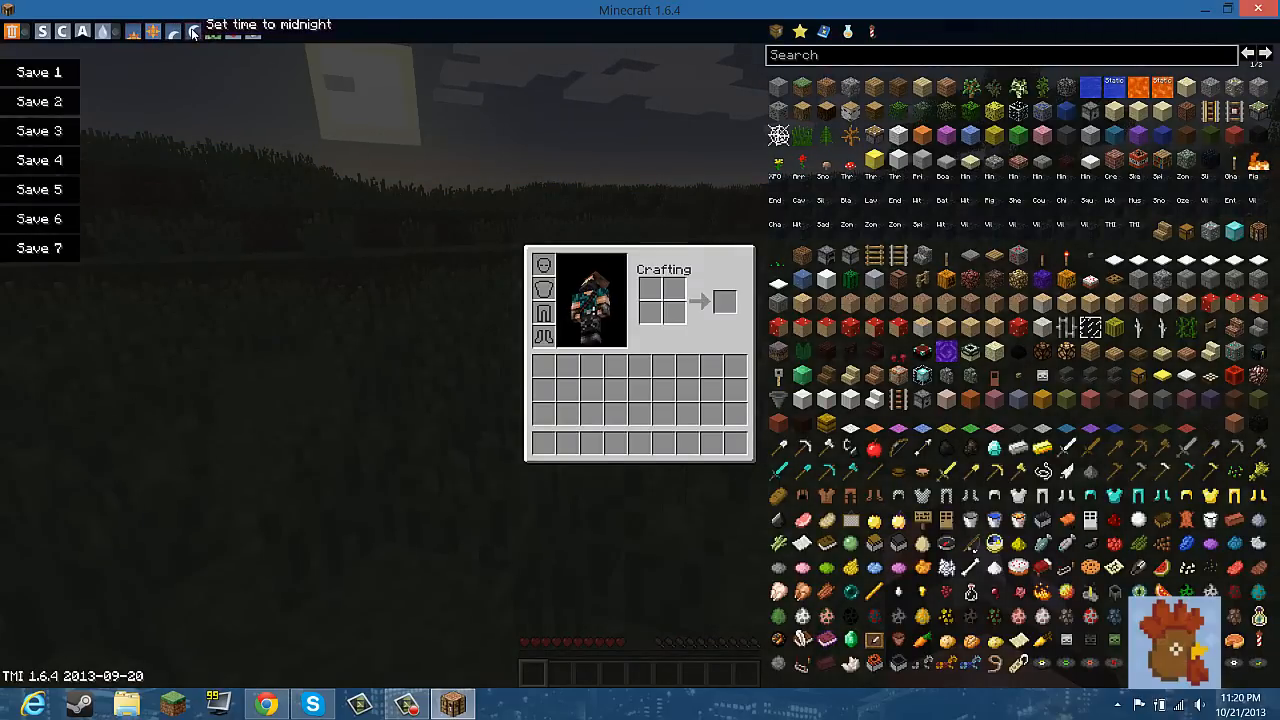
click(192, 32)
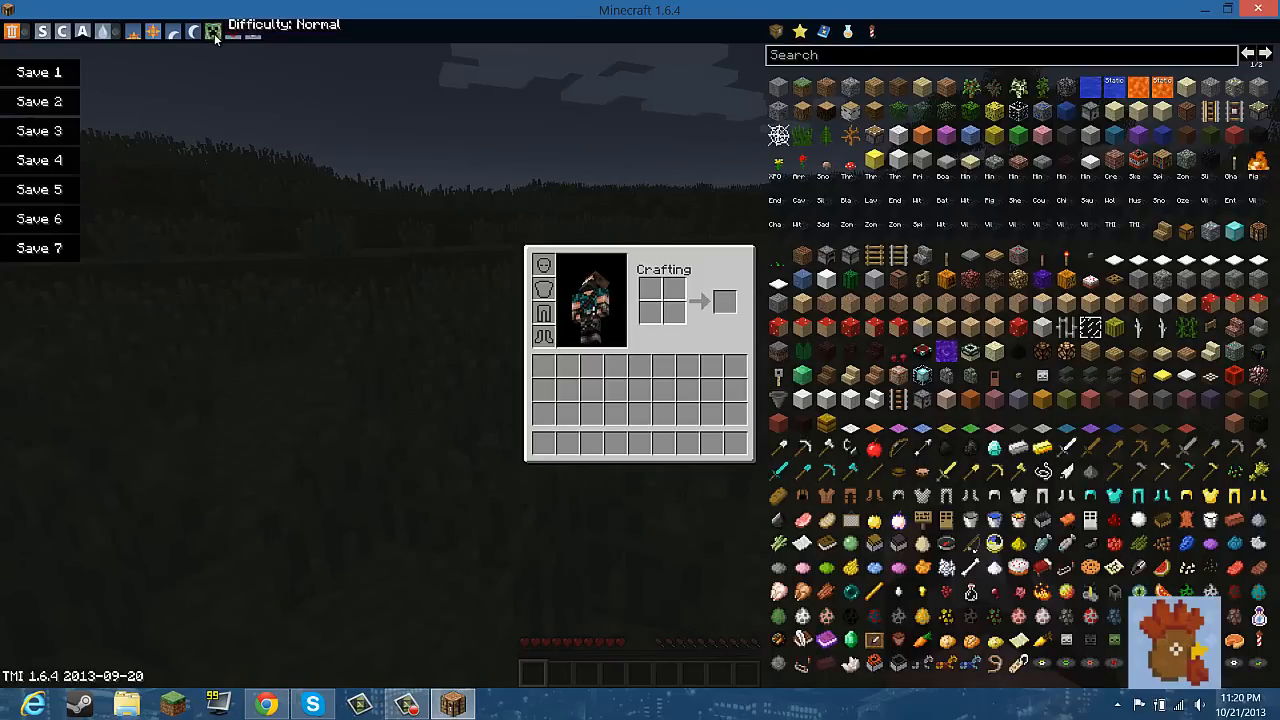
click(212, 32)
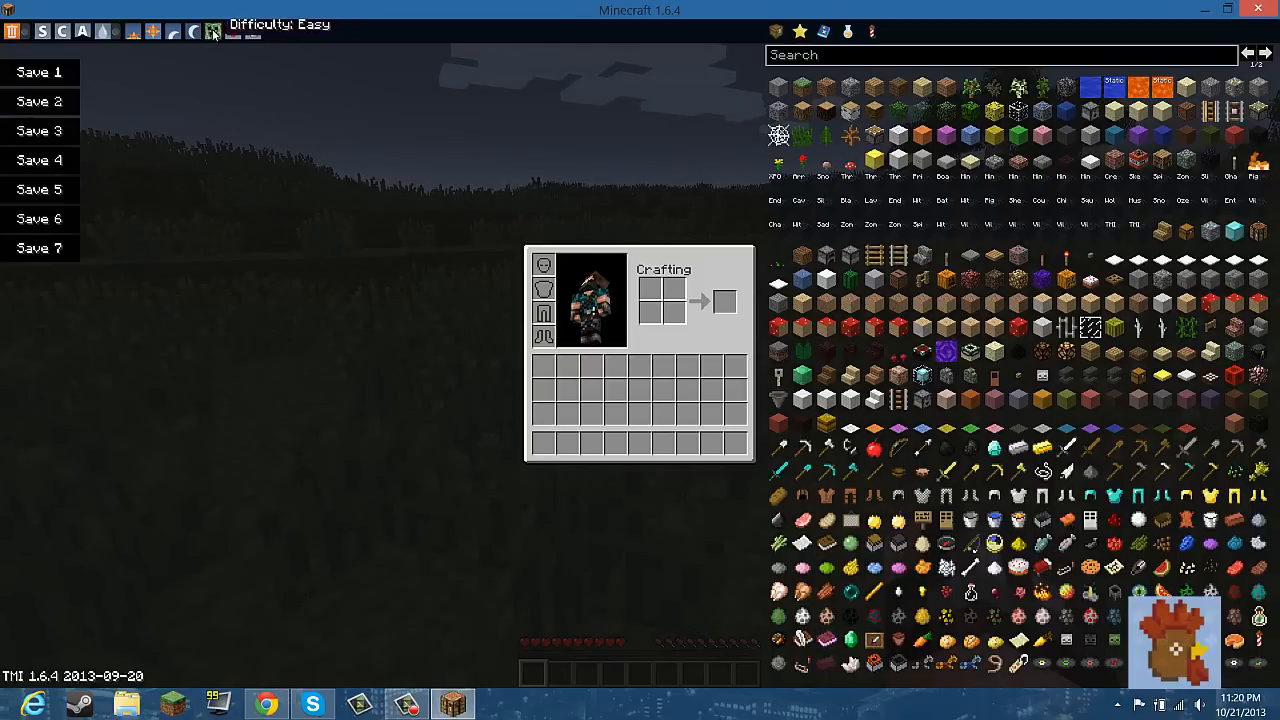
click(212, 32)
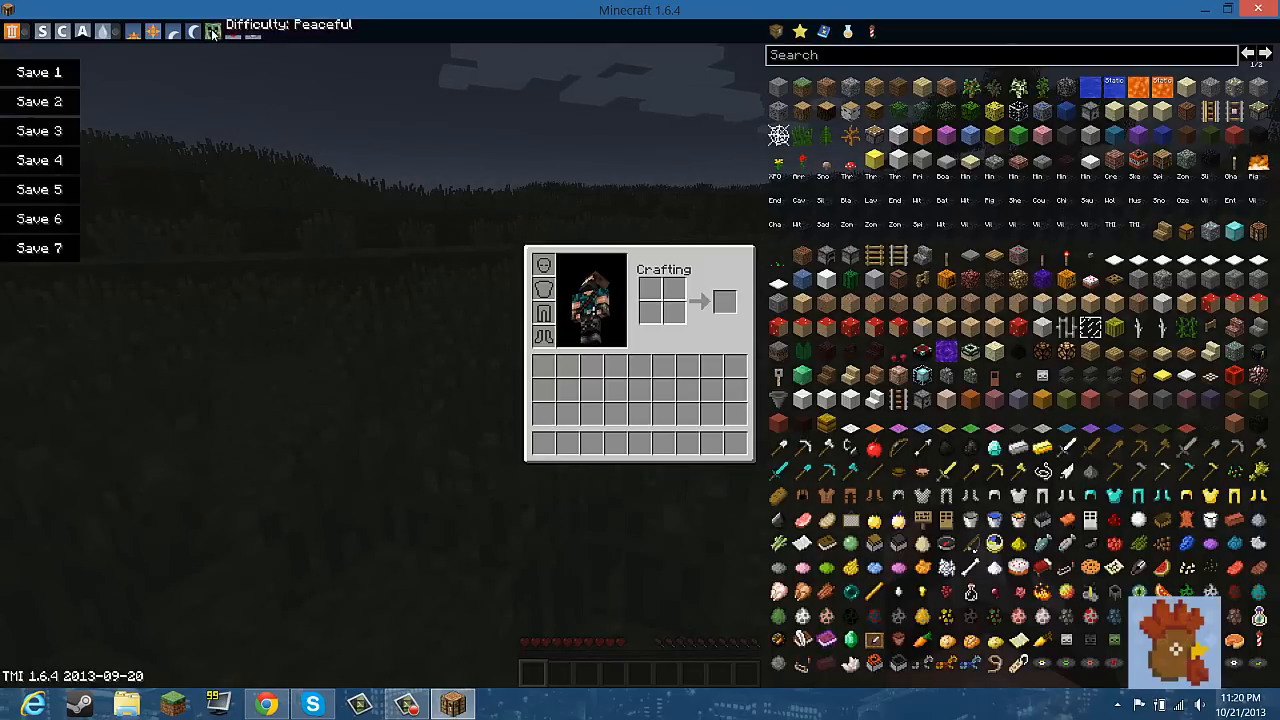
mouse_move(232, 32)
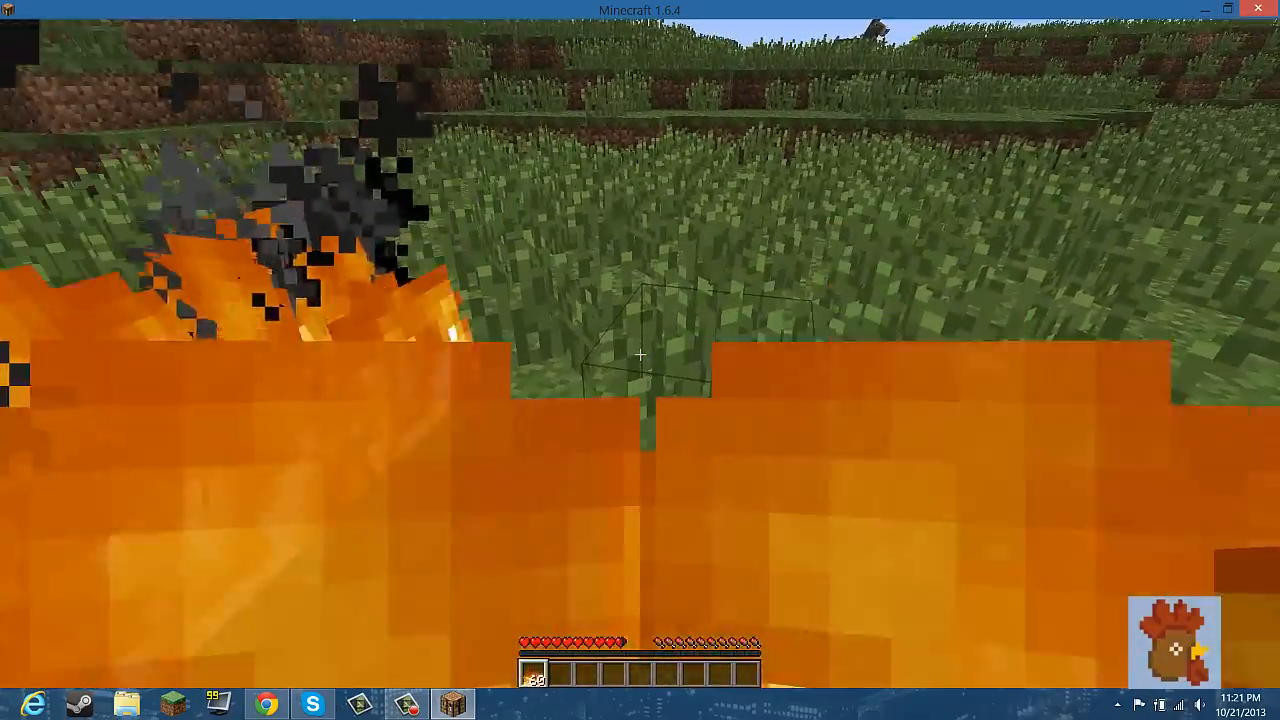
Refill health and food while burning, then take a Golden Axe from the item panel.
key(e)
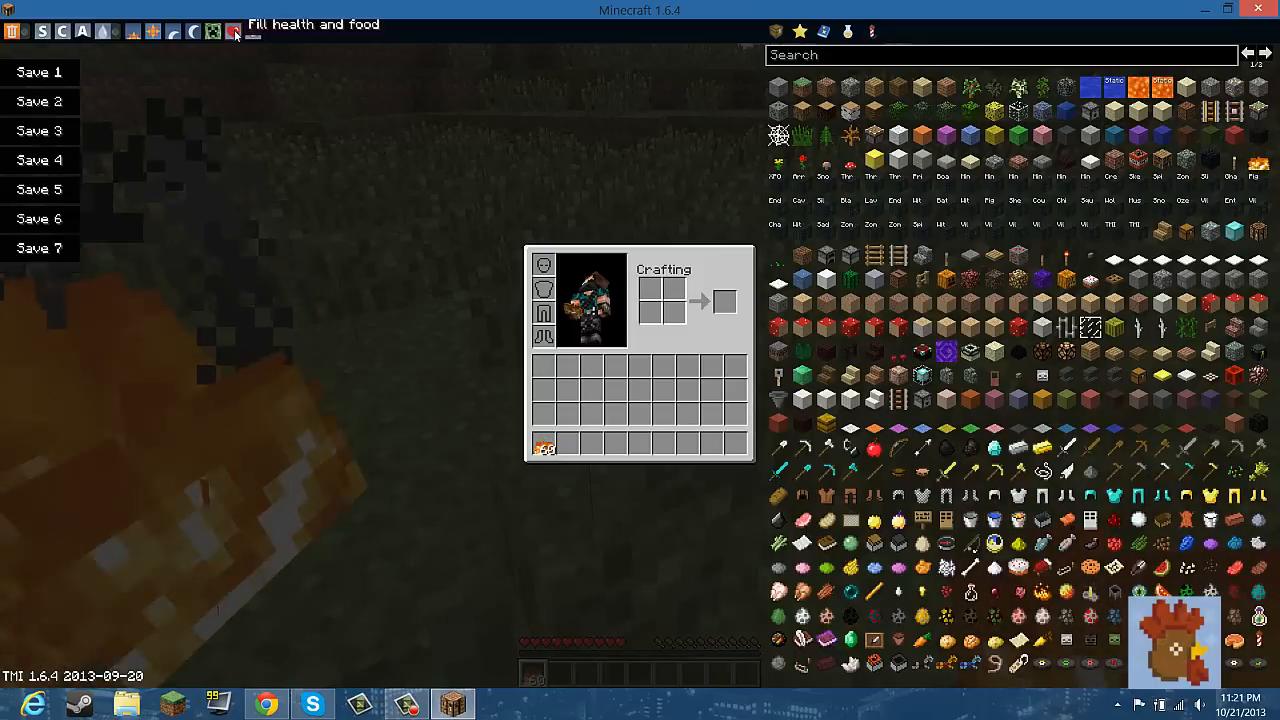
click(232, 32)
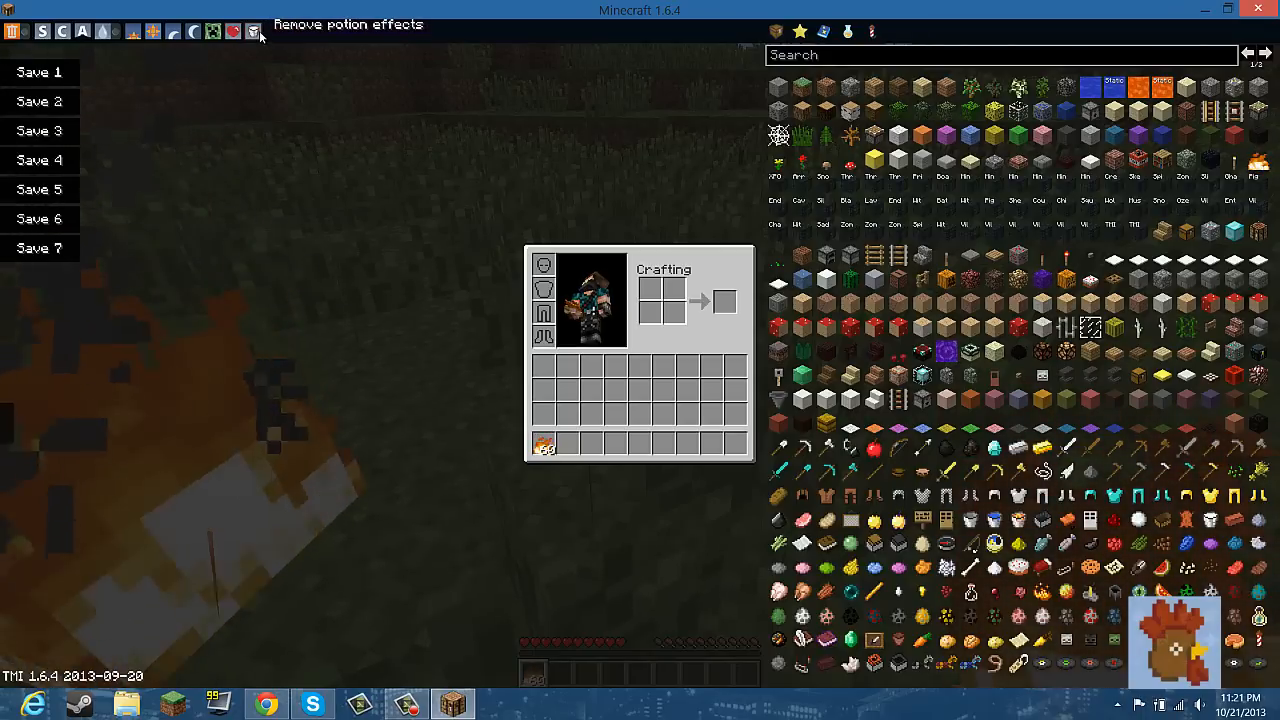
mouse_move(1040, 376)
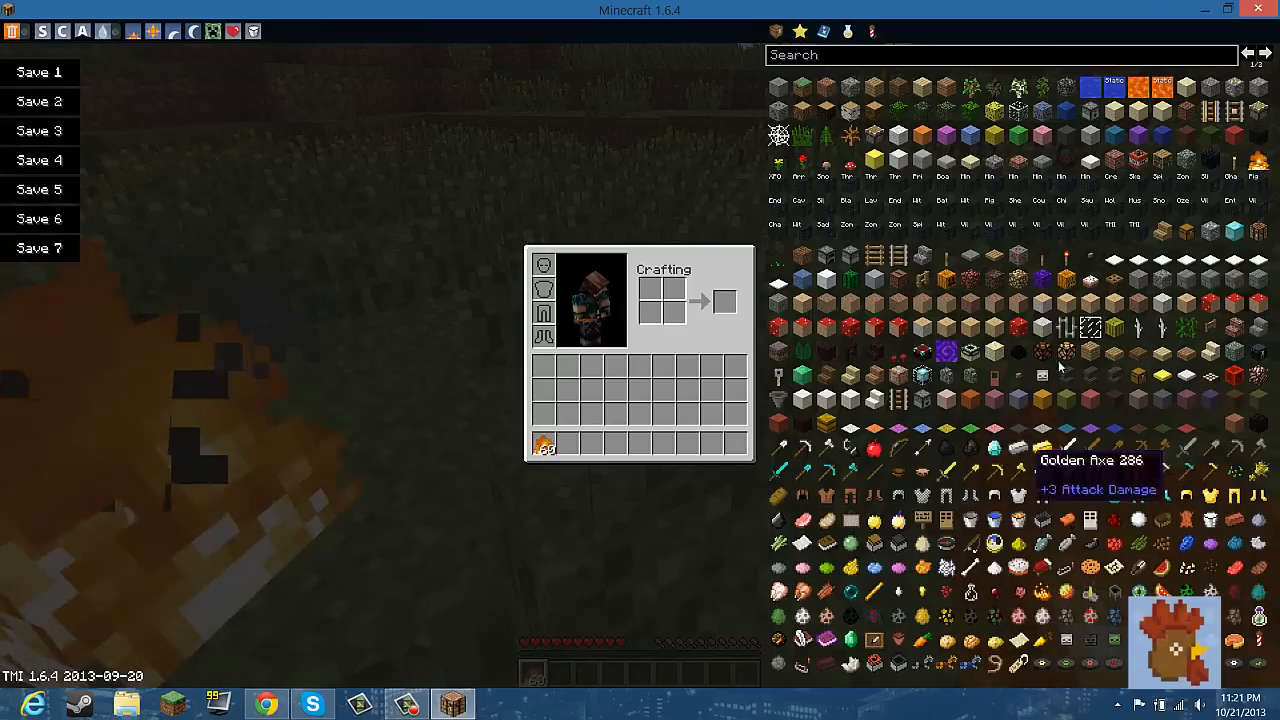
click(1264, 52)
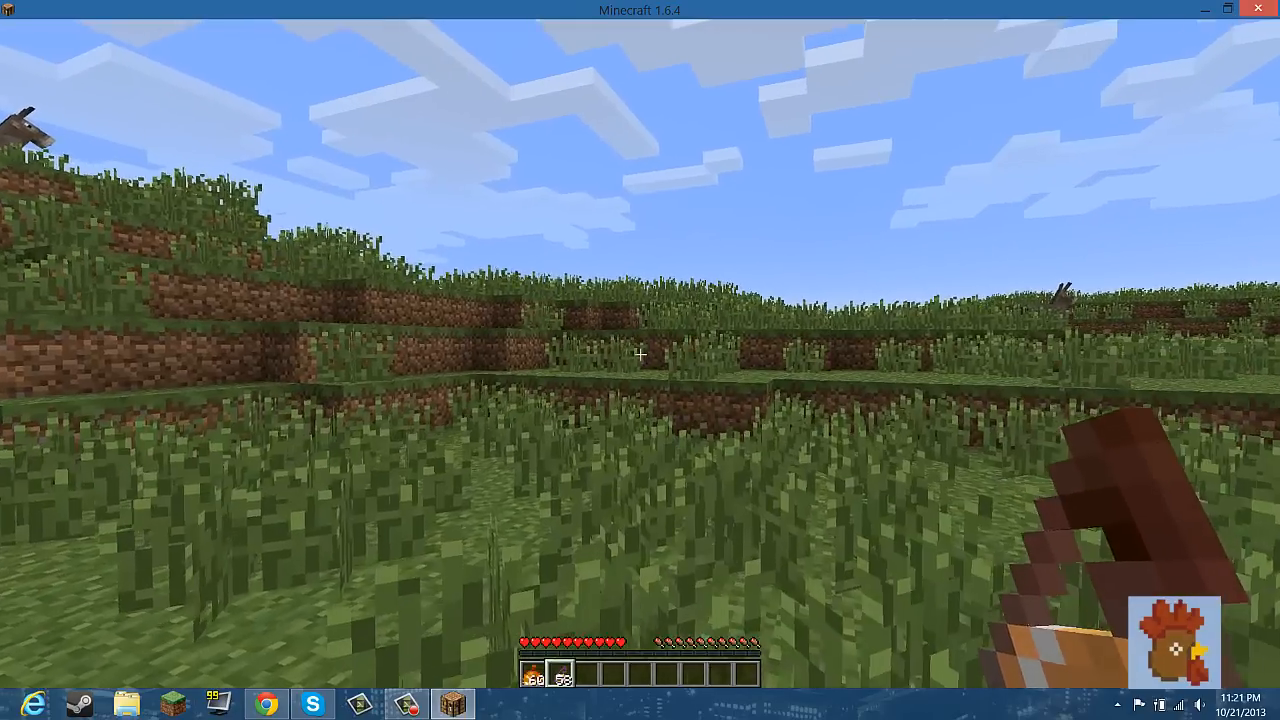
Store the current inventory in save slot 1, then discard that saved inventory.
key(e)
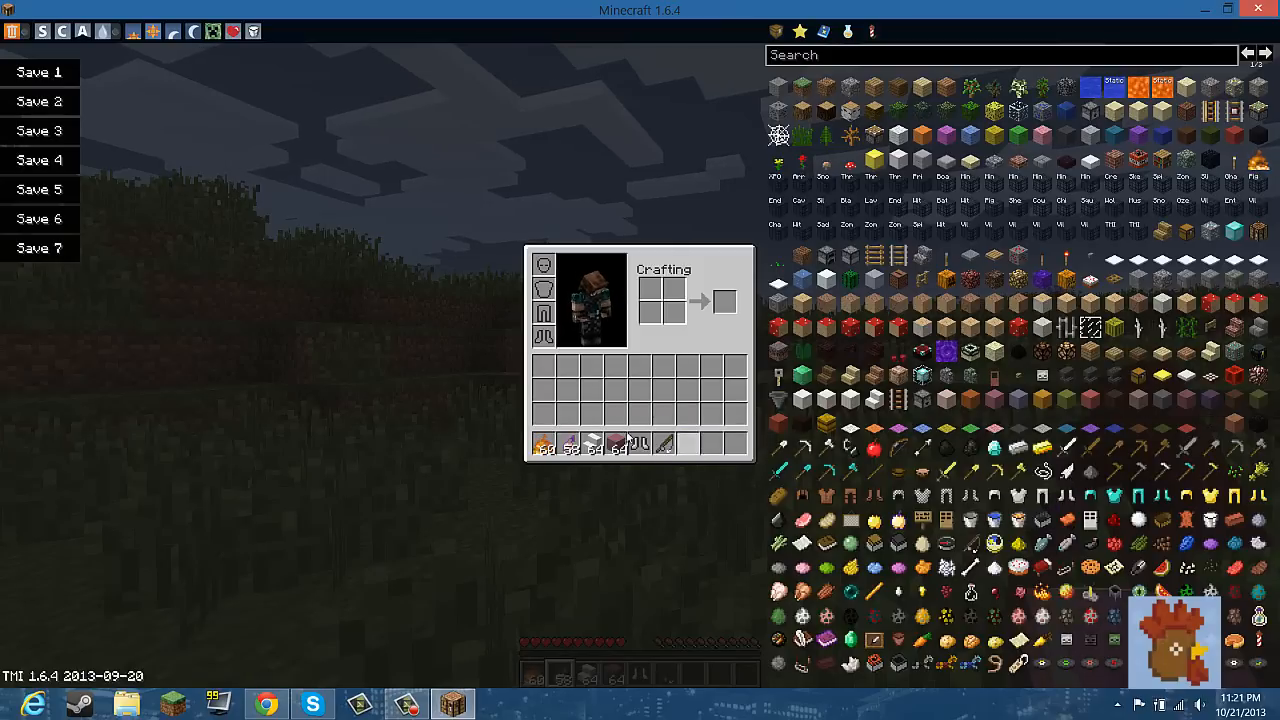
click(40, 72)
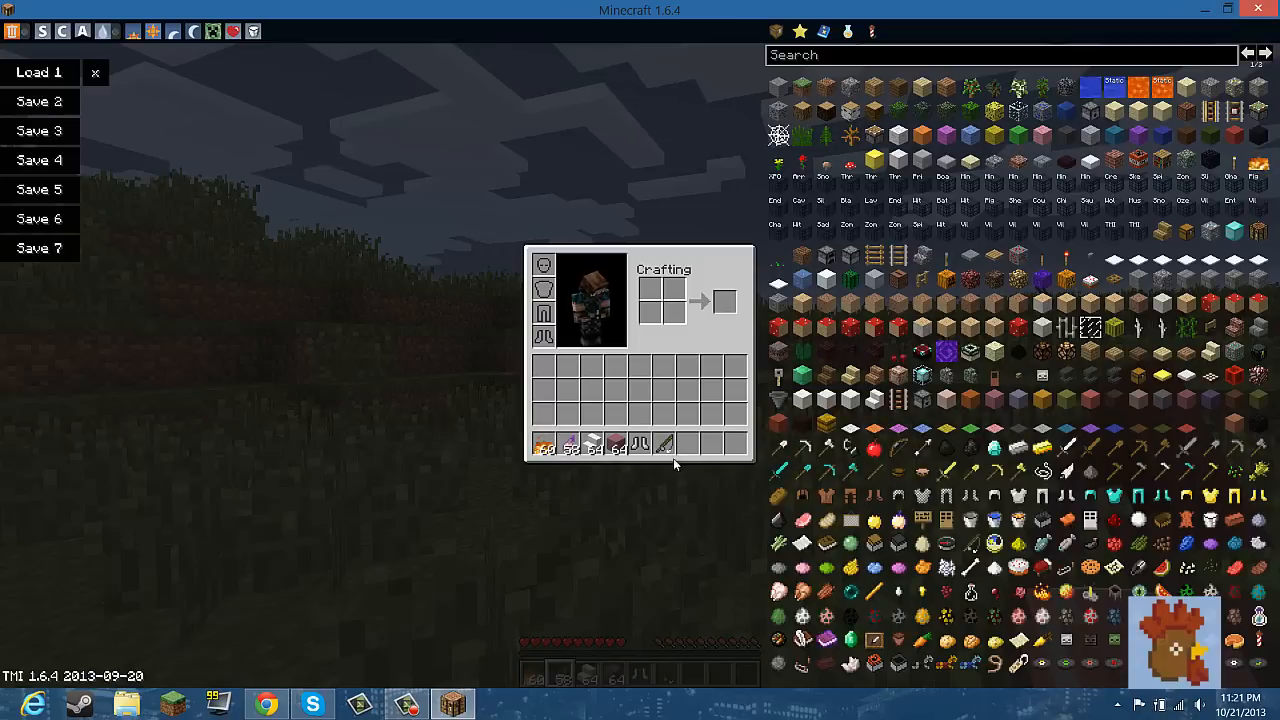
mouse_move(664, 444)
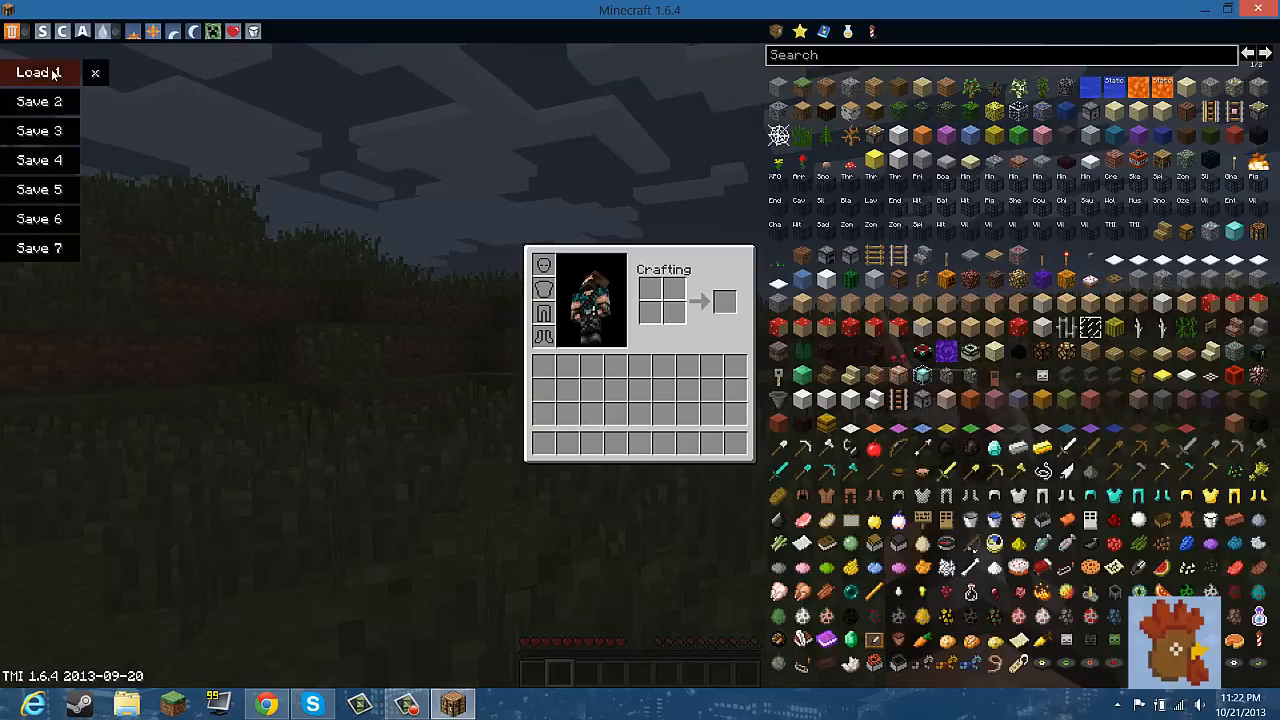
click(40, 72)
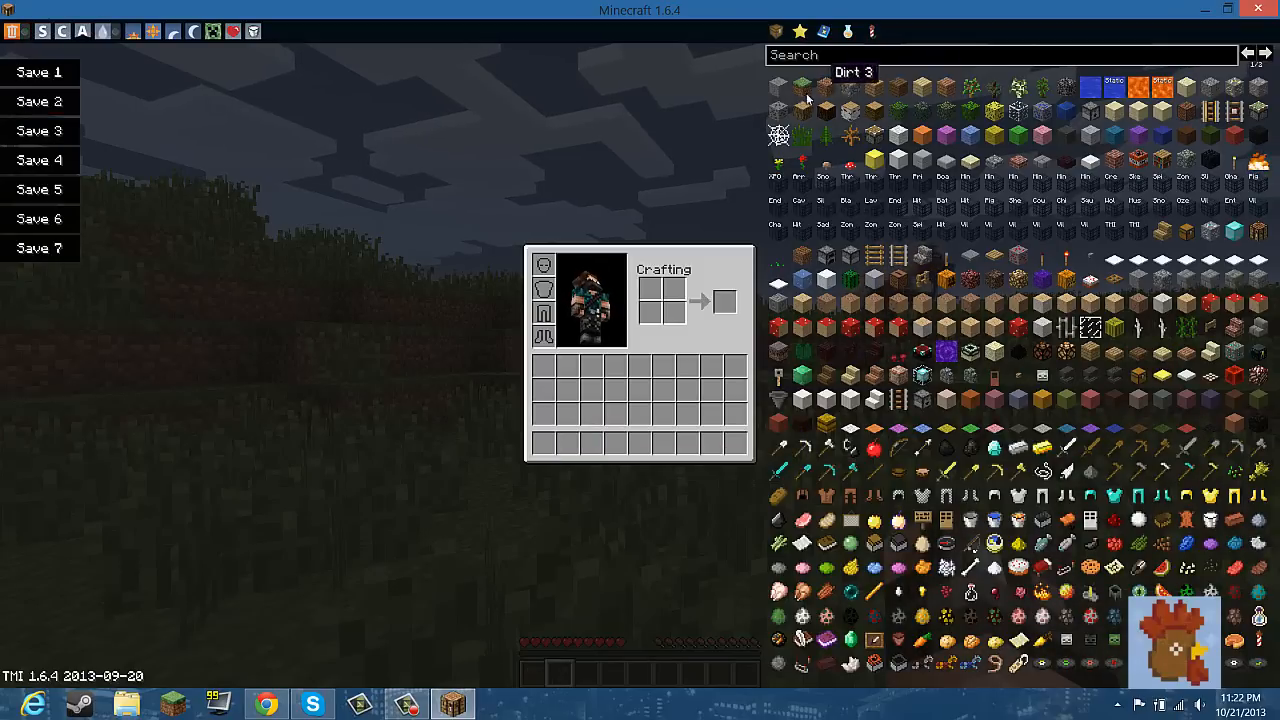
mouse_move(700, 124)
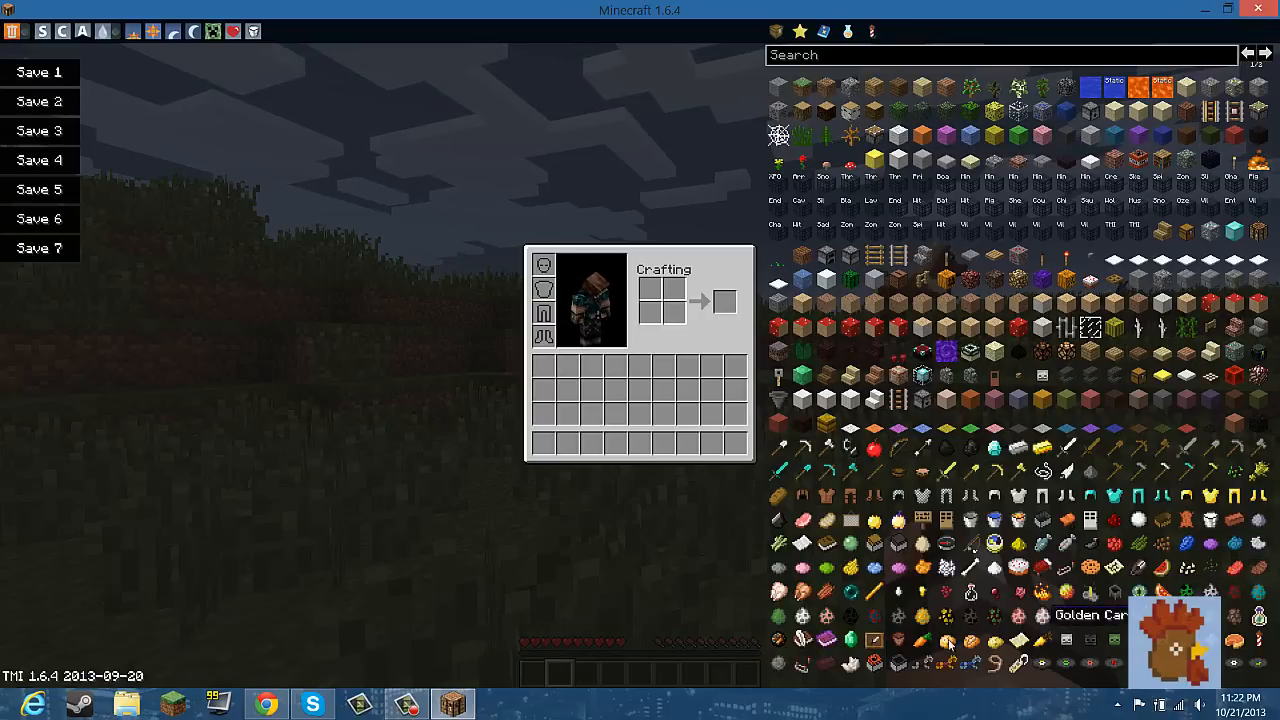
mouse_move(944, 400)
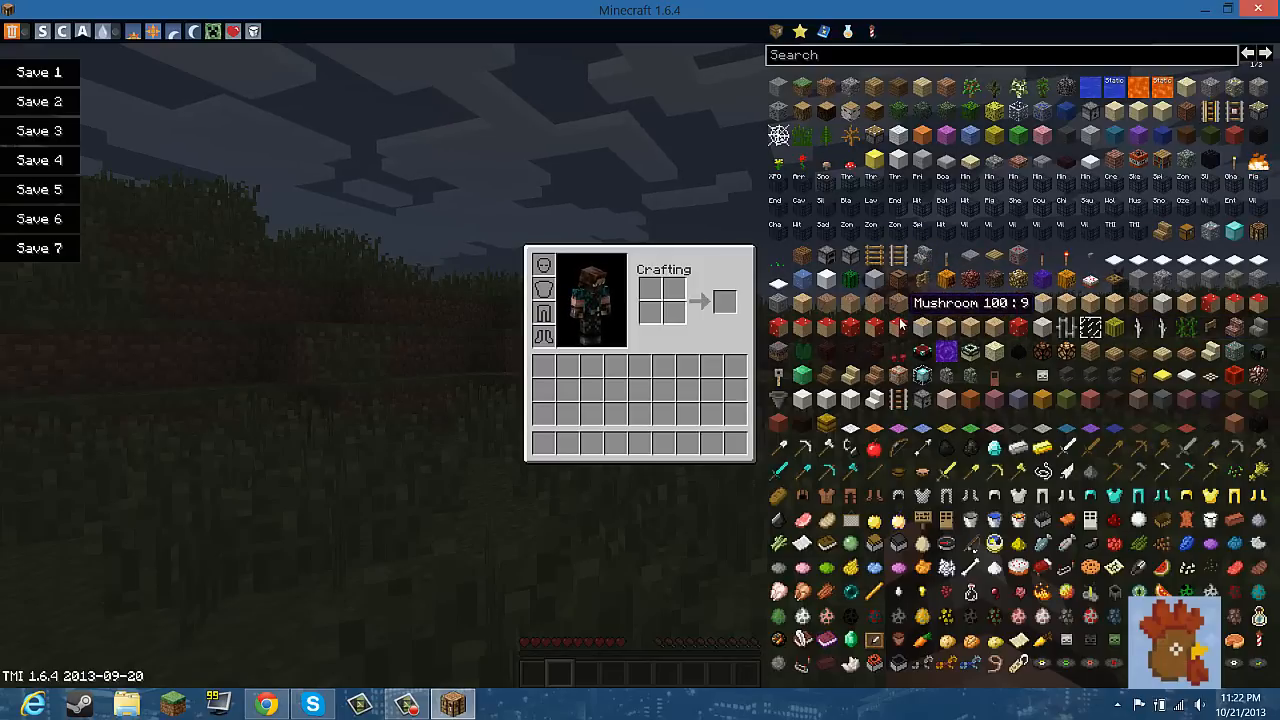
mouse_move(946, 350)
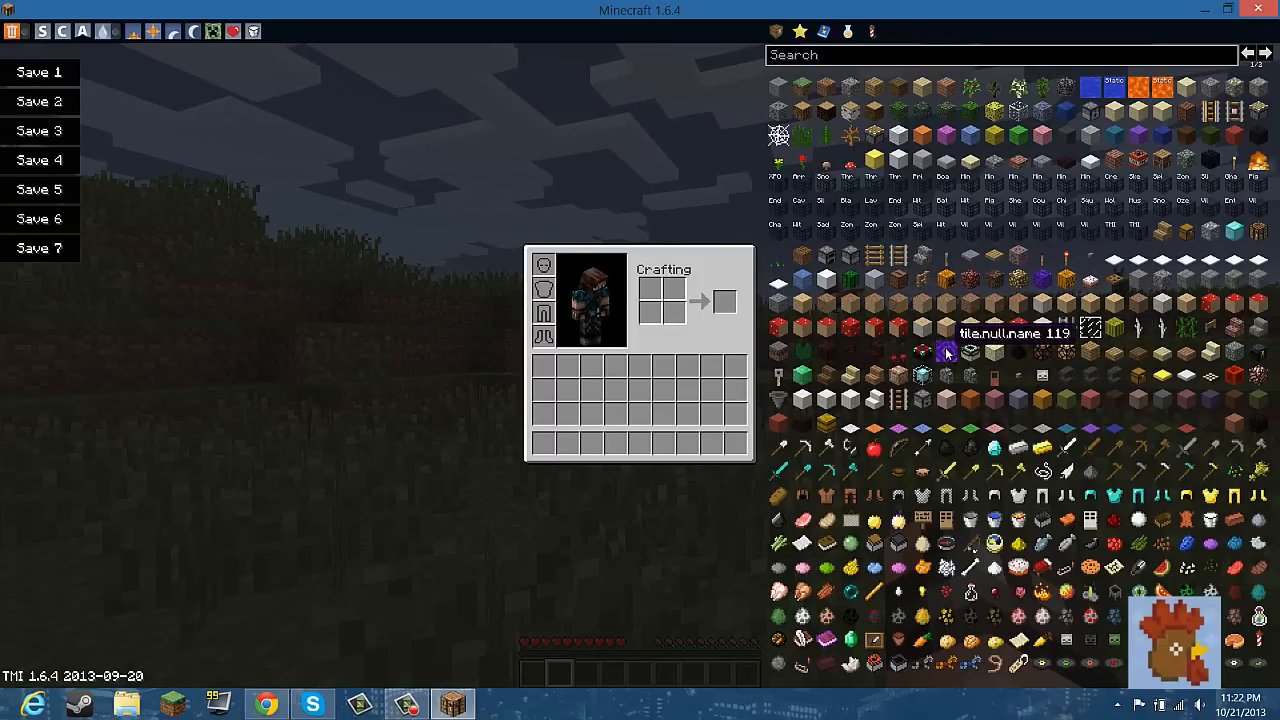
mouse_move(970, 352)
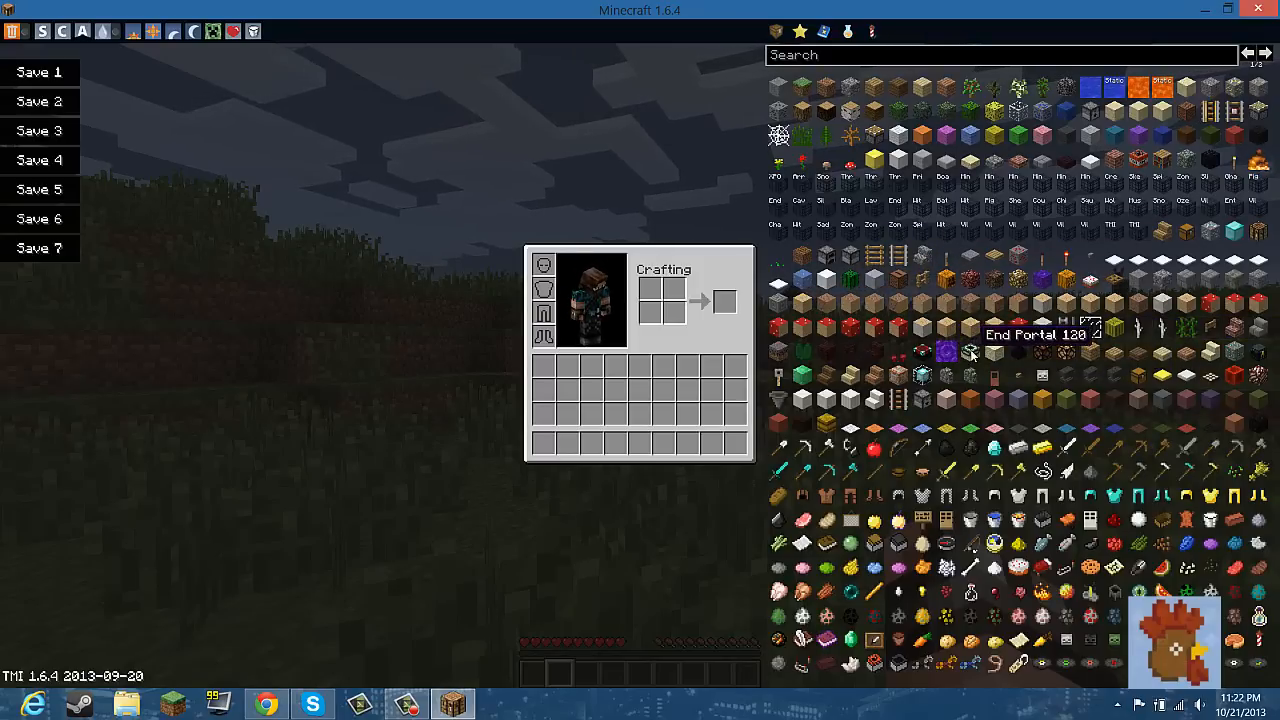
Browse the potion items and favourites panels before switching to the enchanting panel.
click(1264, 52)
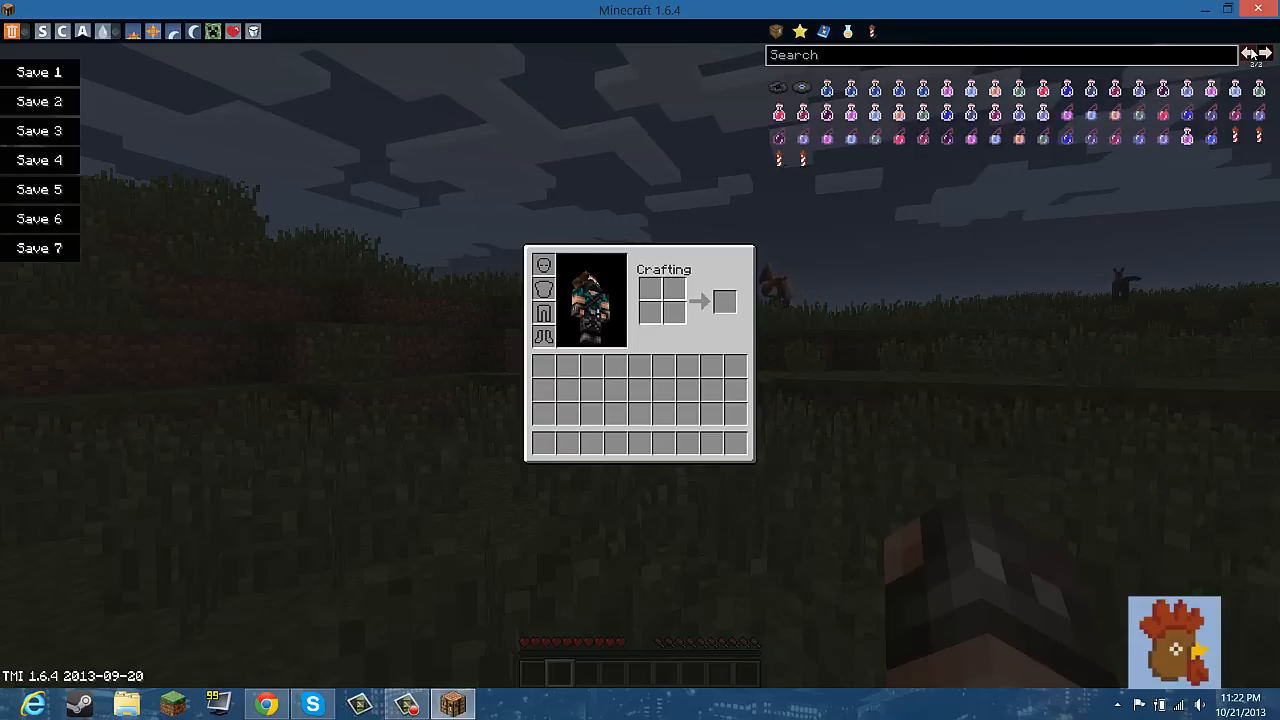
click(776, 32)
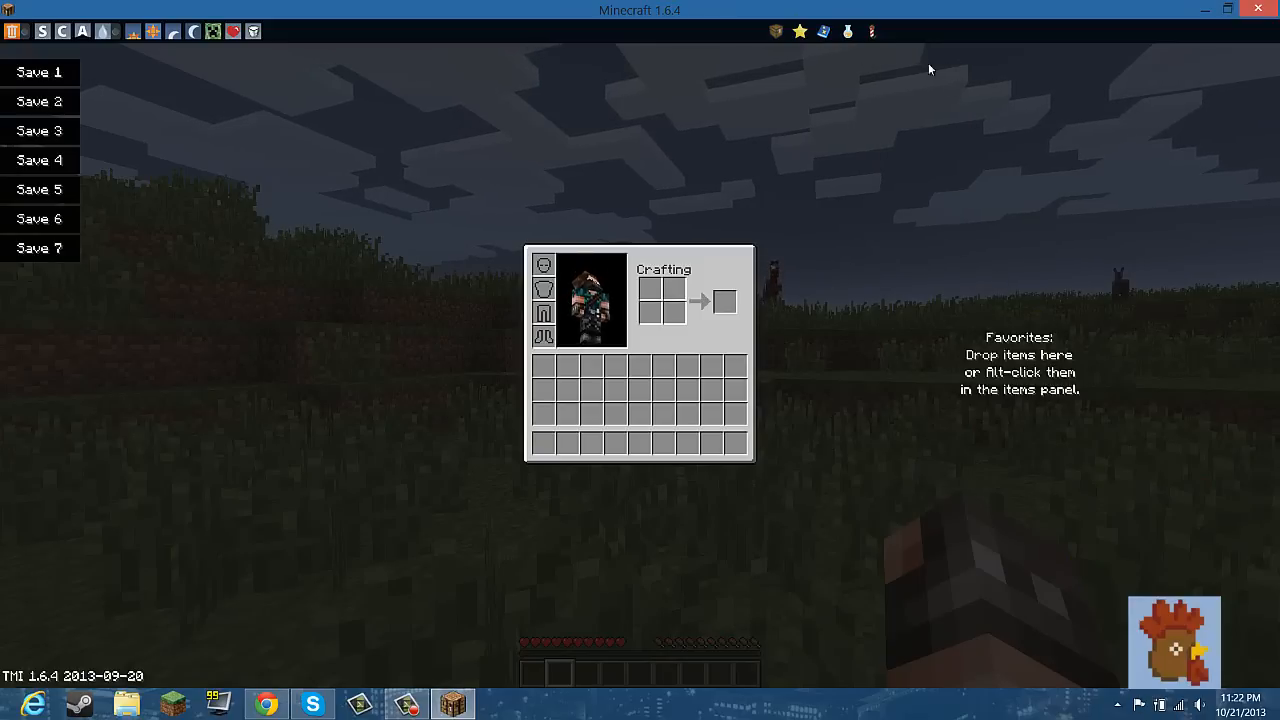
click(824, 32)
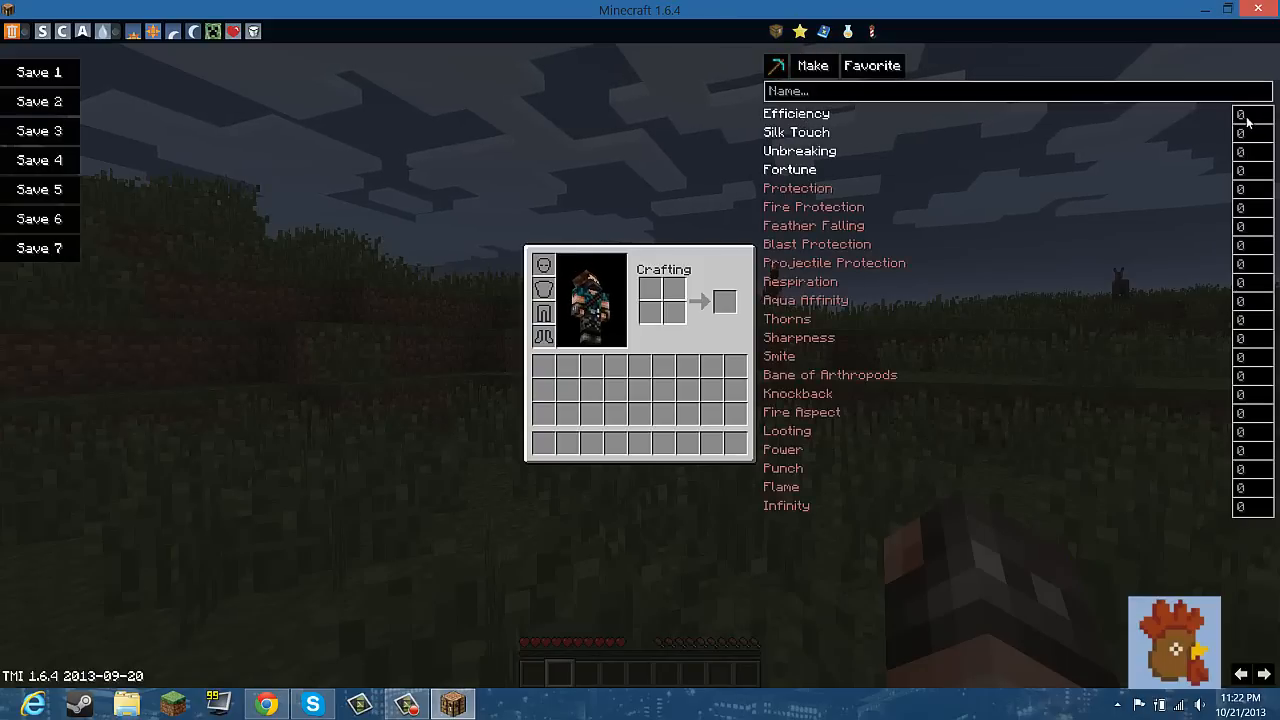
Enter level 10 for Efficiency and Silk Touch and make the enchanted pickaxe.
text(10)
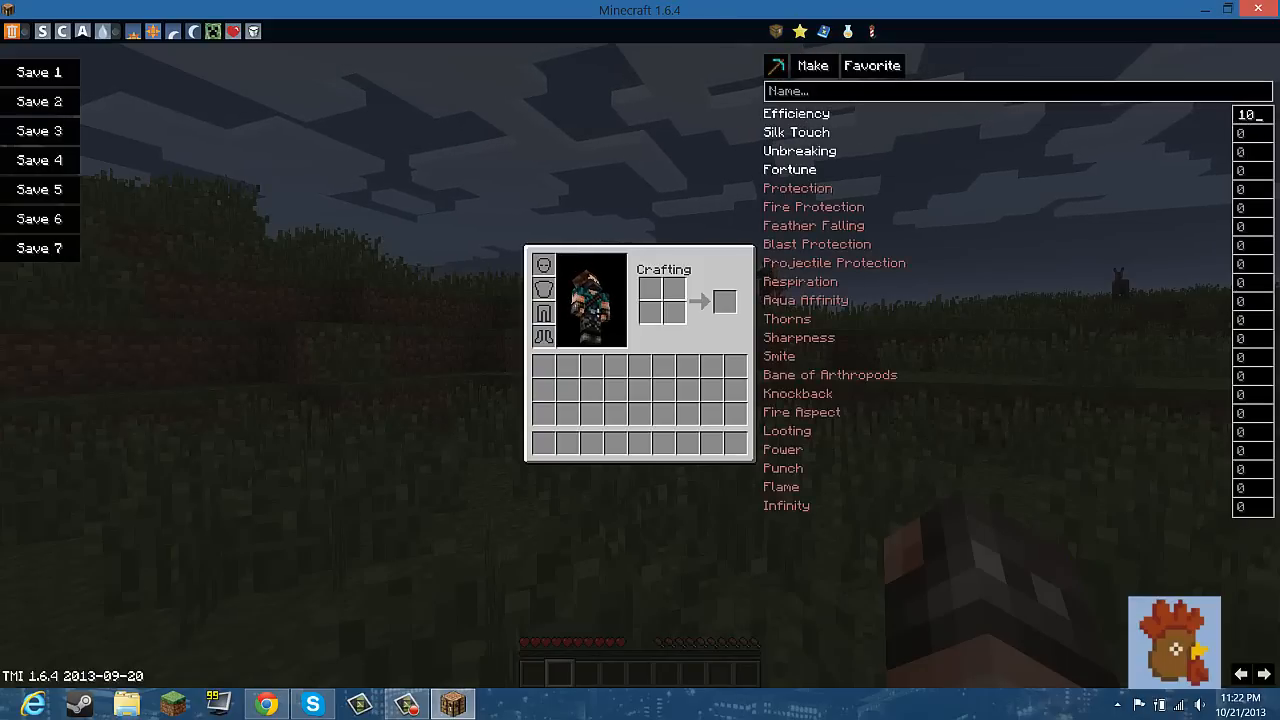
click(1248, 132)
text(10)
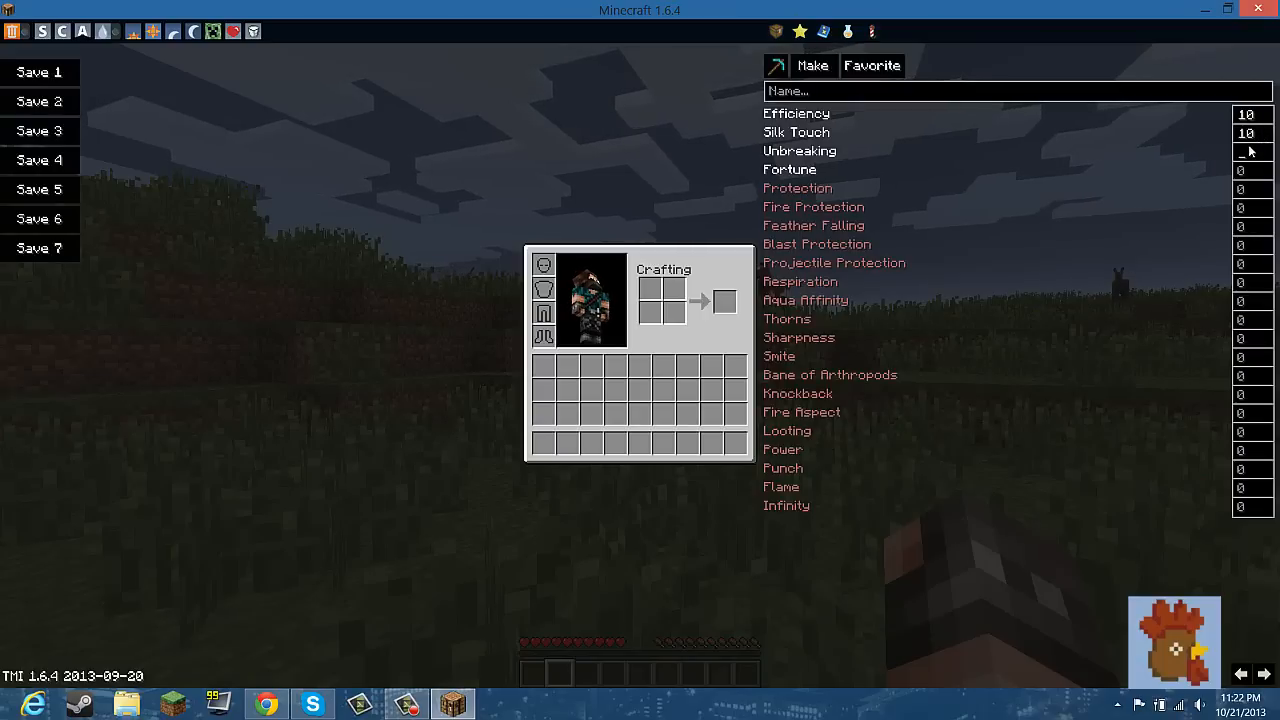
click(812, 64)
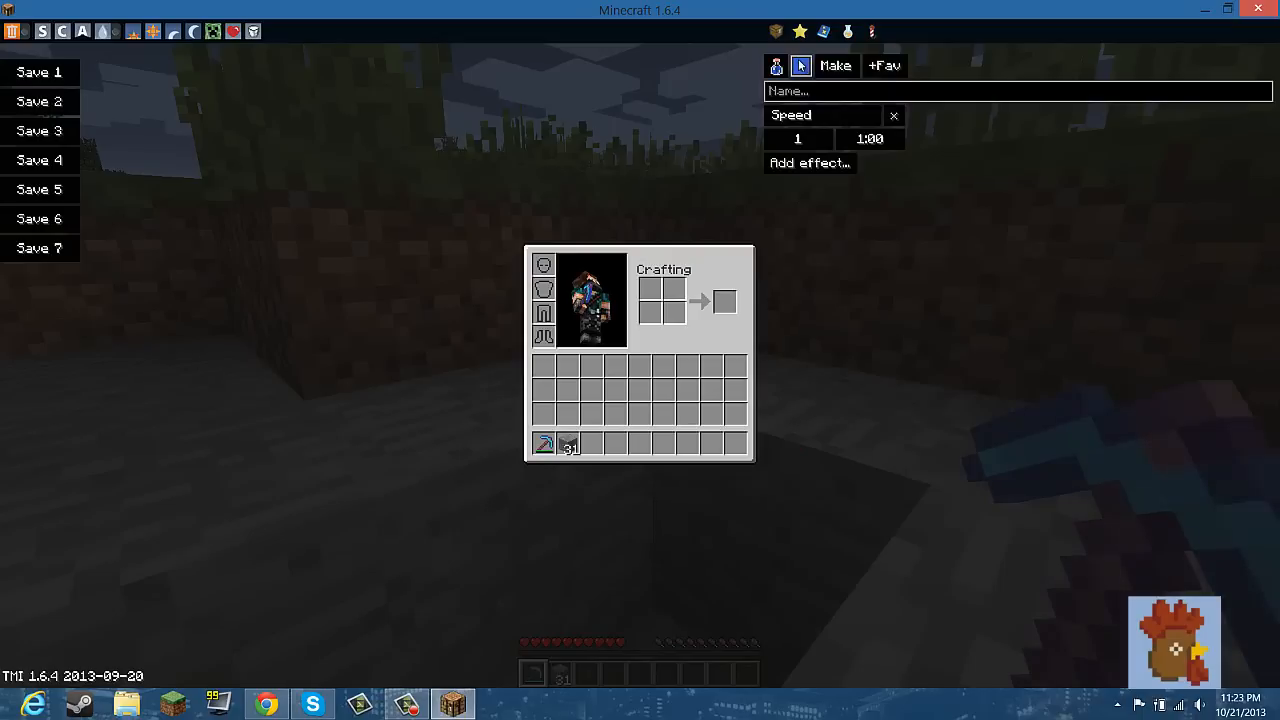
Name the custom potion 'booz' and add another effect from the potion effect list.
click(820, 114)
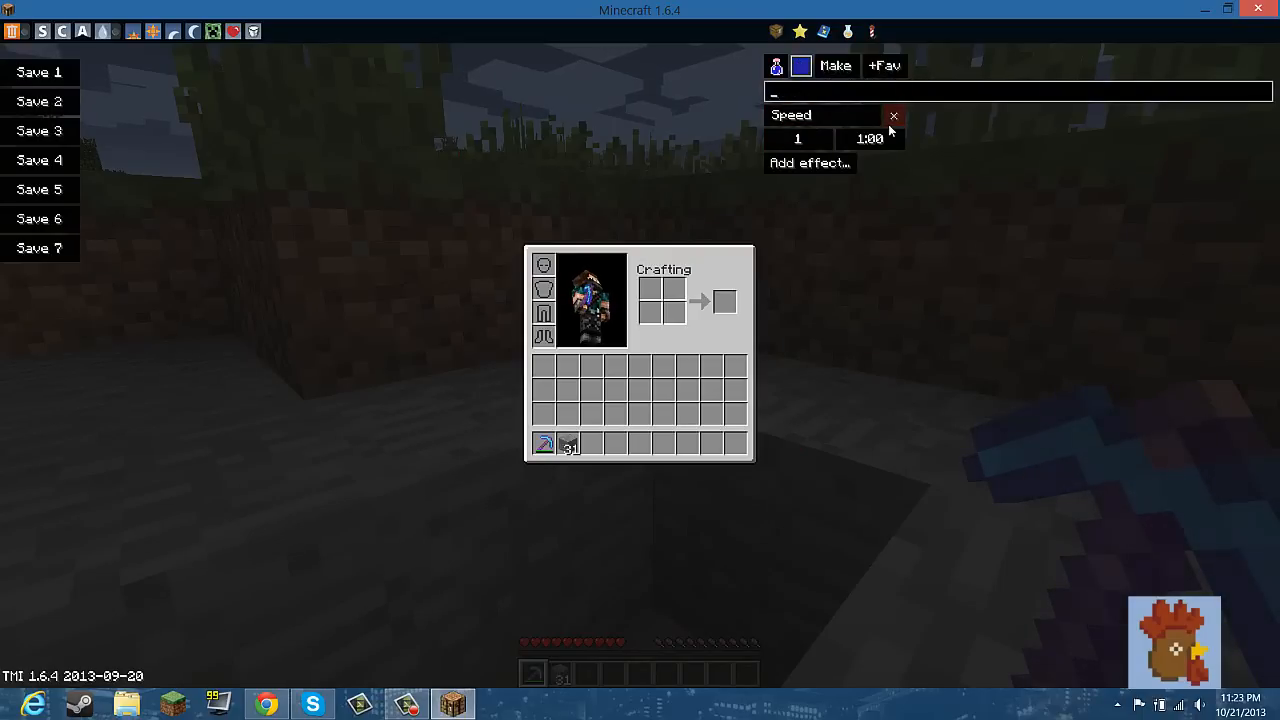
text(booz)
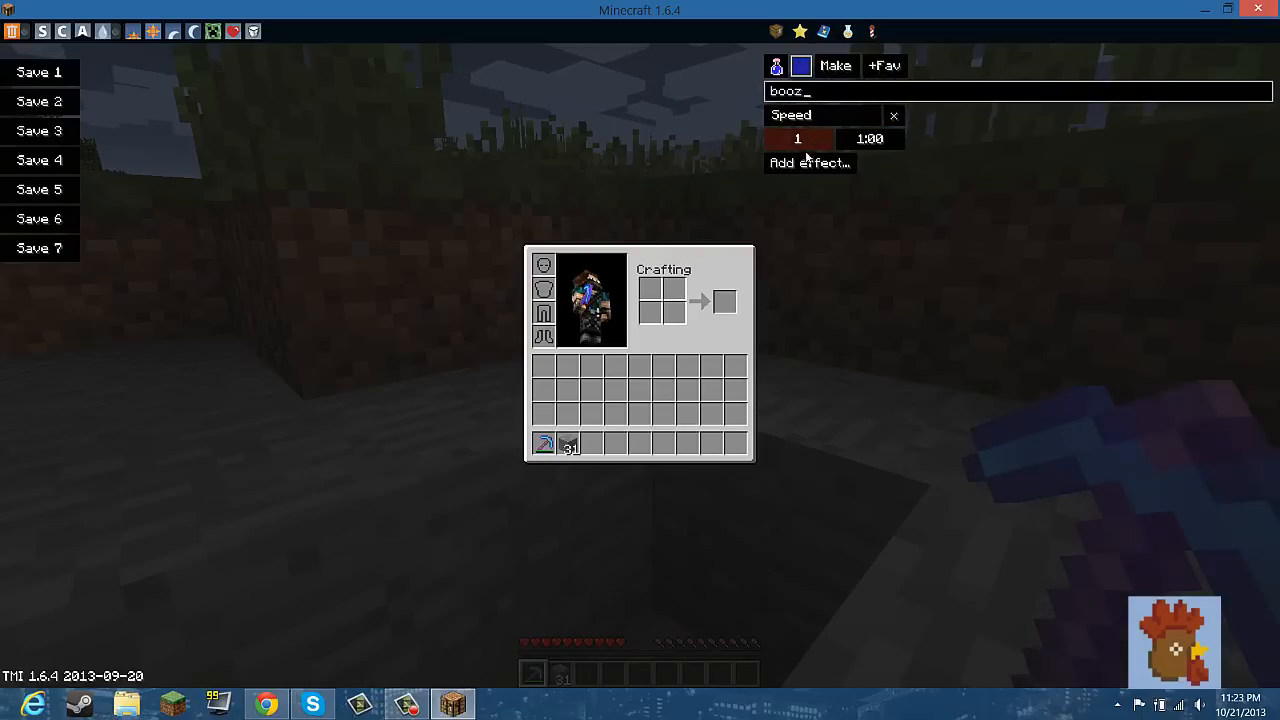
click(808, 164)
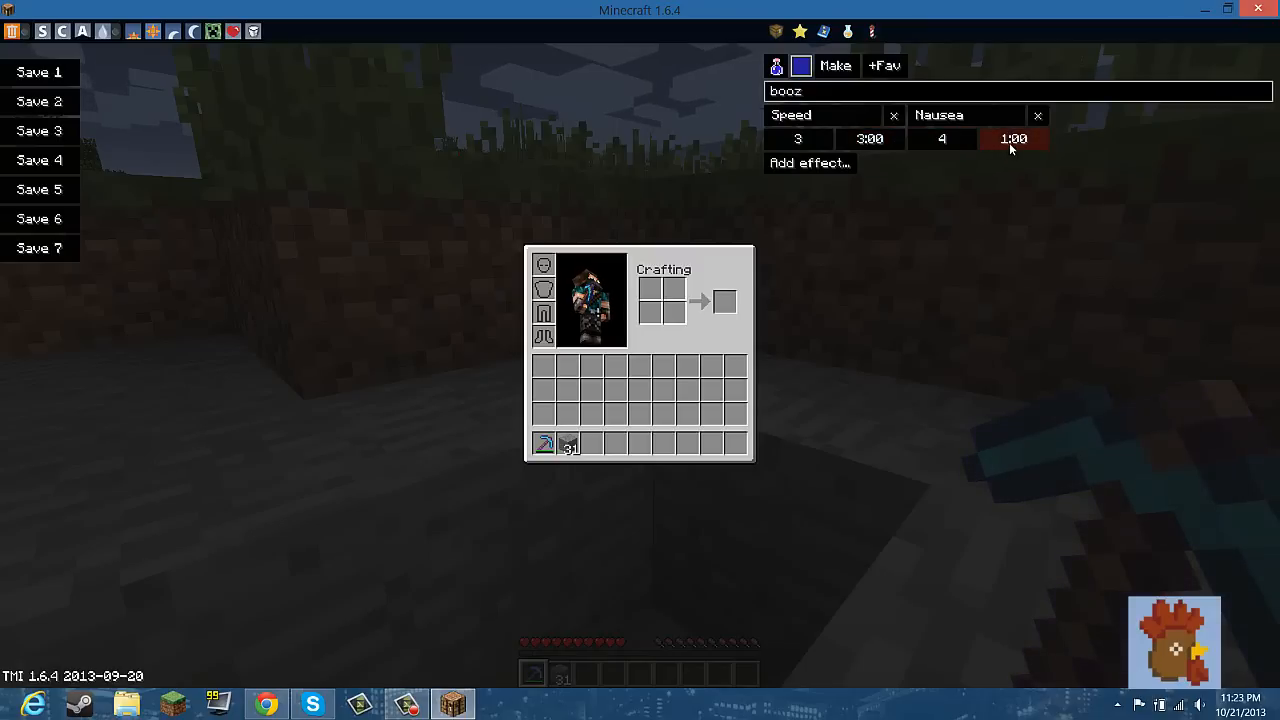
click(810, 164)
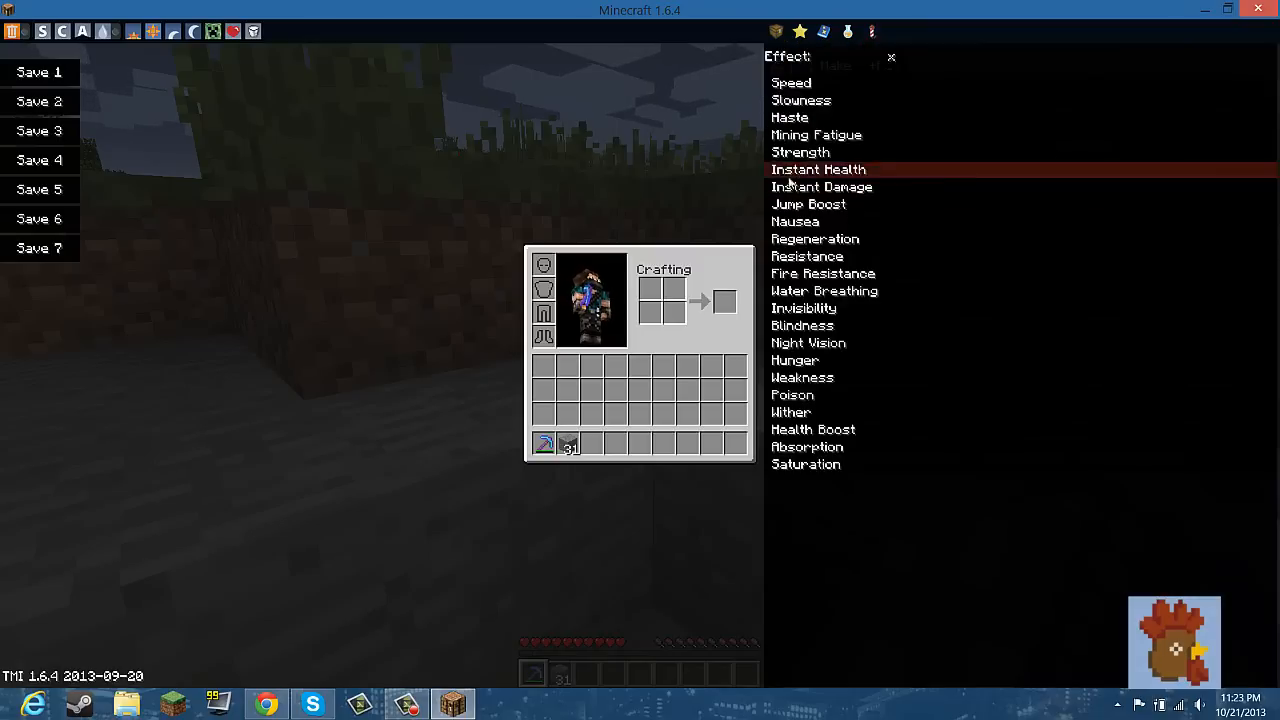
mouse_move(830, 272)
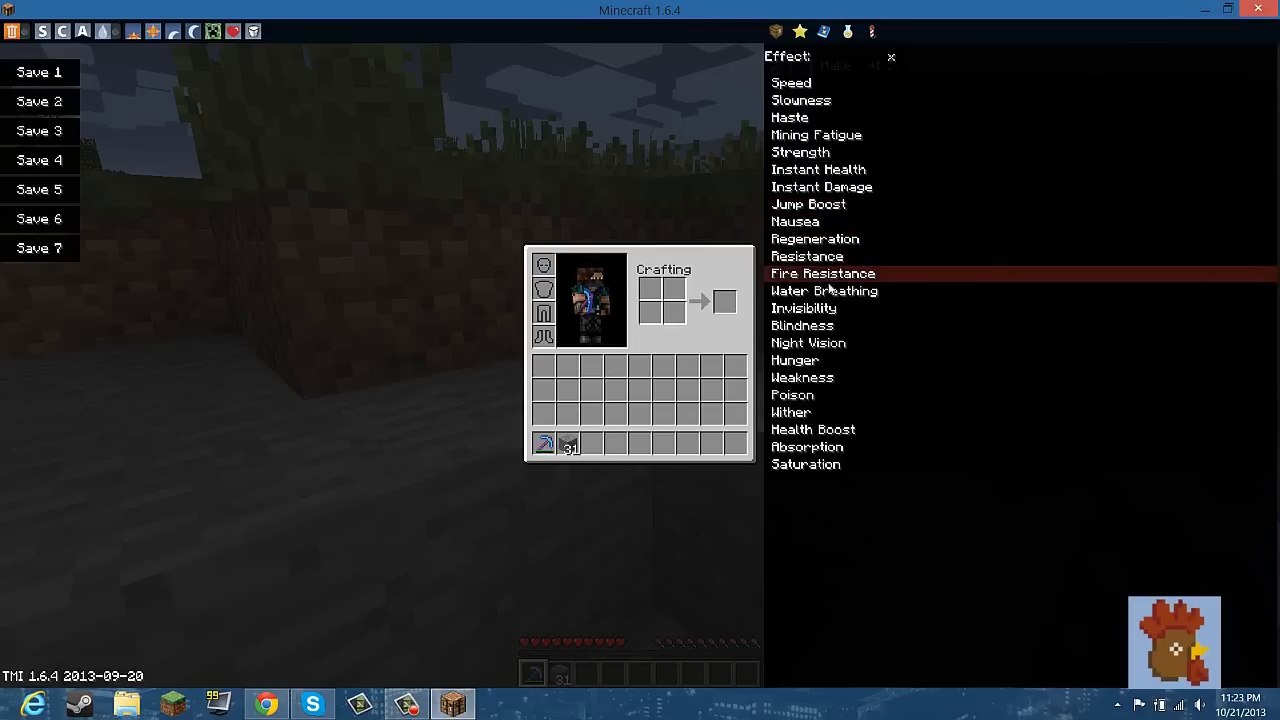
mouse_move(830, 324)
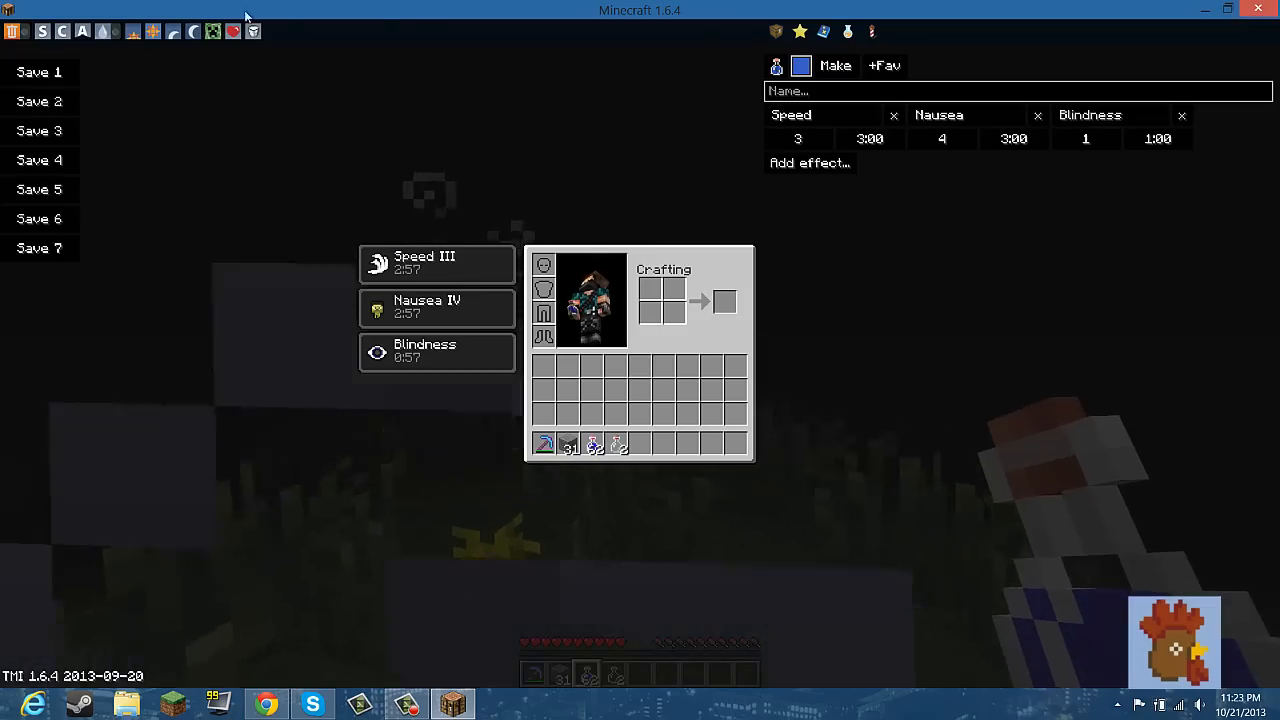
Close the inventory and return to the grassy world by the sea.
key(Escape)
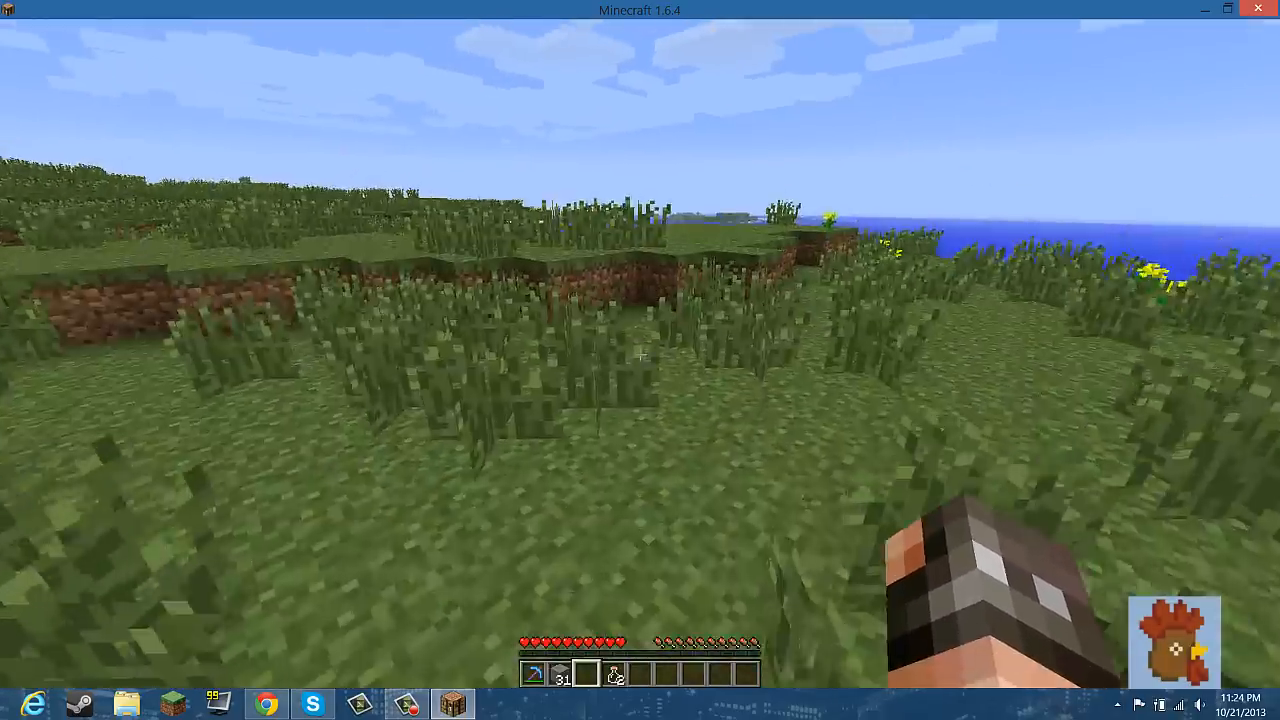
mouse_move(640, 360)
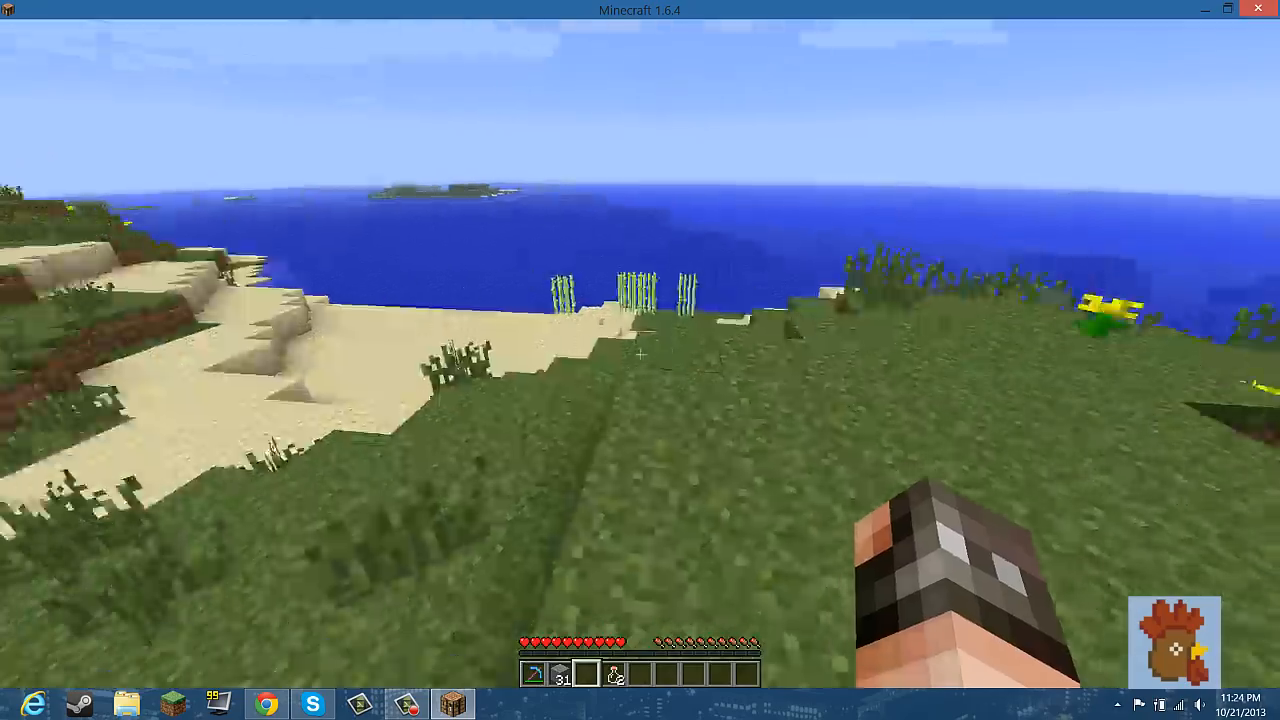